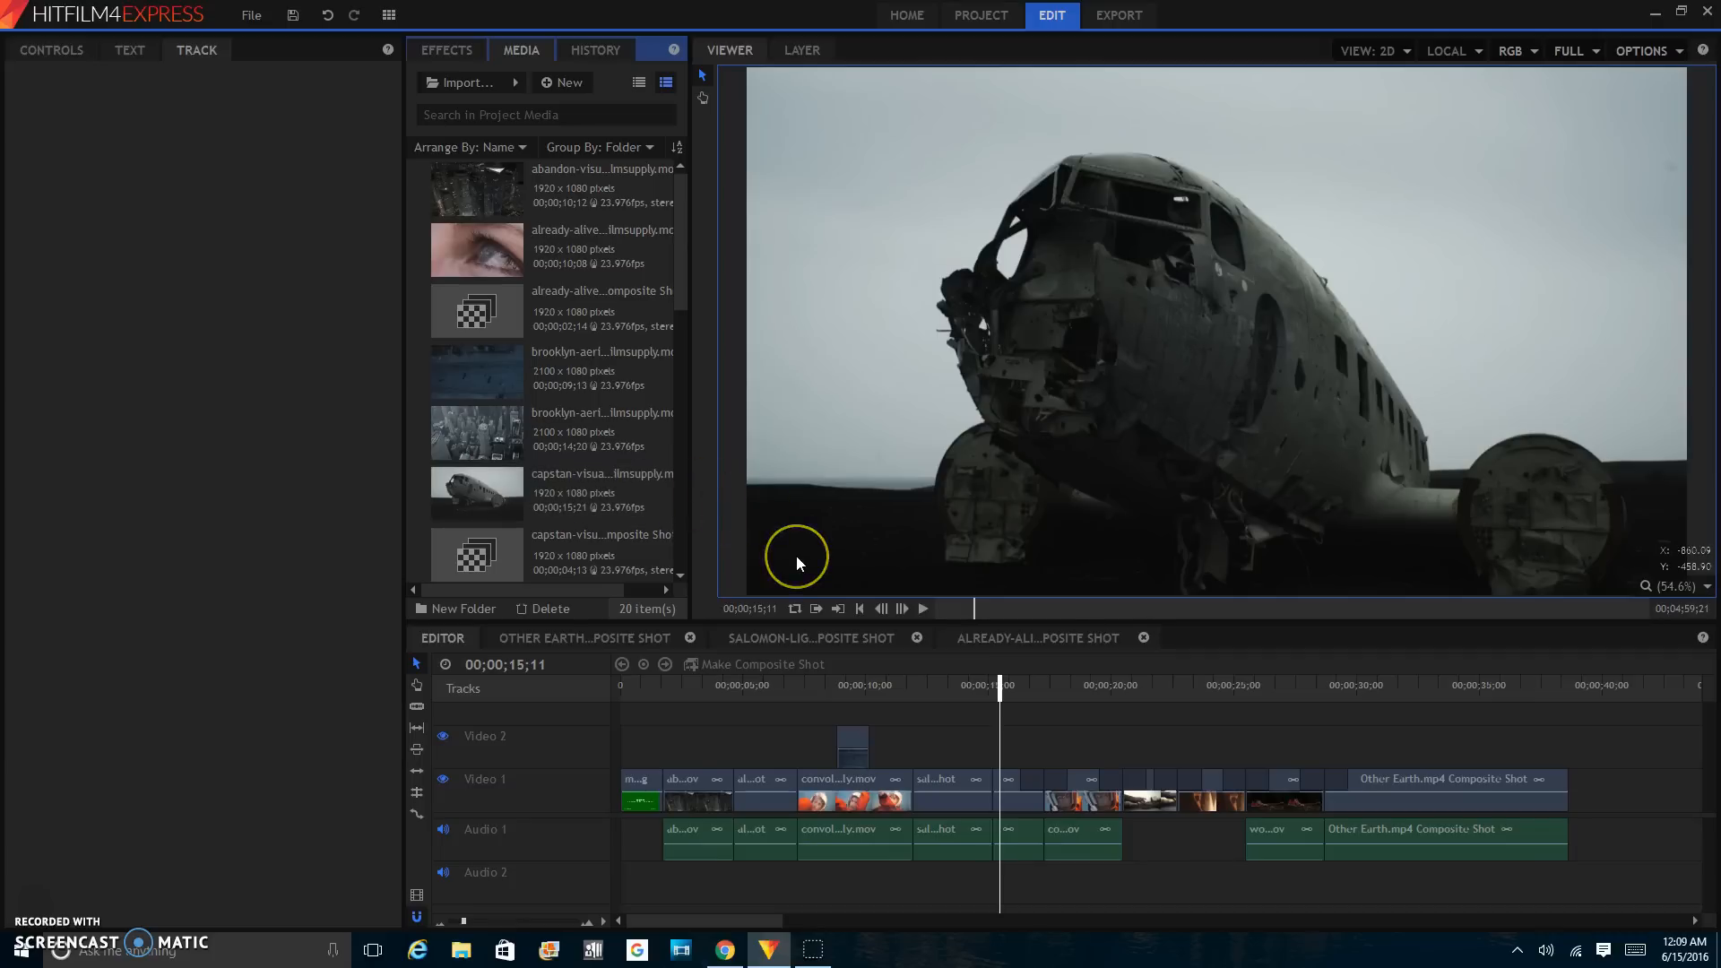
{"action": "mouse_move", "coordinate": [799, 564]}
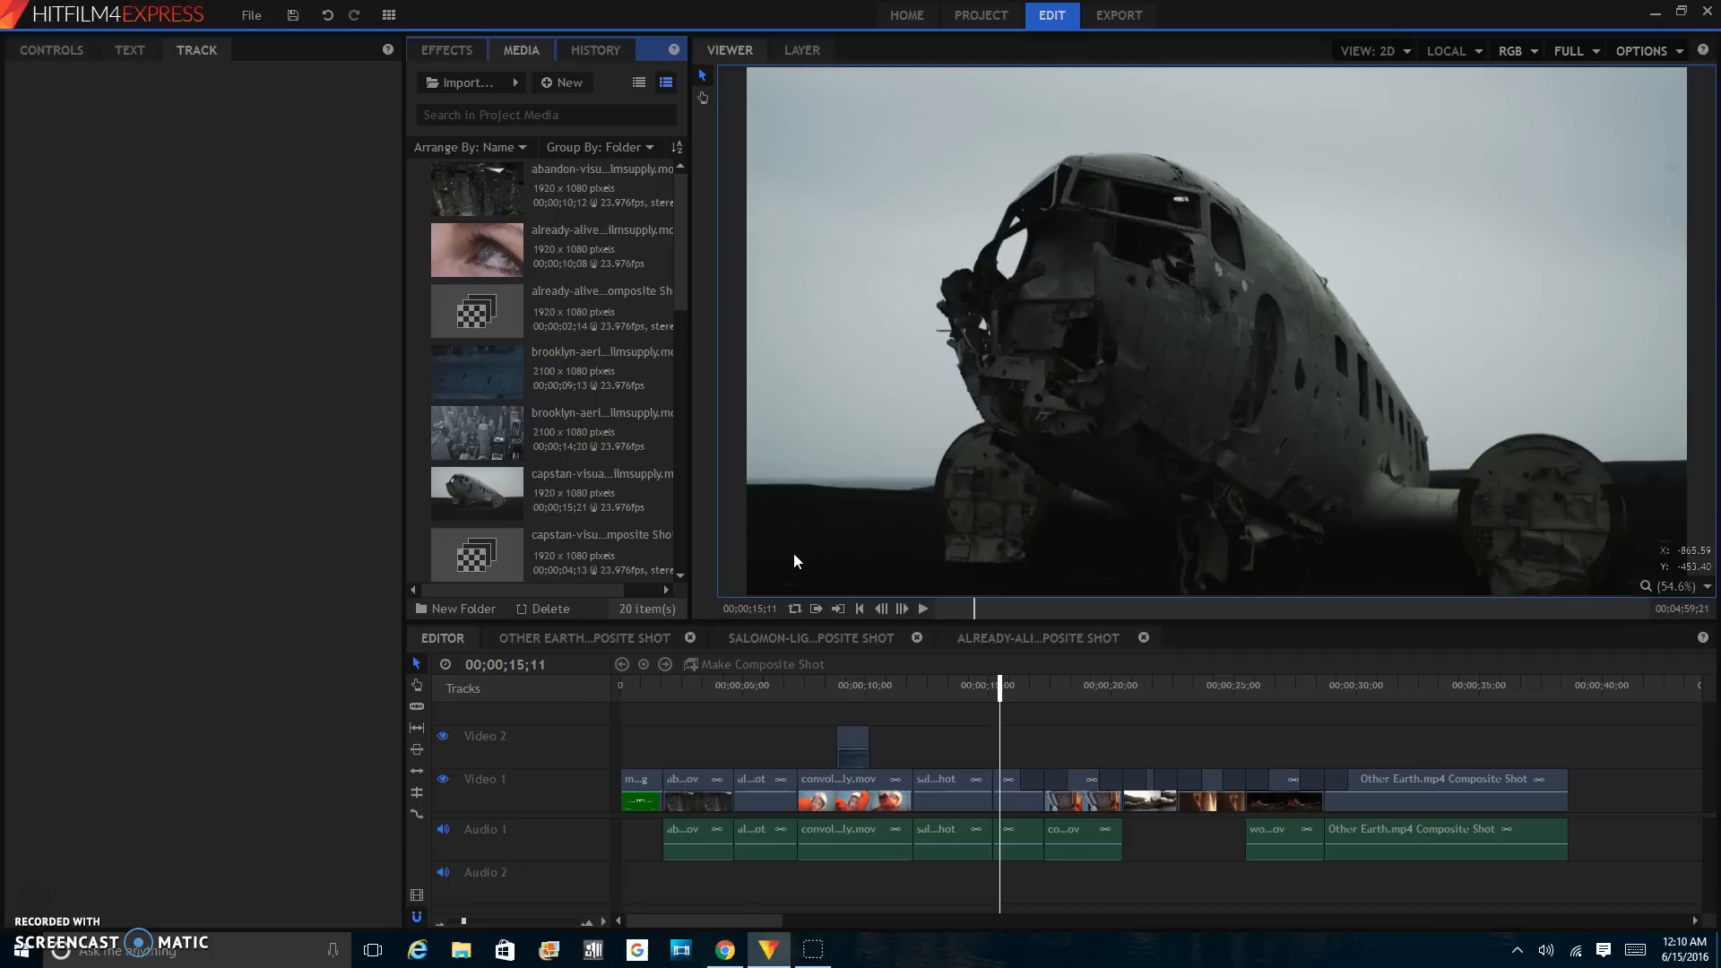
{"action": "mouse_move", "coordinate": [830, 535]}
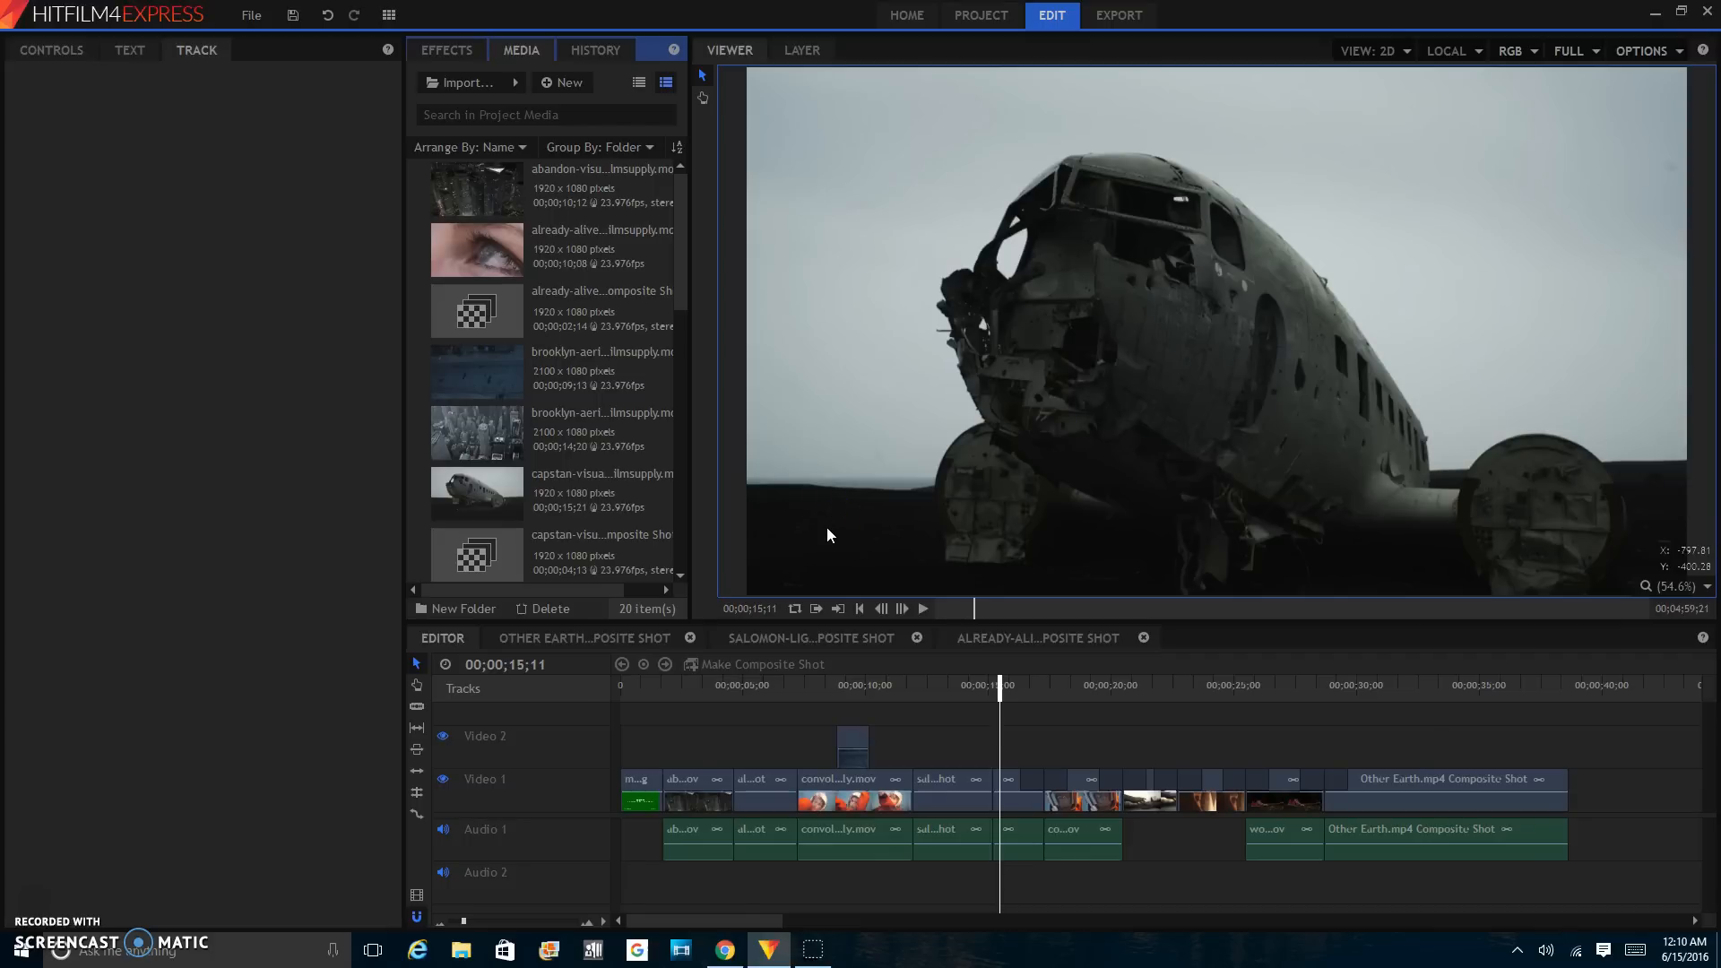
{"action": "mouse_move", "coordinate": [956, 673]}
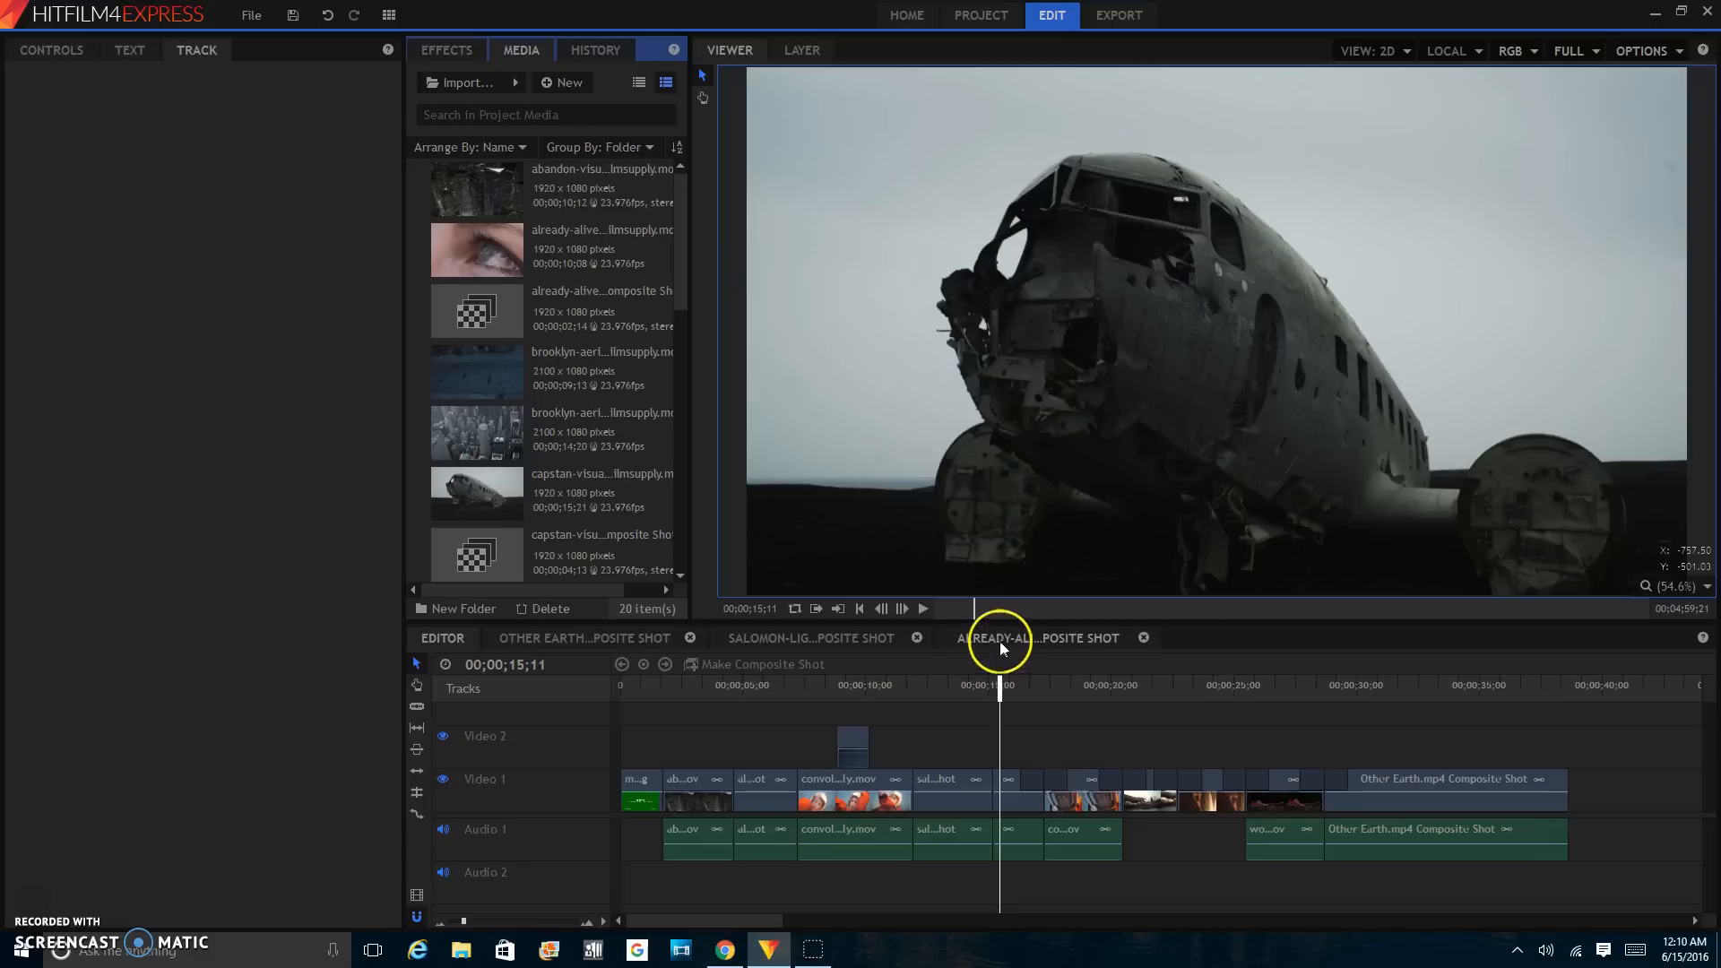
{"action": "mouse_move", "coordinate": [798, 654]}
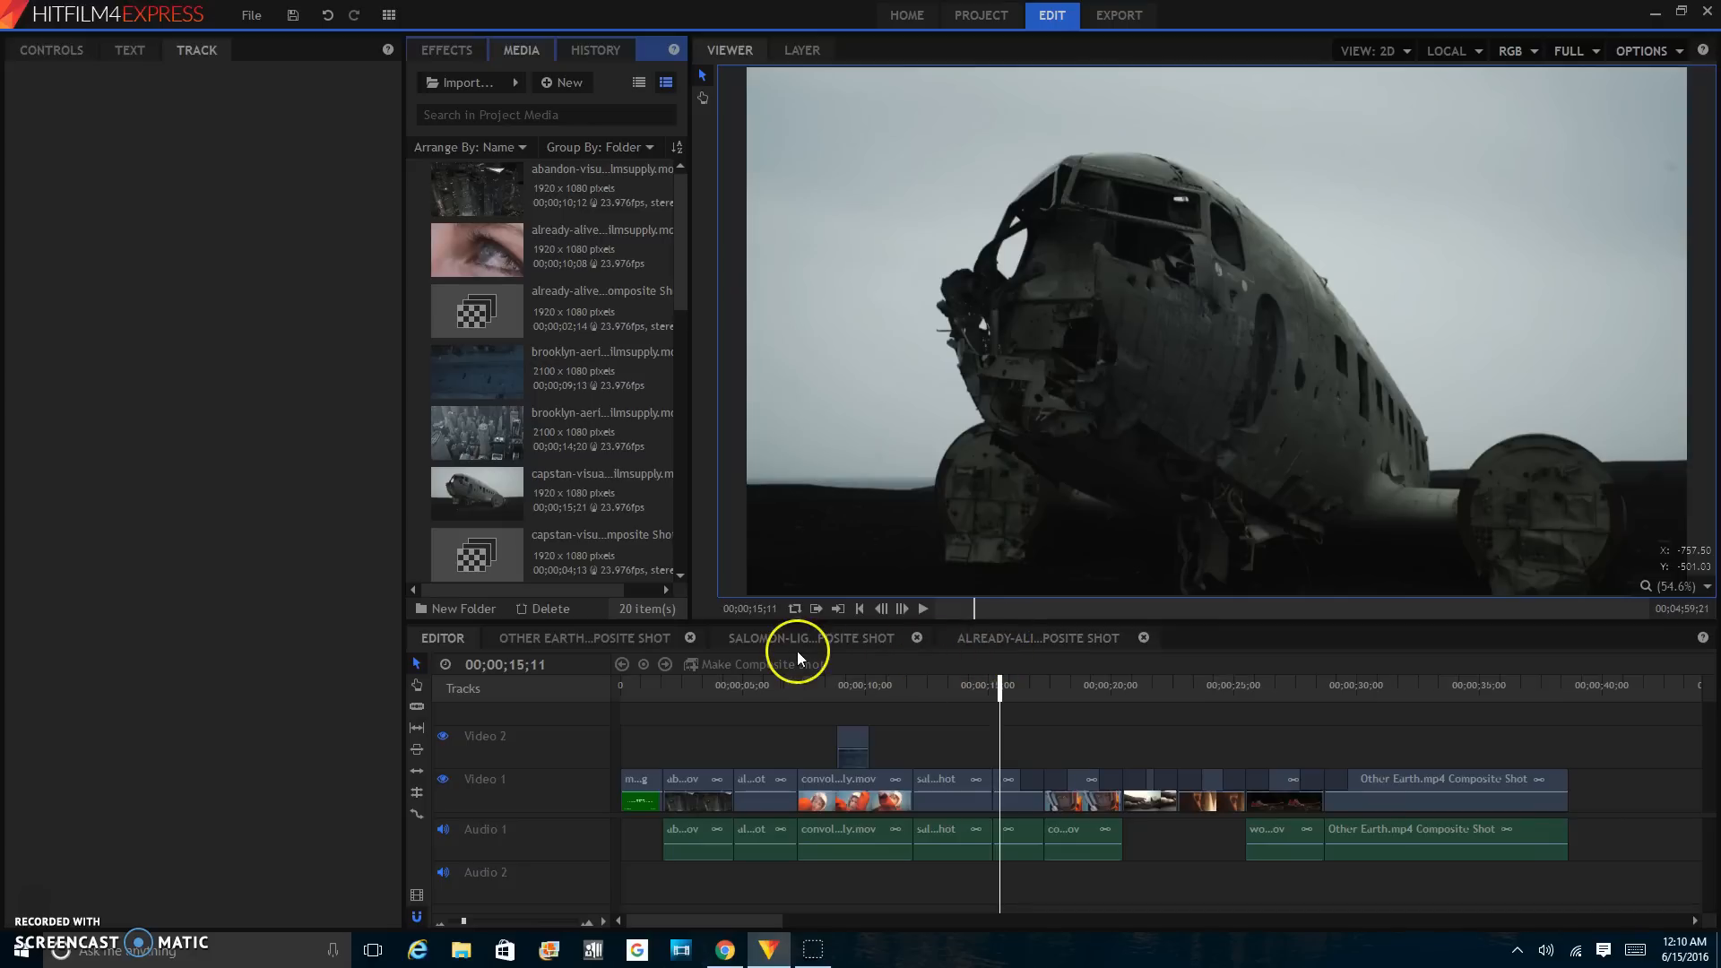
- Open the SALOMON night bridge composite shot and add a Tracker to its clip layer
{"action": "left_click", "coordinate": [813, 639]}
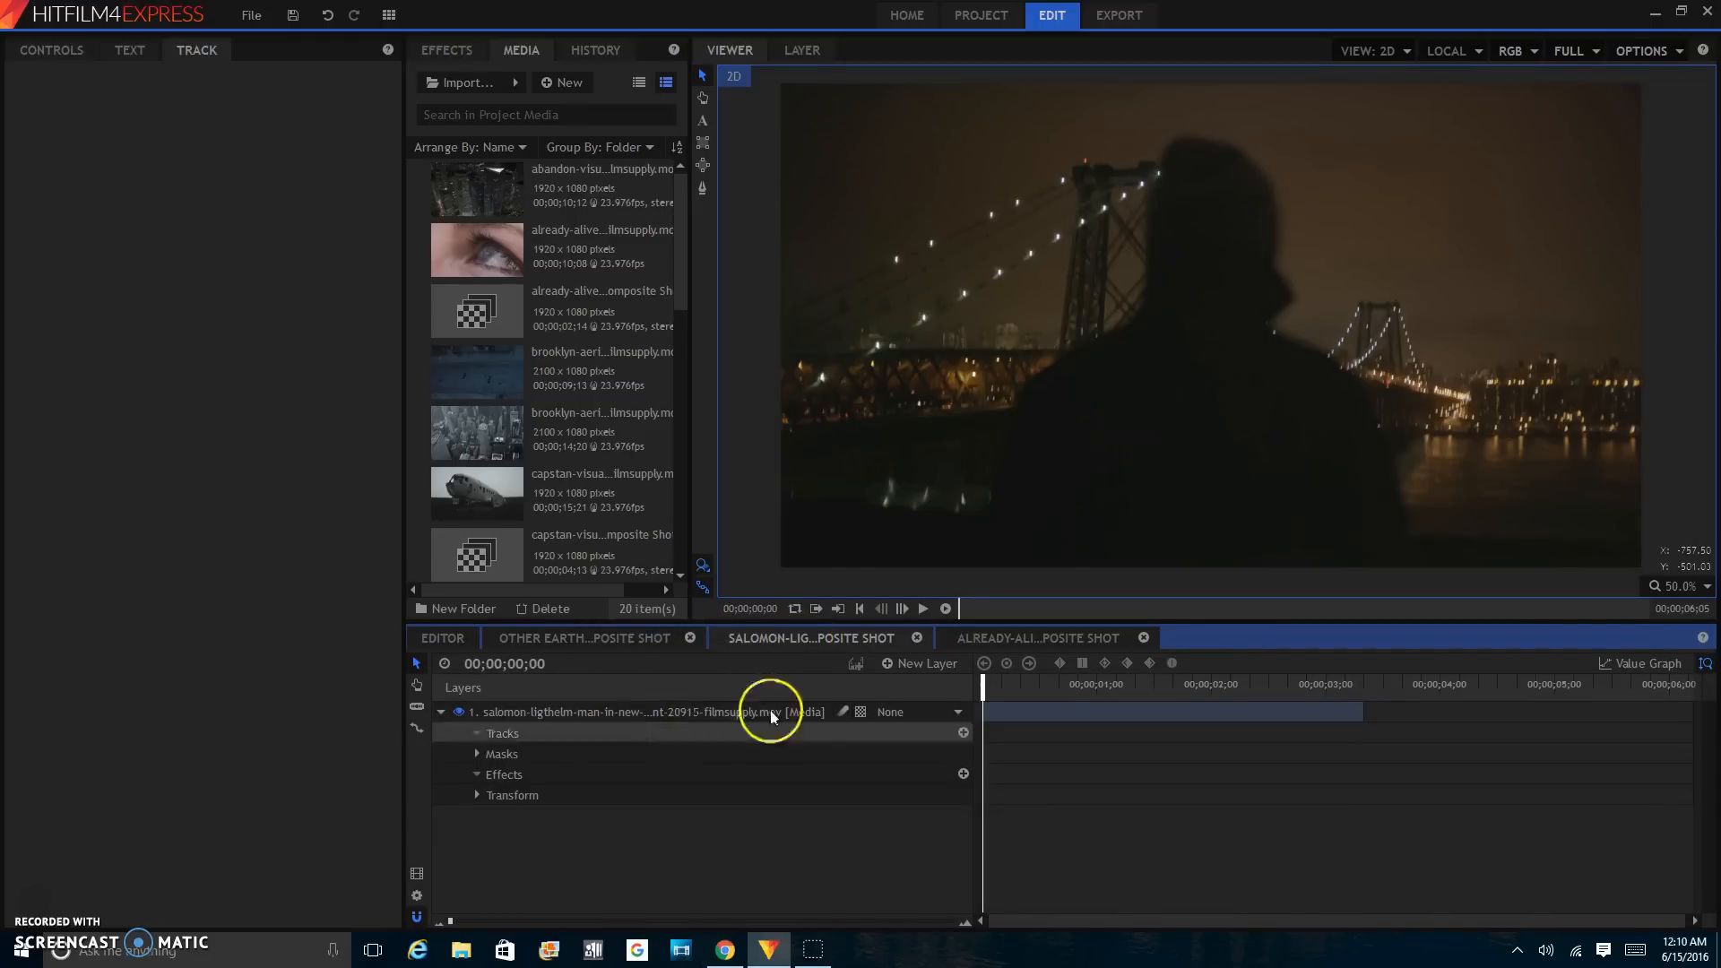
{"action": "mouse_move", "coordinate": [1182, 33]}
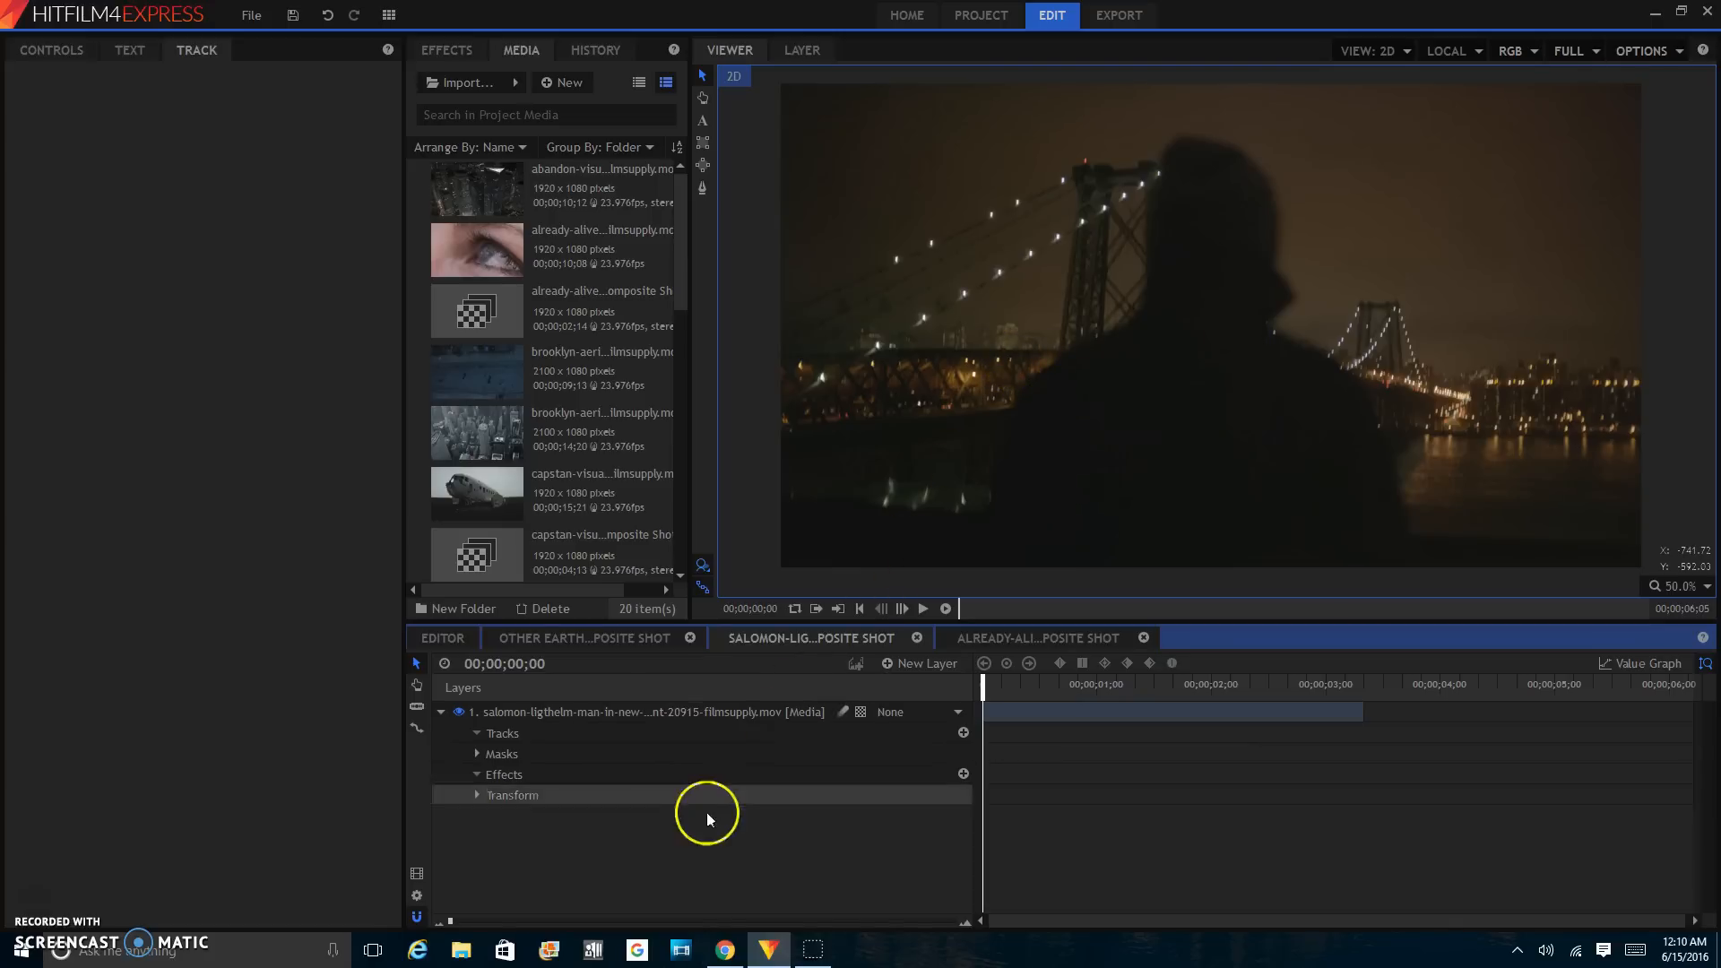
{"action": "left_click", "coordinate": [647, 711]}
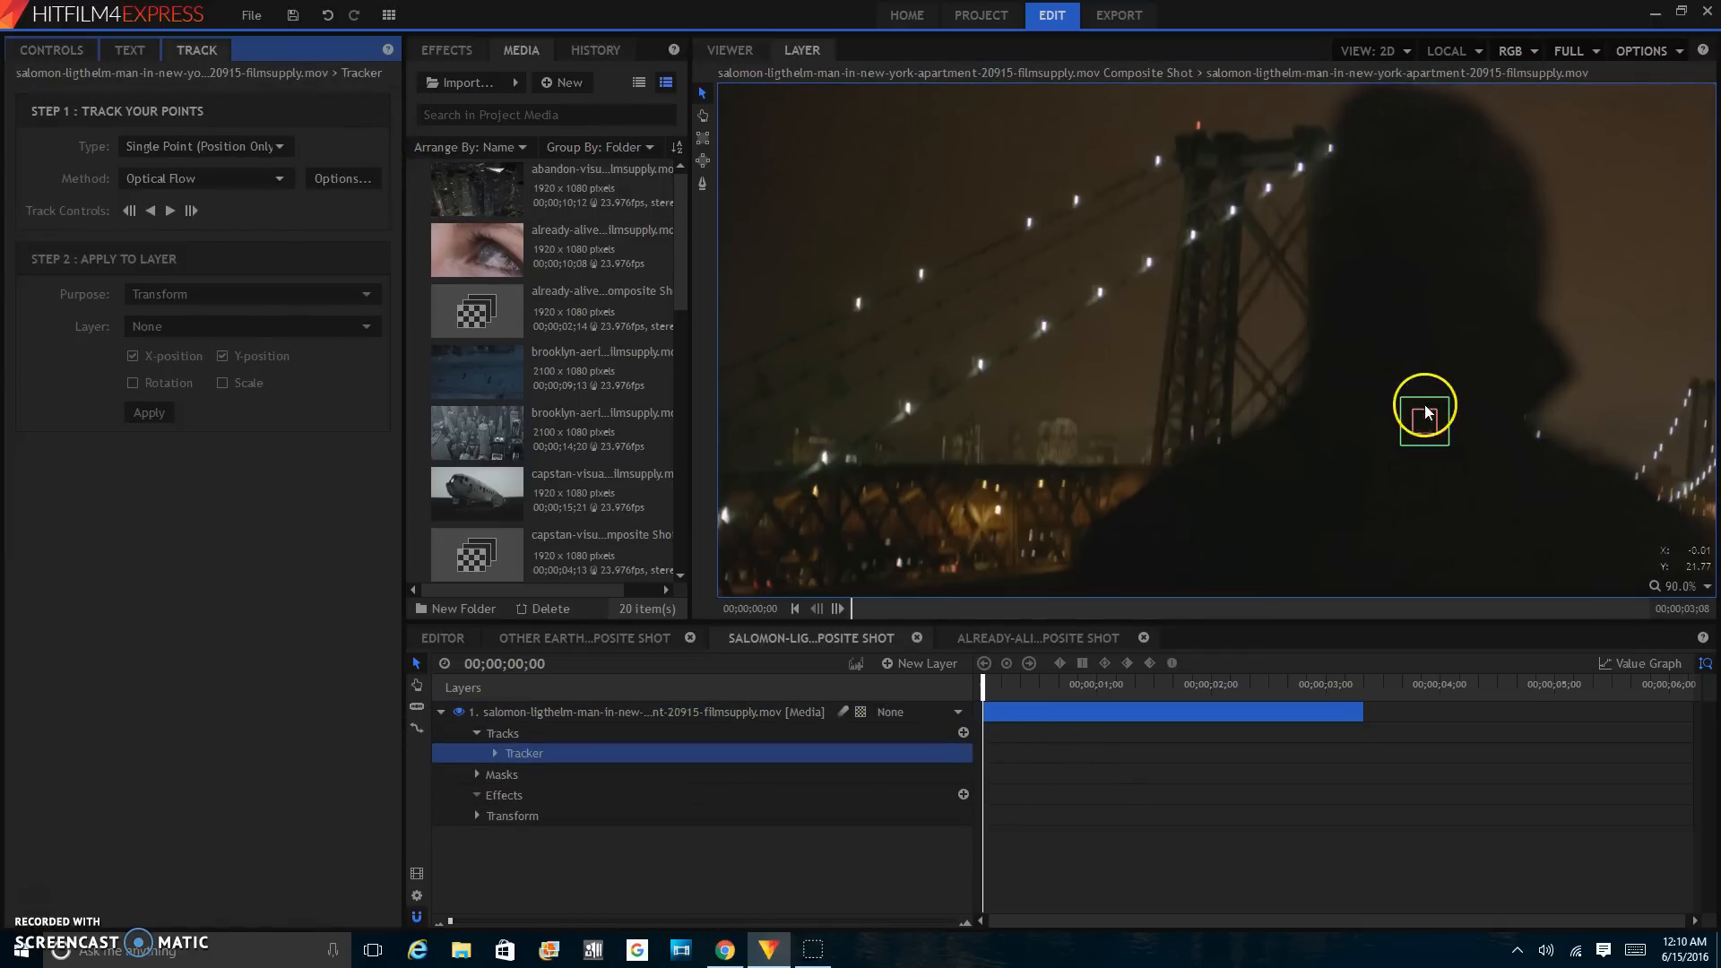
- Drag the tracker onto a bridge cable light and resize its pattern and search boxes
{"action": "left_click_drag", "start_coordinate": [1424, 412], "coordinate": [1035, 355]}
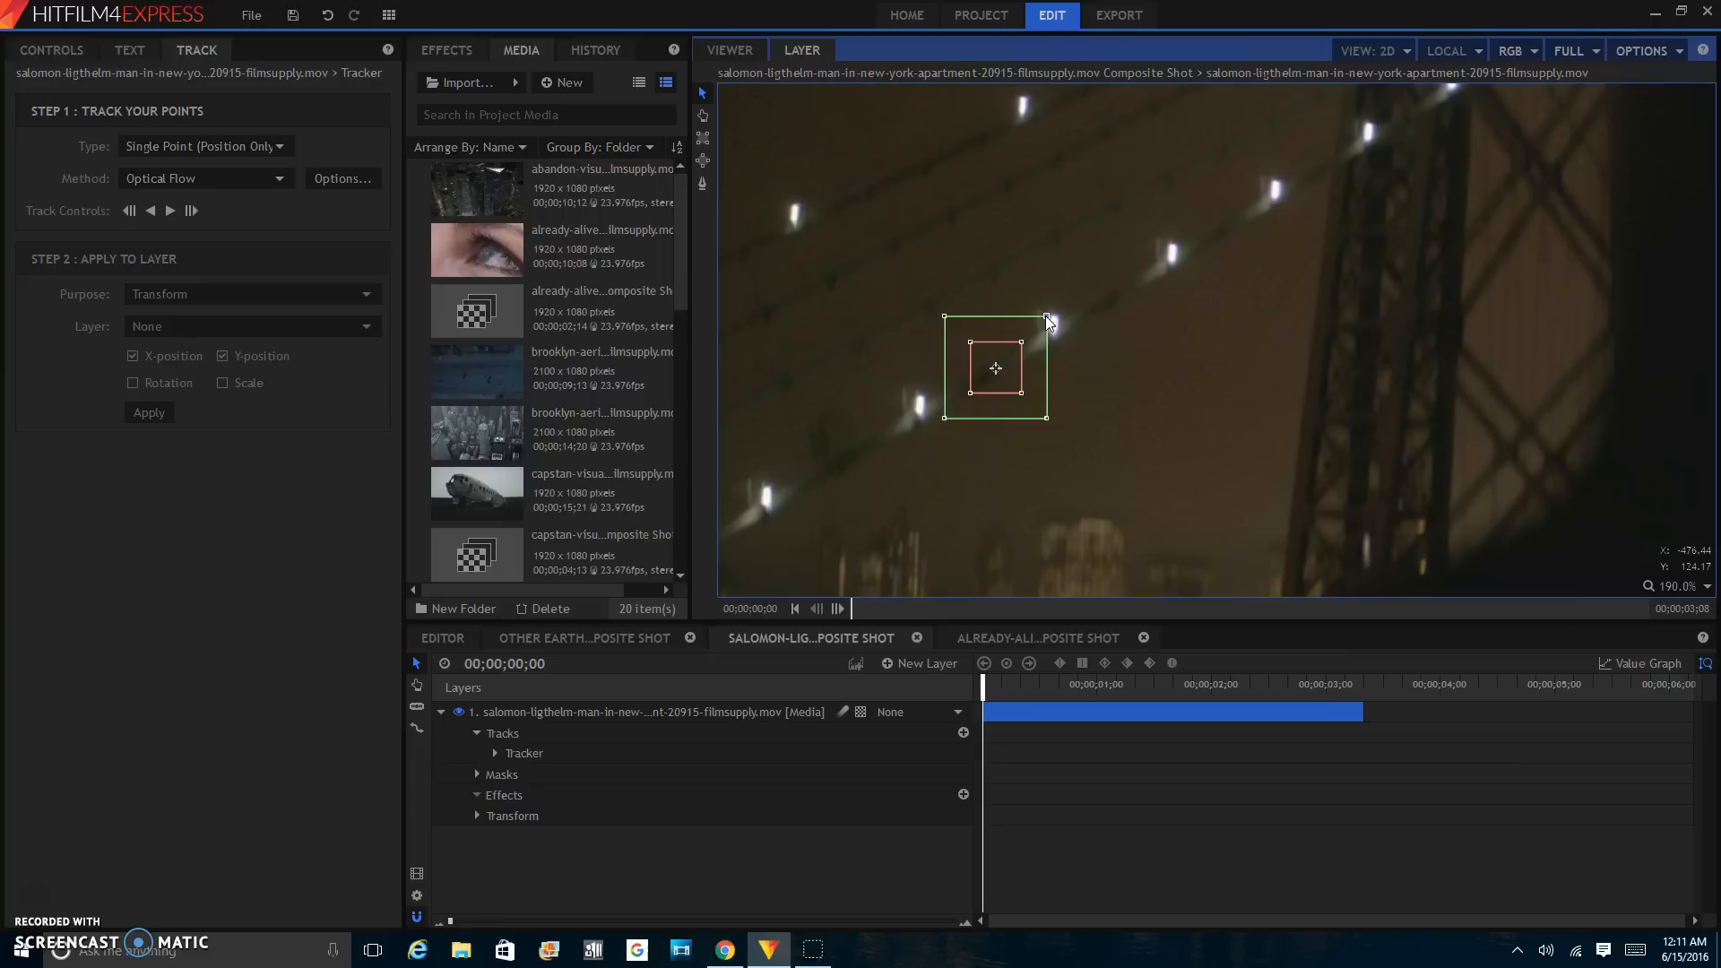
{"action": "left_click_drag", "start_coordinate": [1046, 319], "coordinate": [1032, 343]}
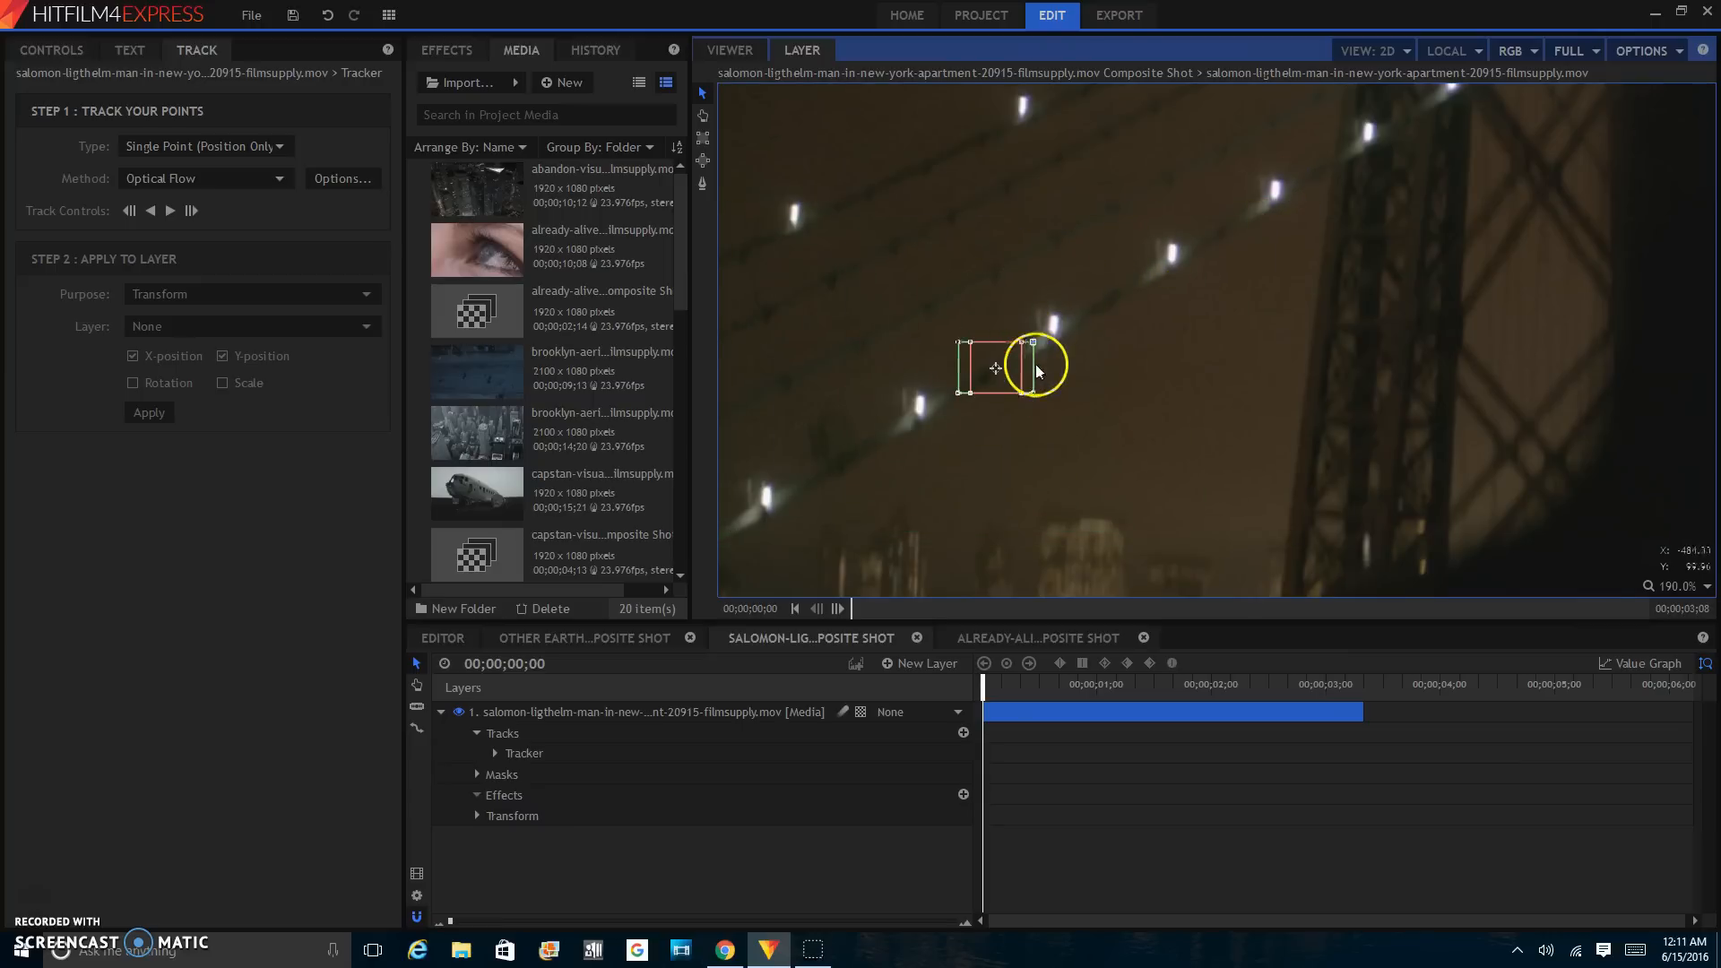
{"action": "left_click_drag", "start_coordinate": [1032, 344], "coordinate": [1031, 334]}
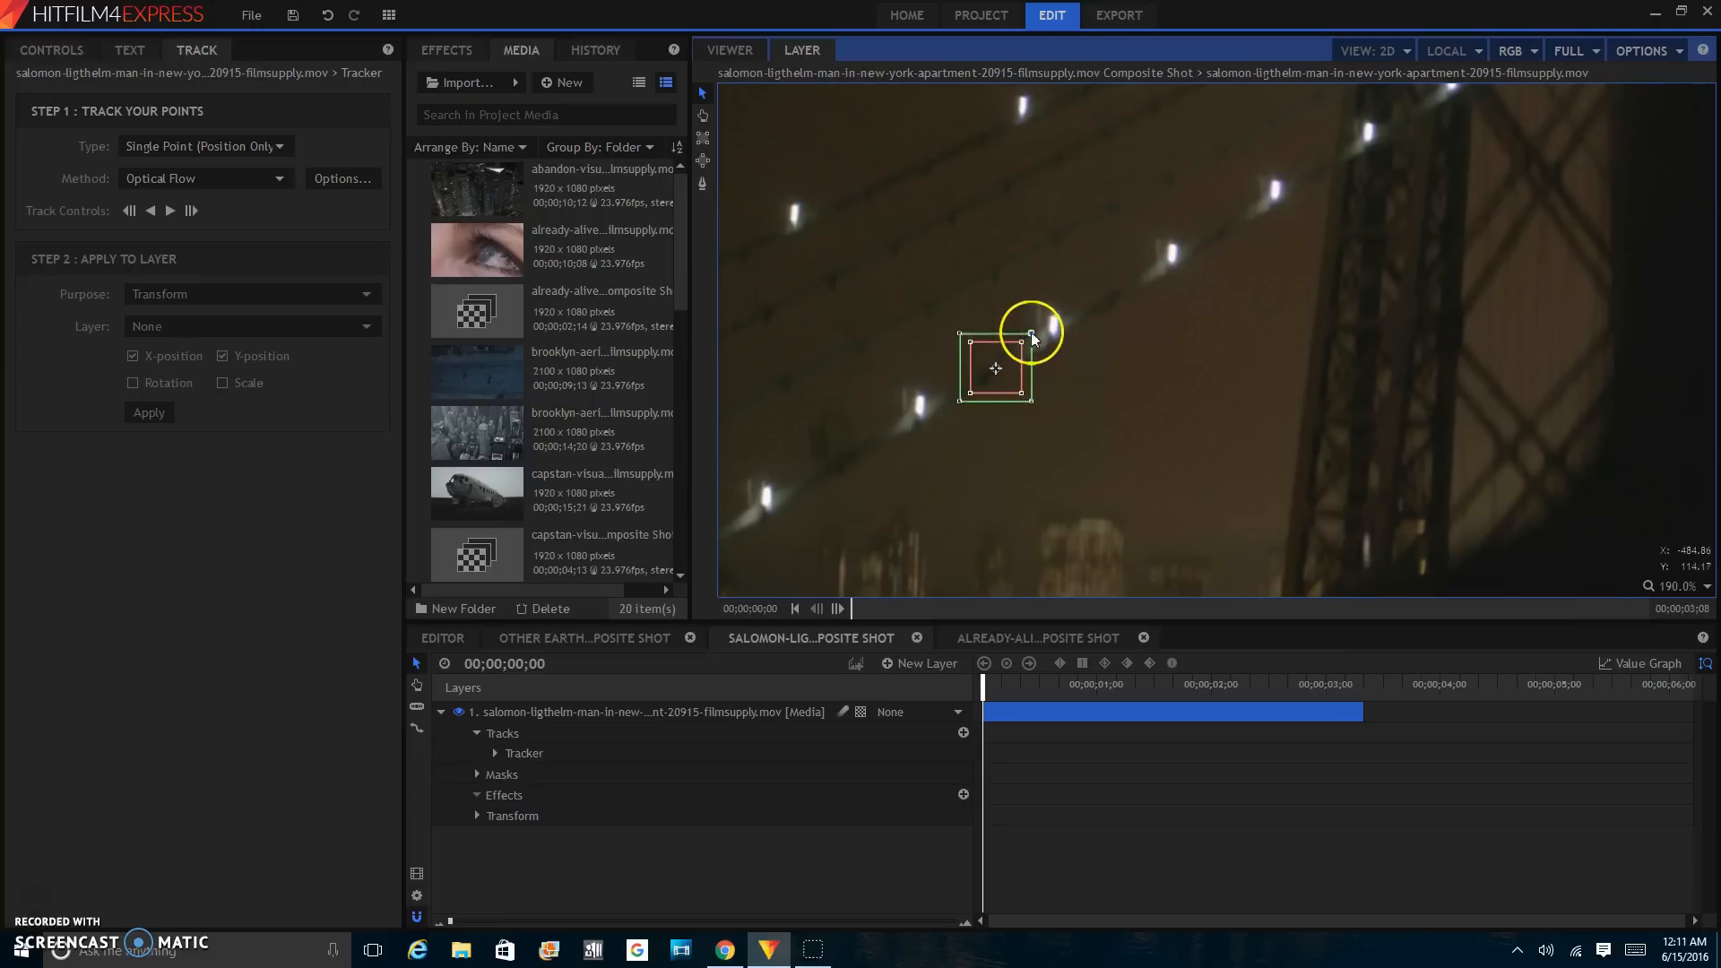
{"action": "left_click_drag", "start_coordinate": [1030, 335], "coordinate": [996, 368]}
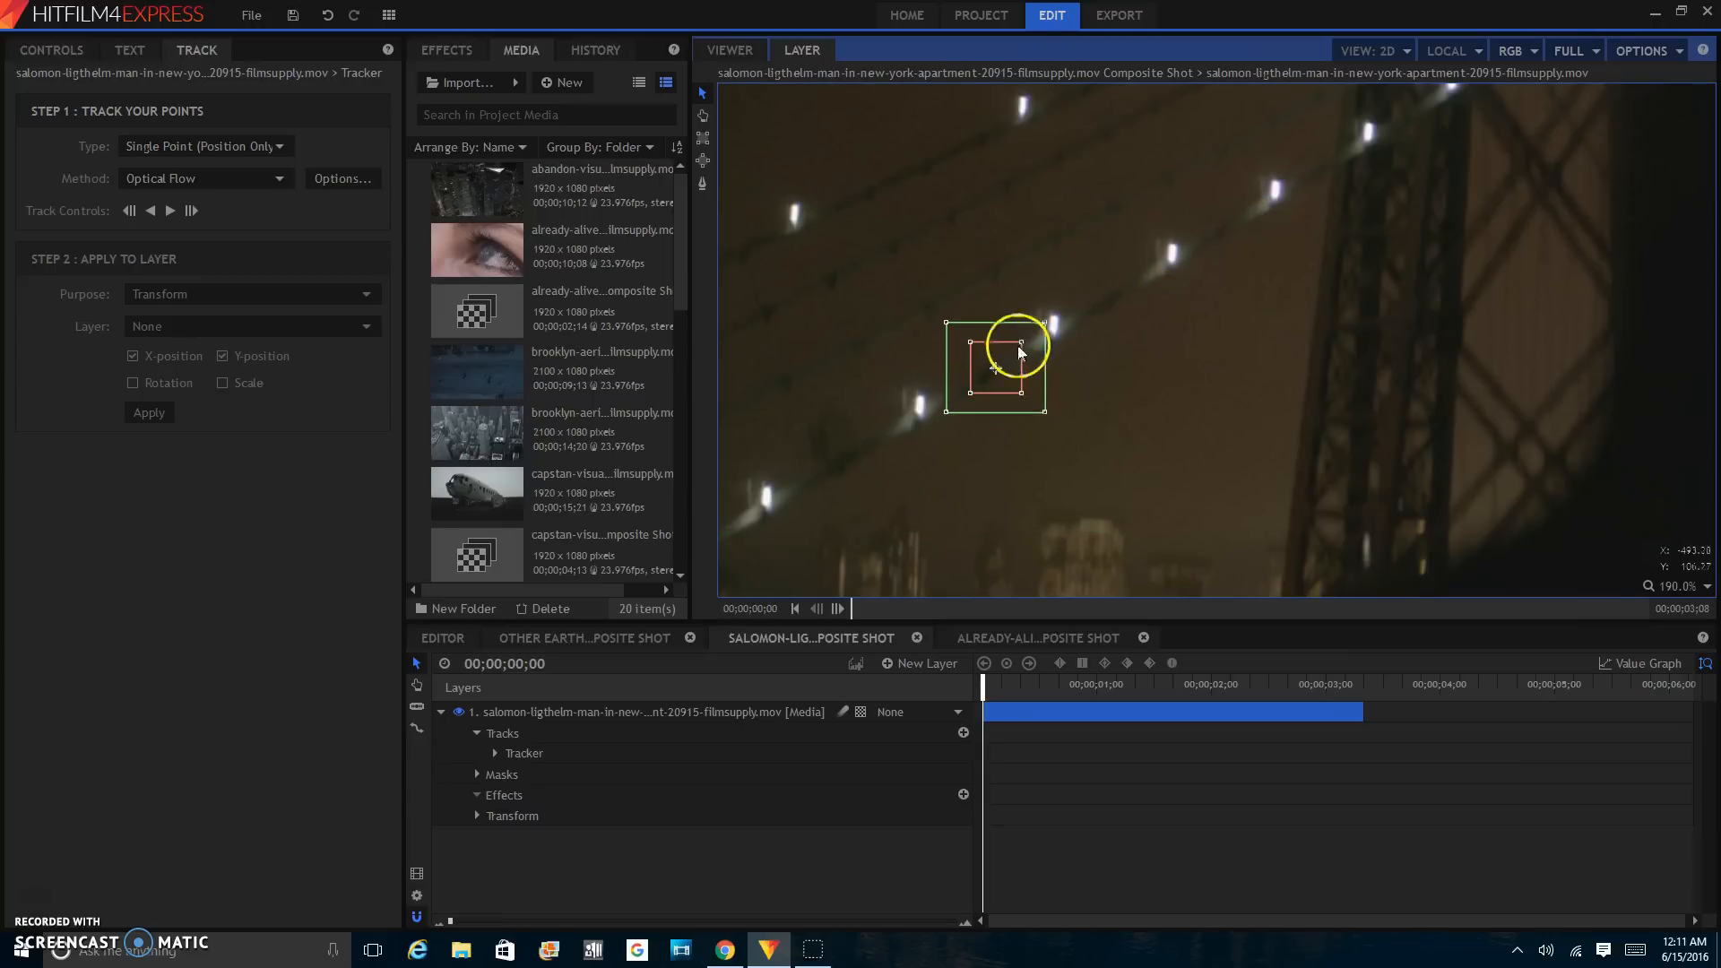
{"action": "left_click_drag", "start_coordinate": [1019, 351], "coordinate": [1001, 368]}
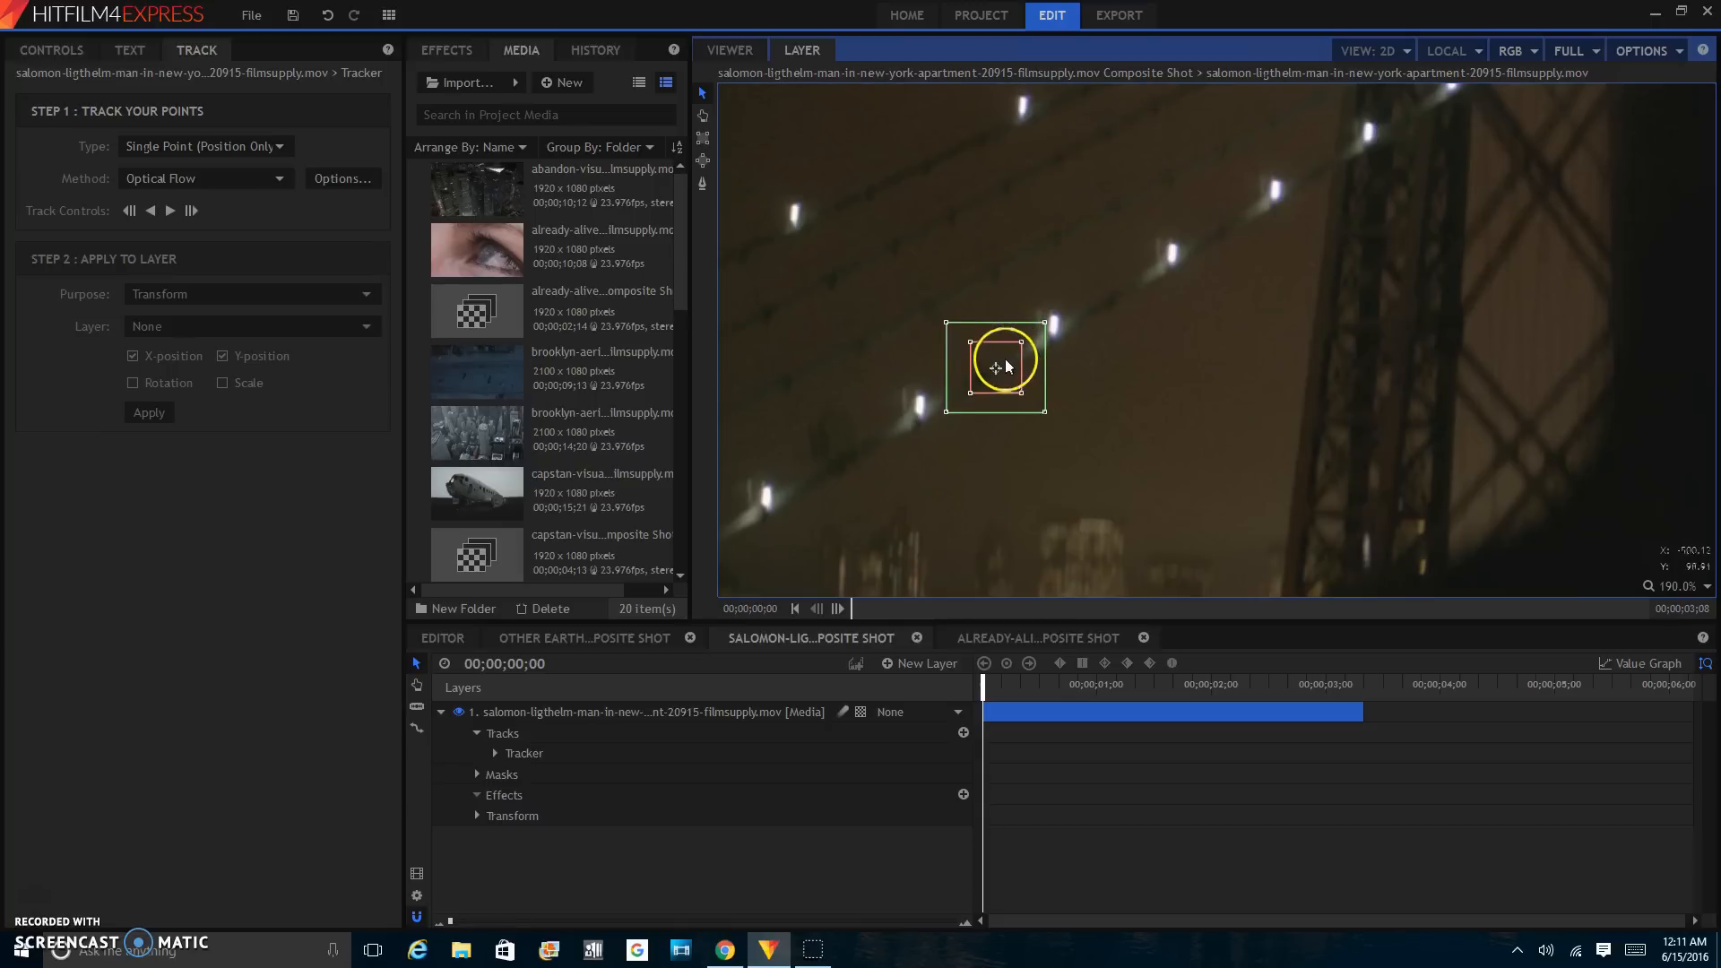
{"action": "left_click_drag", "start_coordinate": [993, 366], "coordinate": [827, 253]}
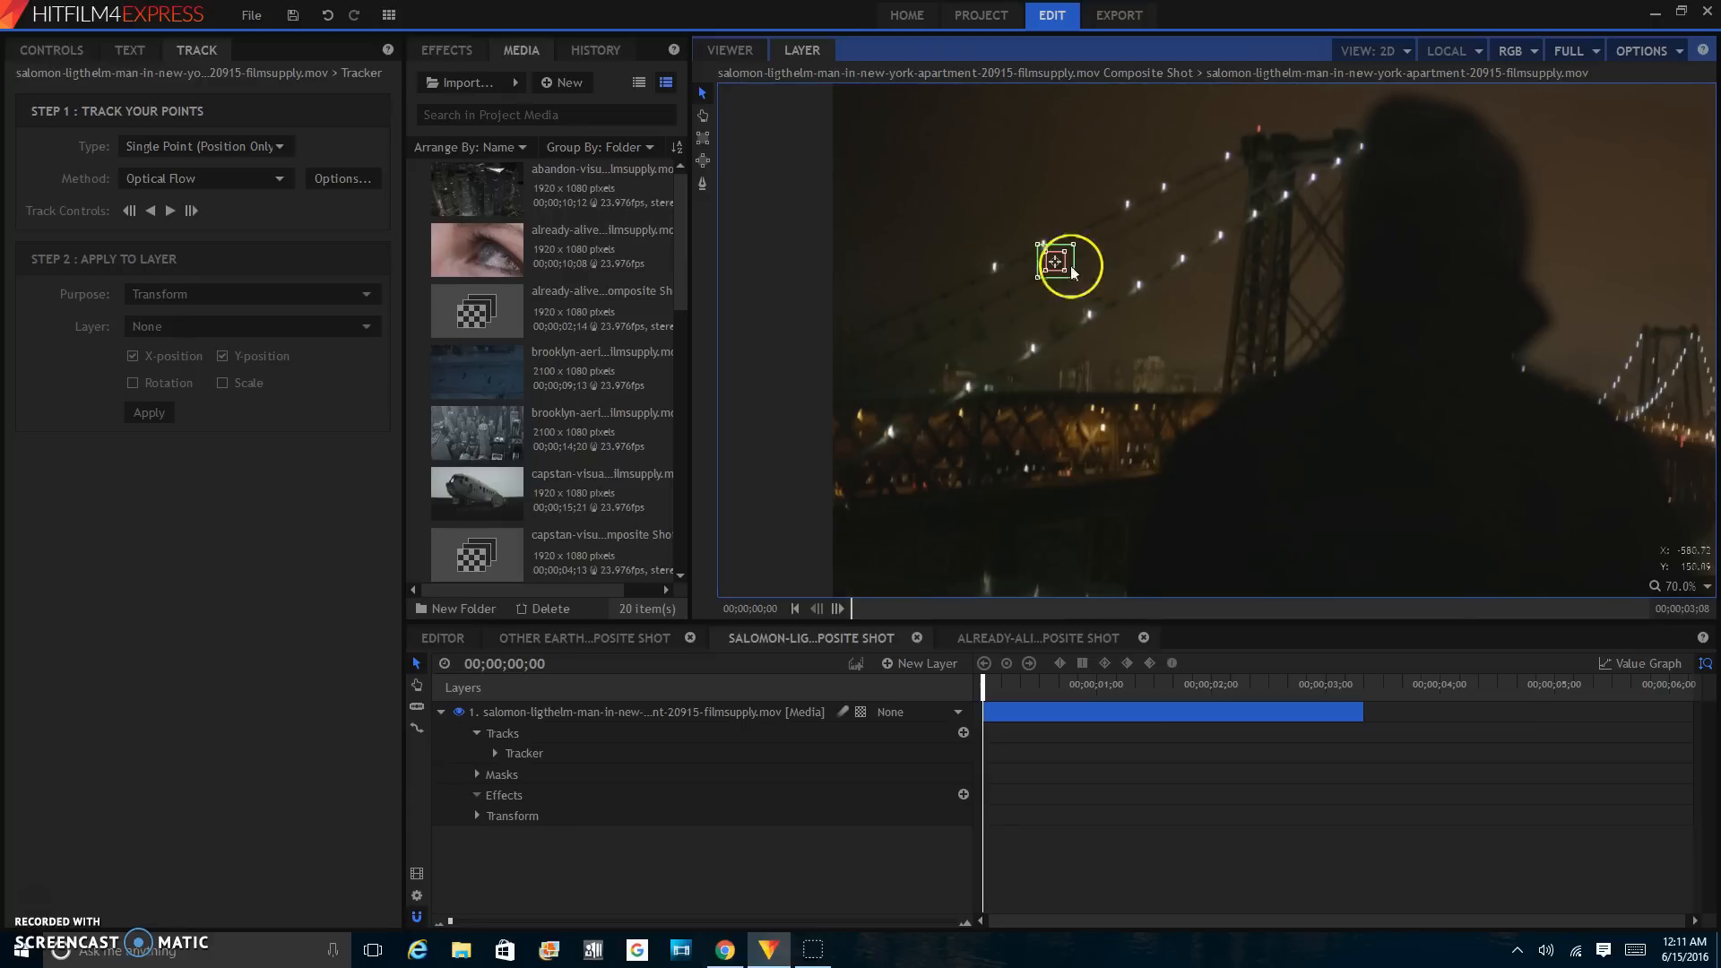
{"action": "left_click_drag", "start_coordinate": [1065, 264], "coordinate": [1105, 273]}
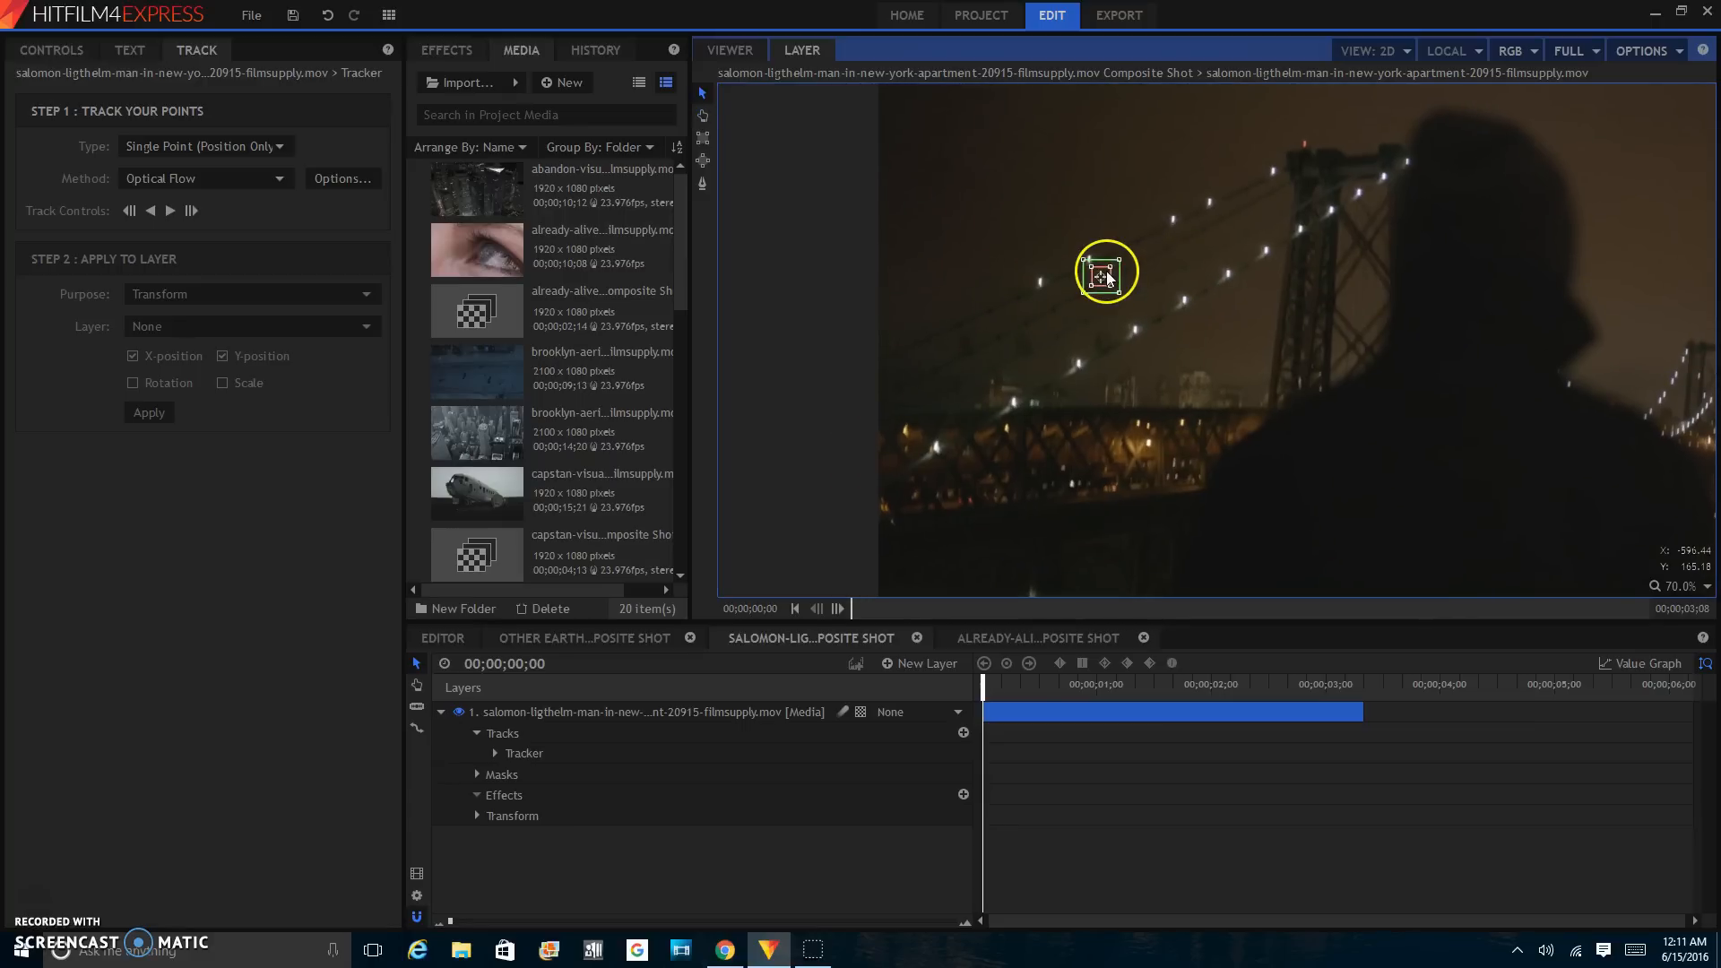
{"action": "left_click_drag", "start_coordinate": [1106, 272], "coordinate": [1048, 279]}
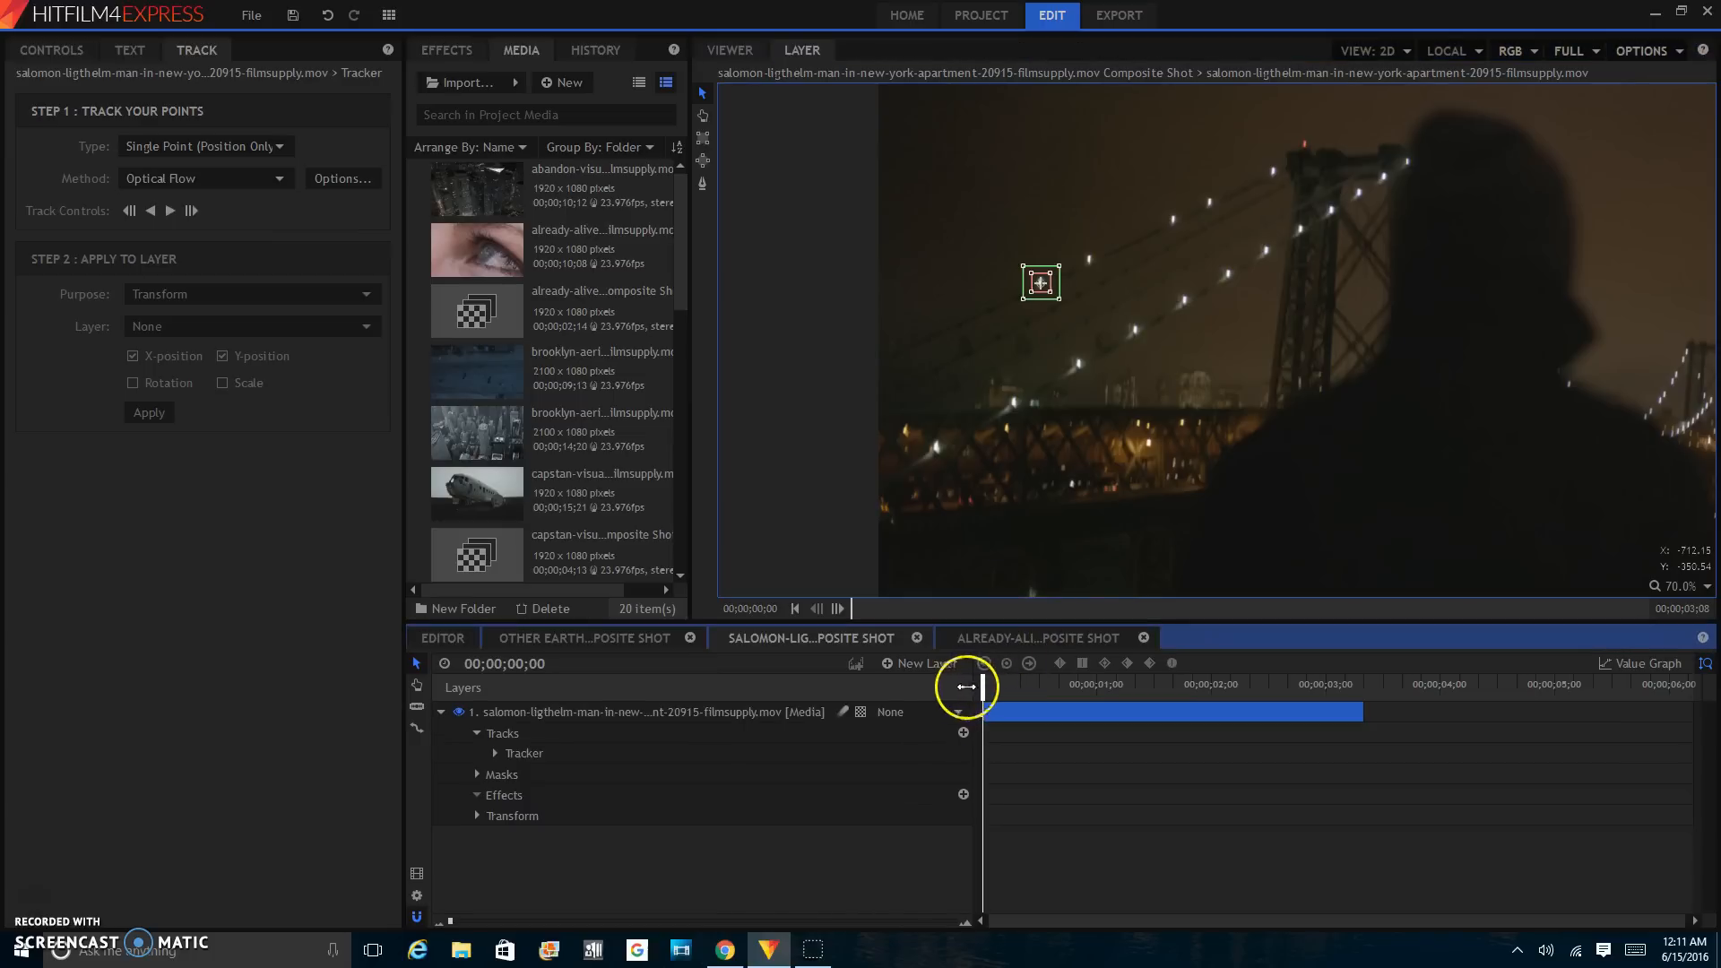
{"action": "mouse_move", "coordinate": [957, 687]}
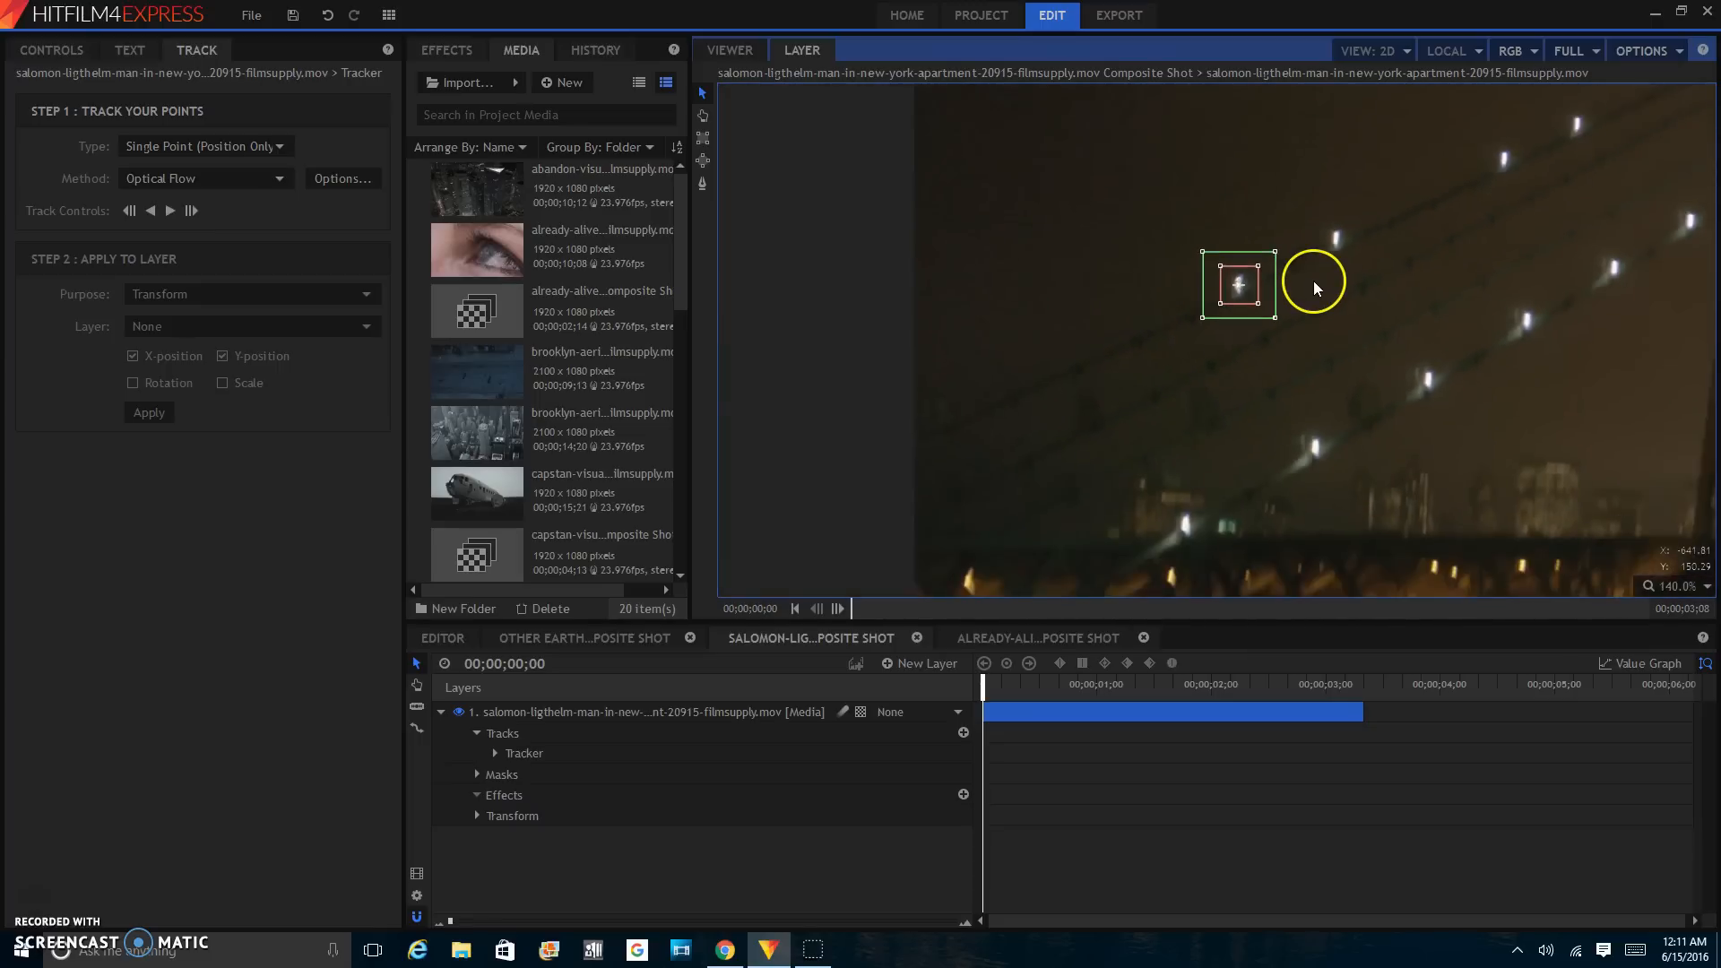
- Track the cable light forward through the clip, then scrub the first frames to check the track
{"action": "scroll", "scroll_direction": "down", "scroll_amount": 3}
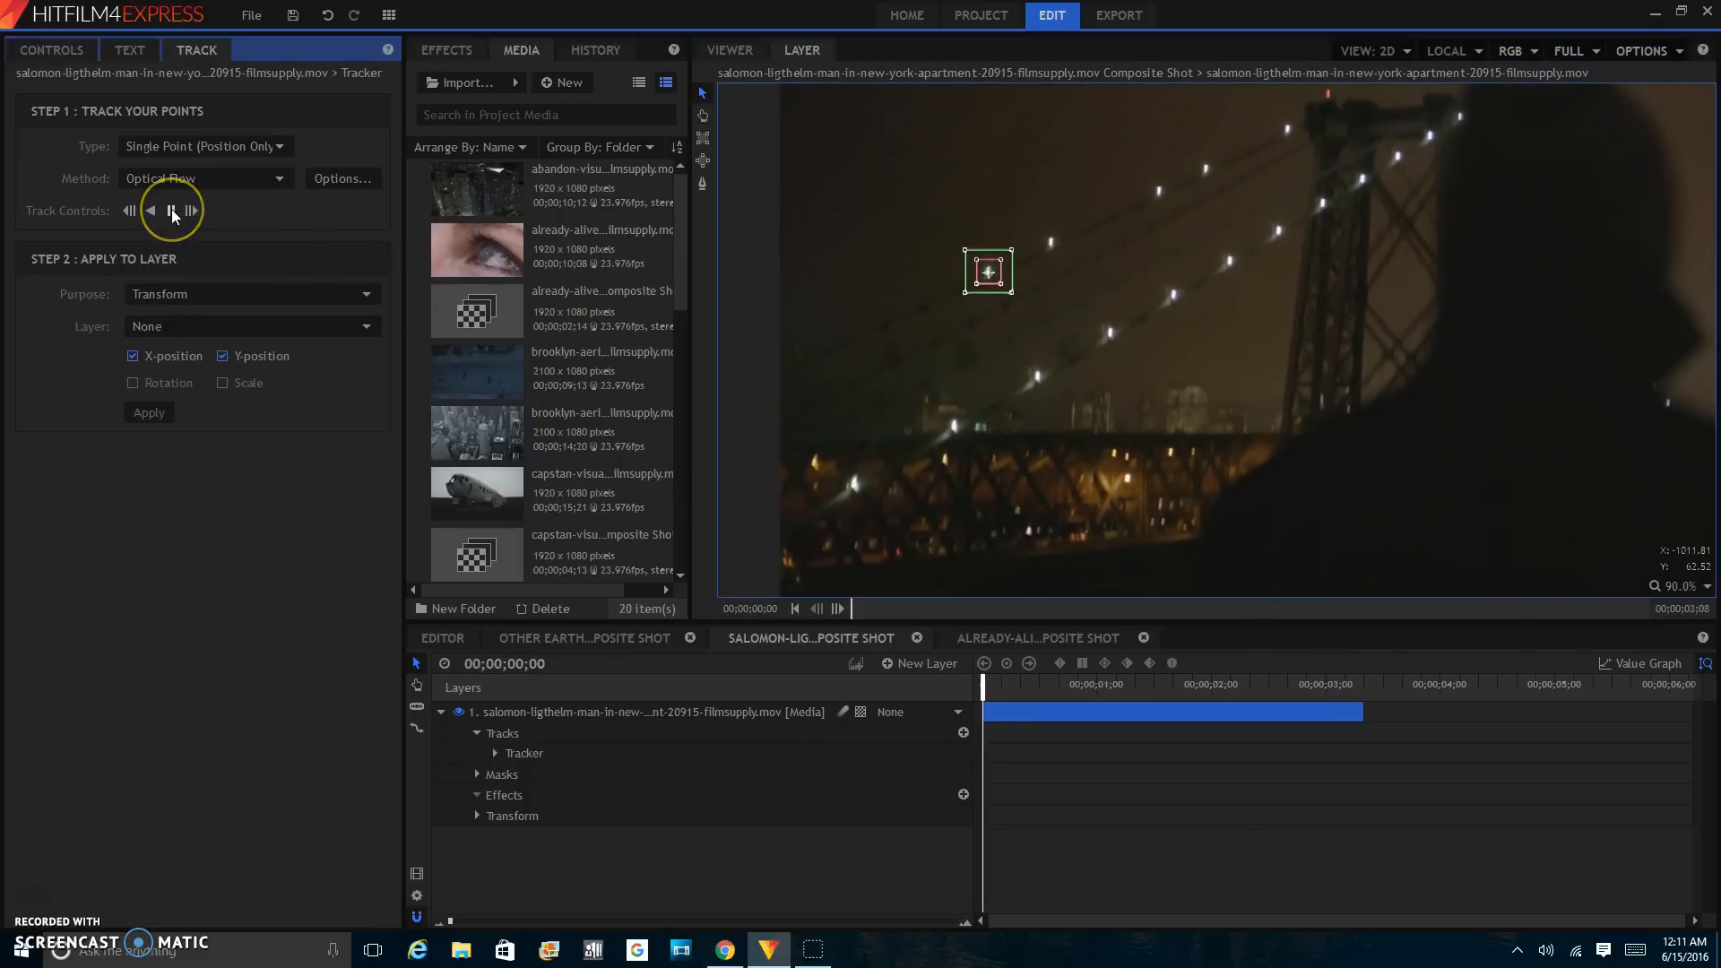
{"action": "left_click", "coordinate": [170, 211]}
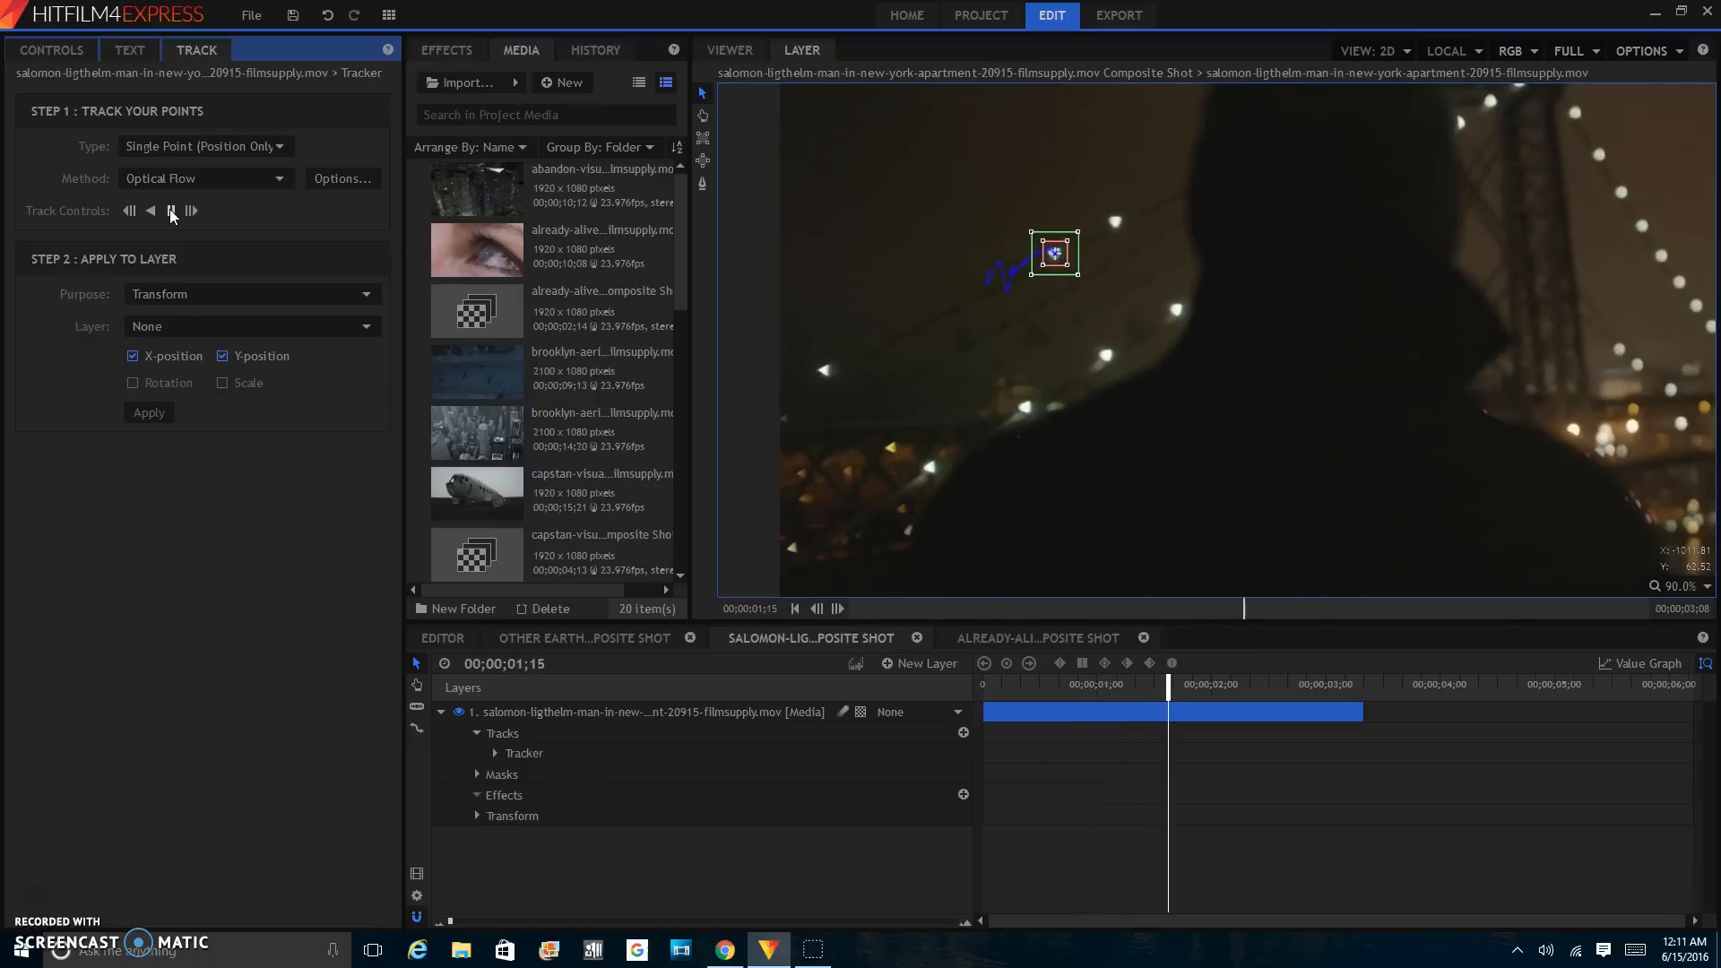
{"action": "left_click", "coordinate": [173, 211]}
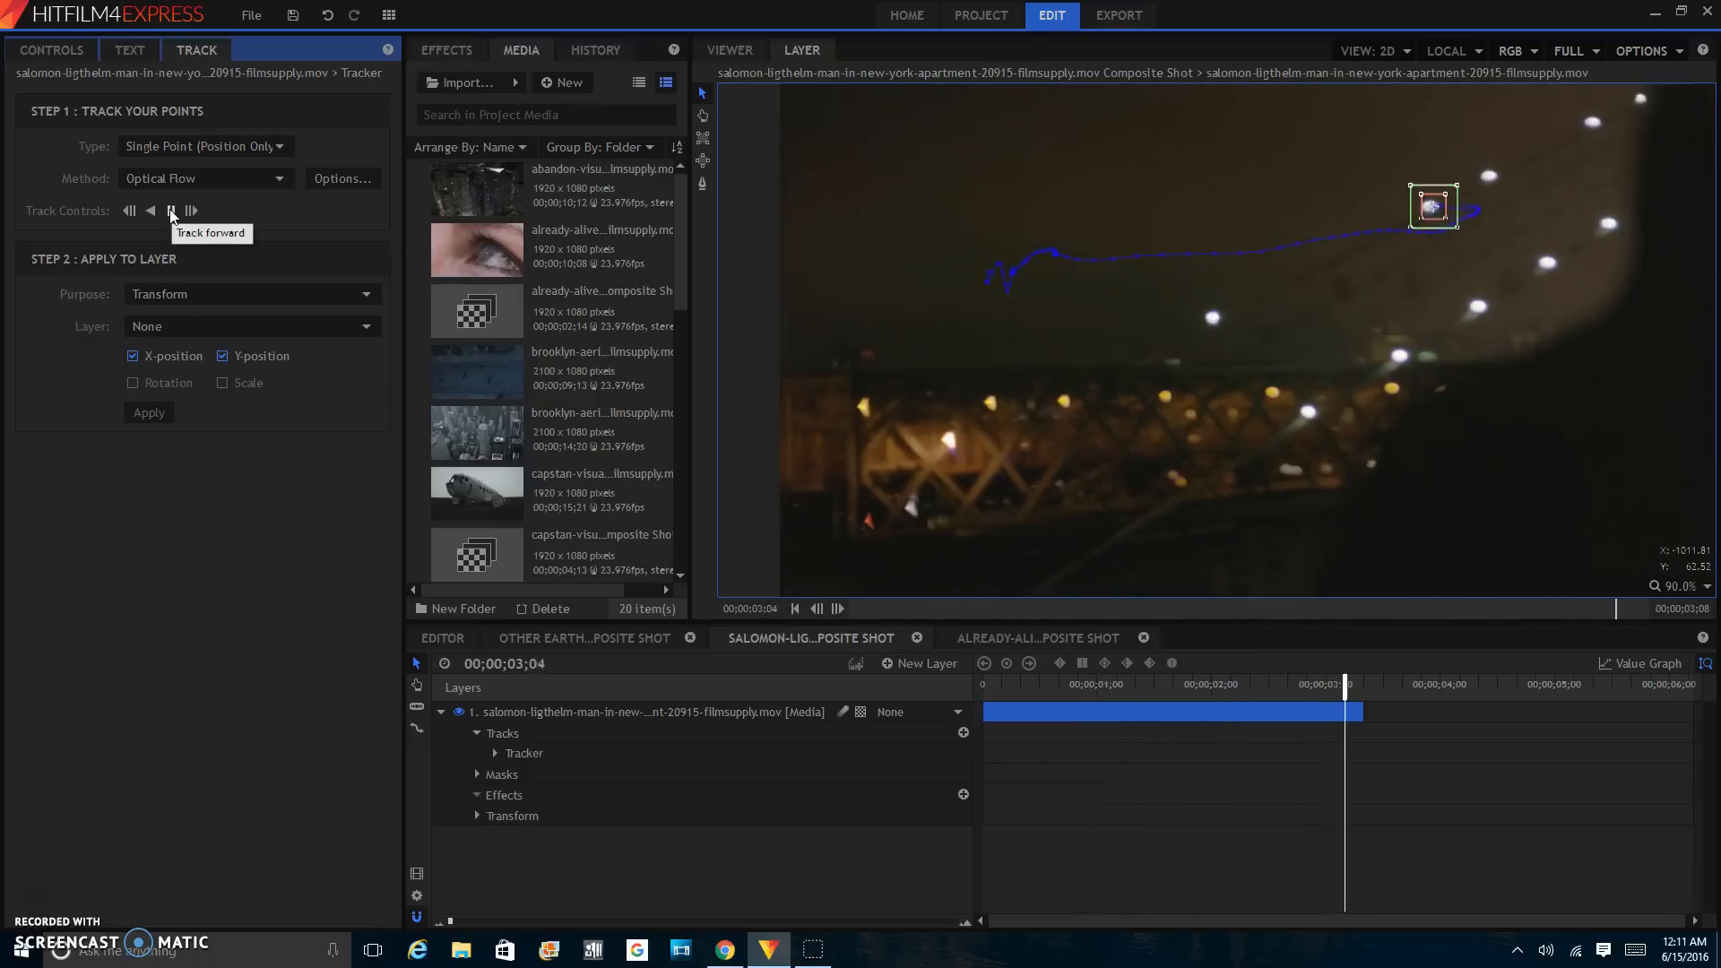
{"action": "left_click", "coordinate": [171, 210]}
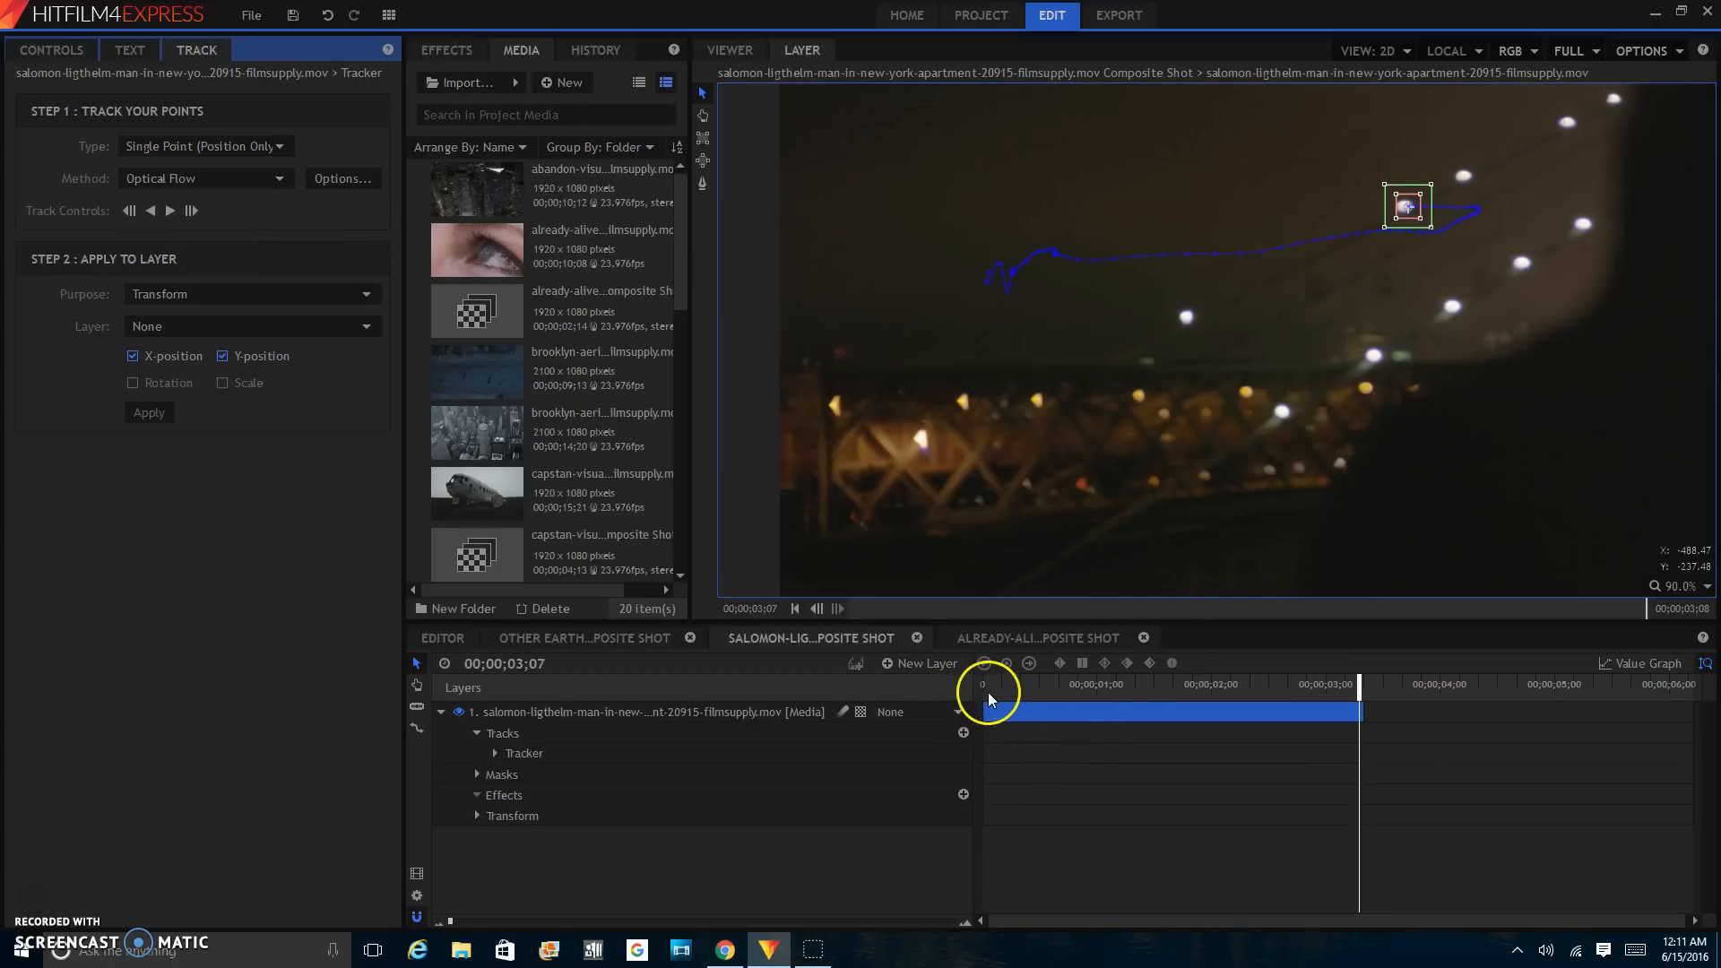
{"action": "left_click_drag", "start_coordinate": [986, 683], "coordinate": [980, 683]}
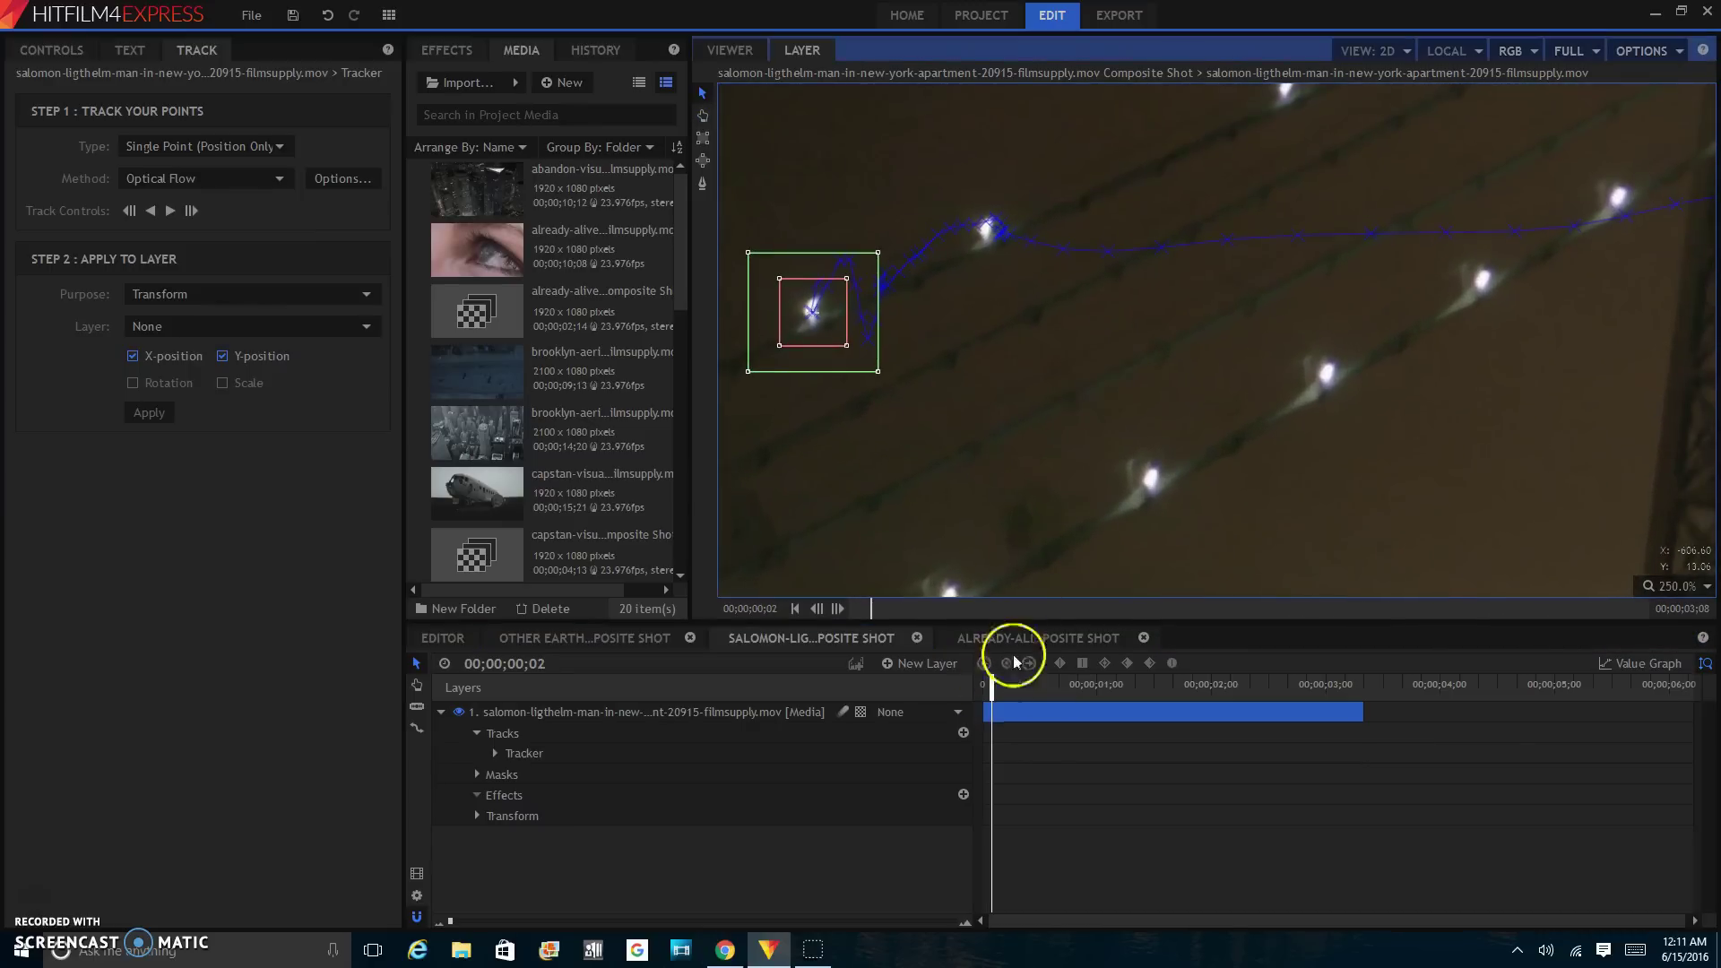
{"action": "left_click_drag", "start_coordinate": [1010, 699], "coordinate": [1030, 699]}
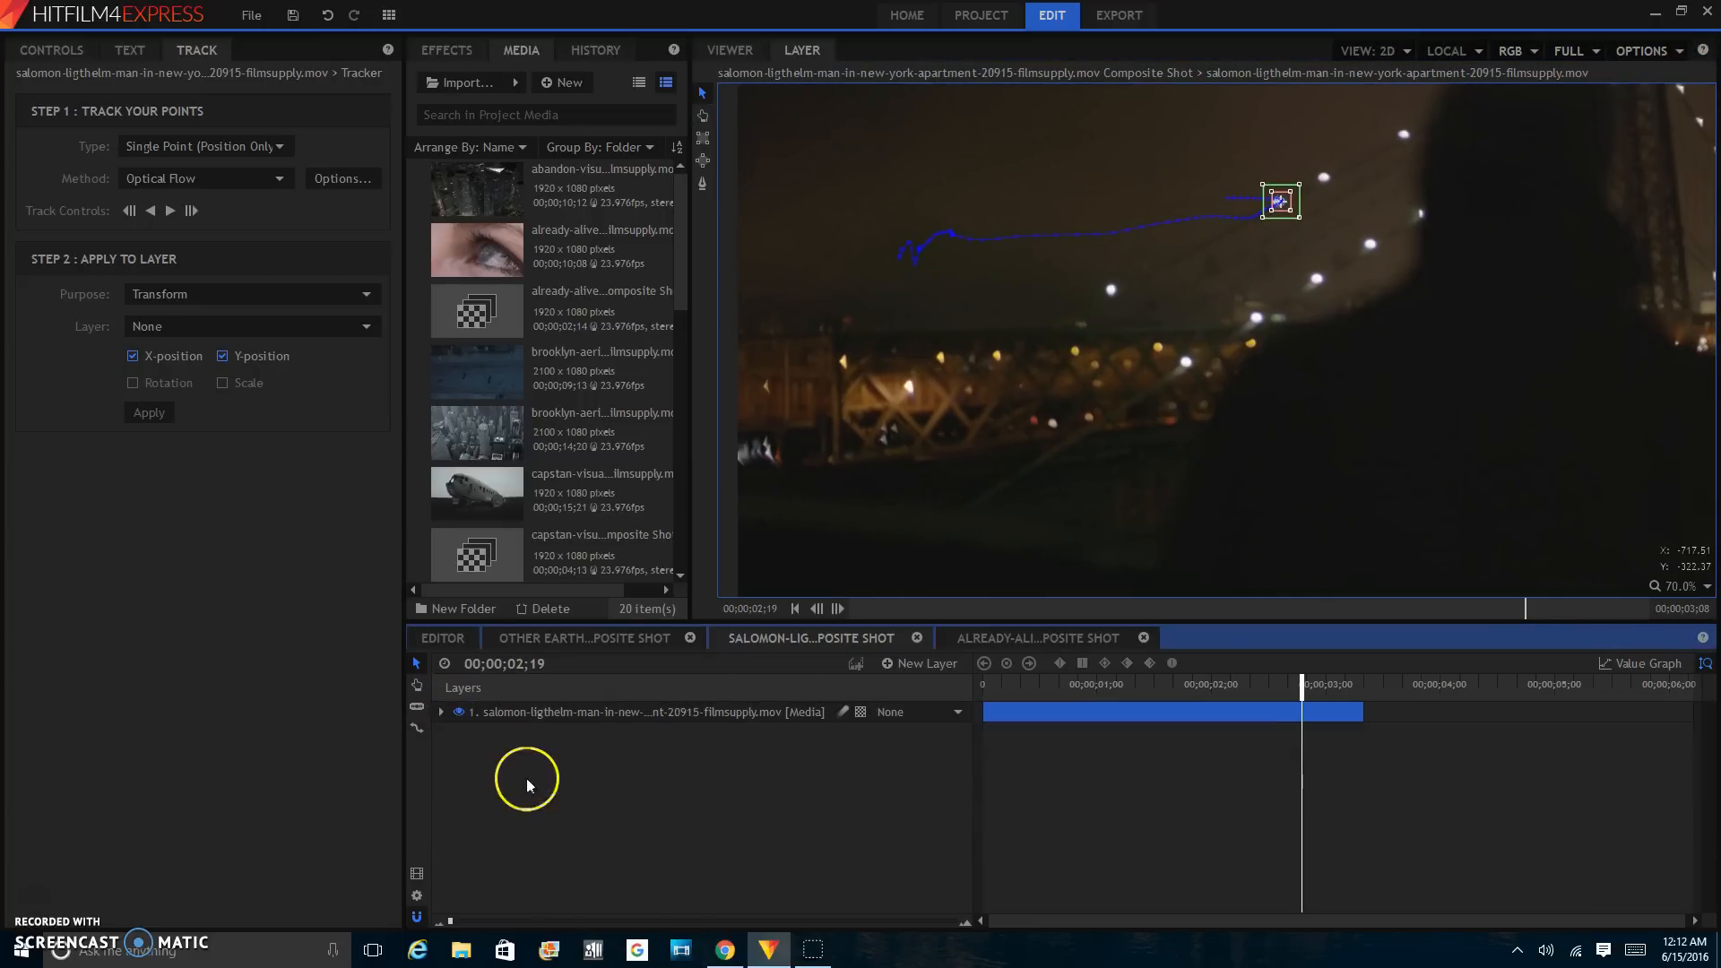
- Create a New Point layer and apply the footage tracker's data to it
{"action": "right_click", "coordinate": [526, 781]}
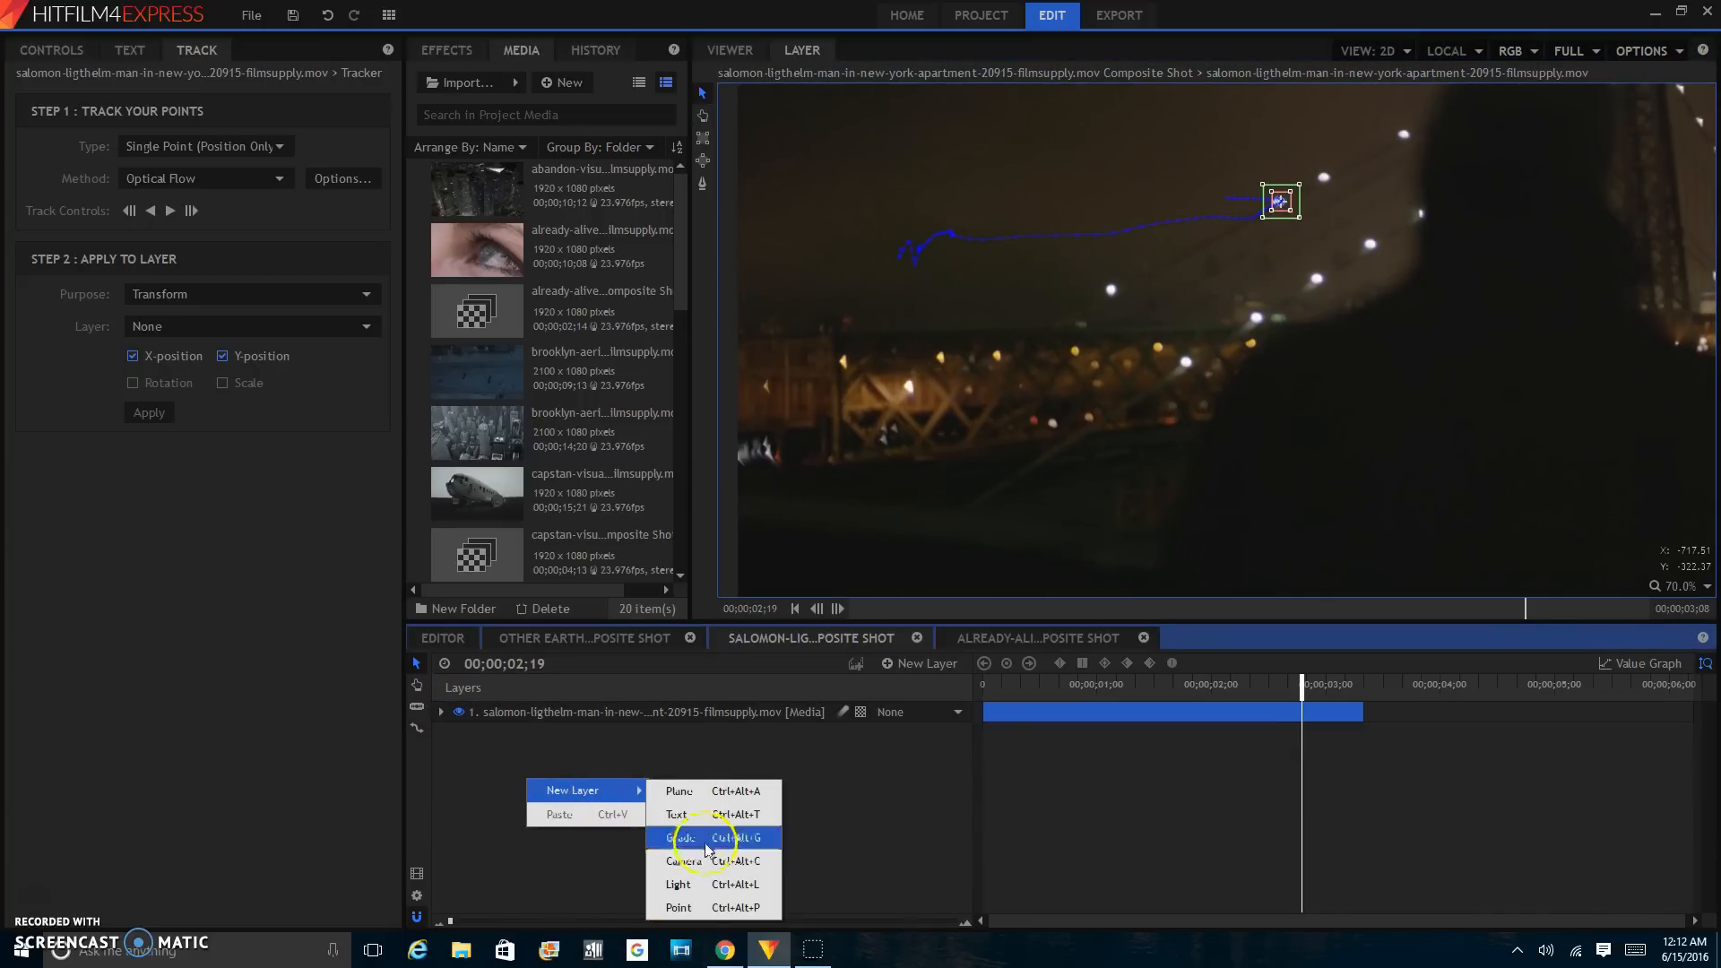
{"action": "left_click", "coordinate": [678, 908]}
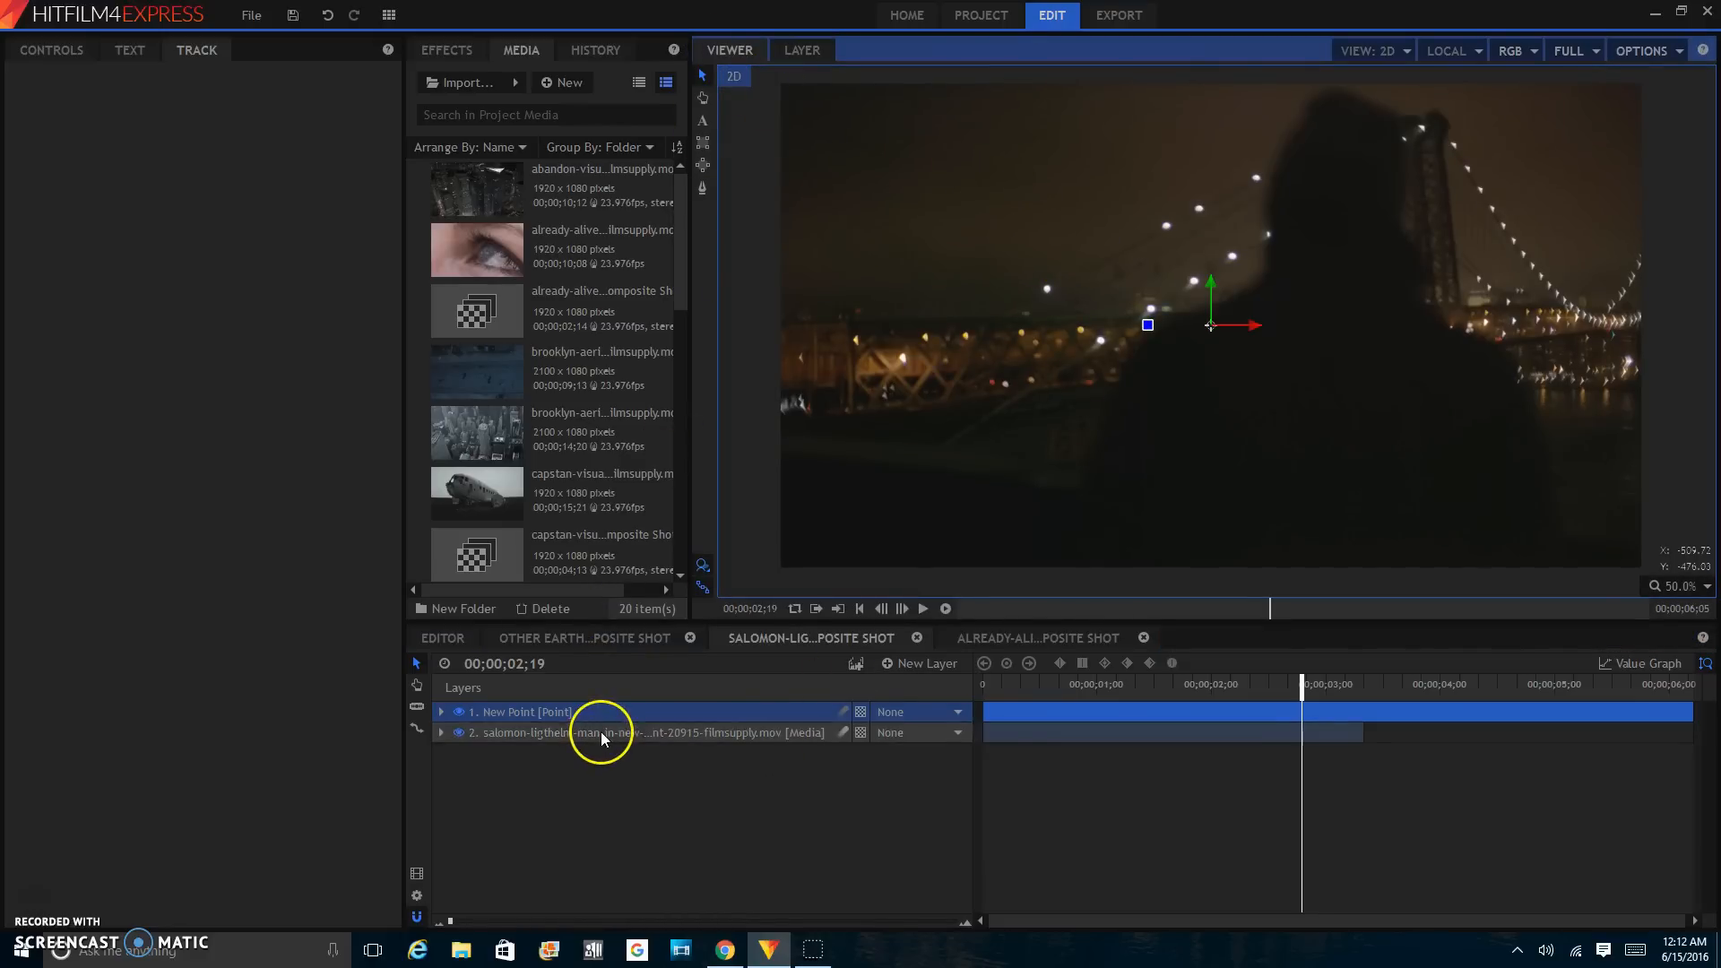
{"action": "left_click", "coordinate": [603, 733]}
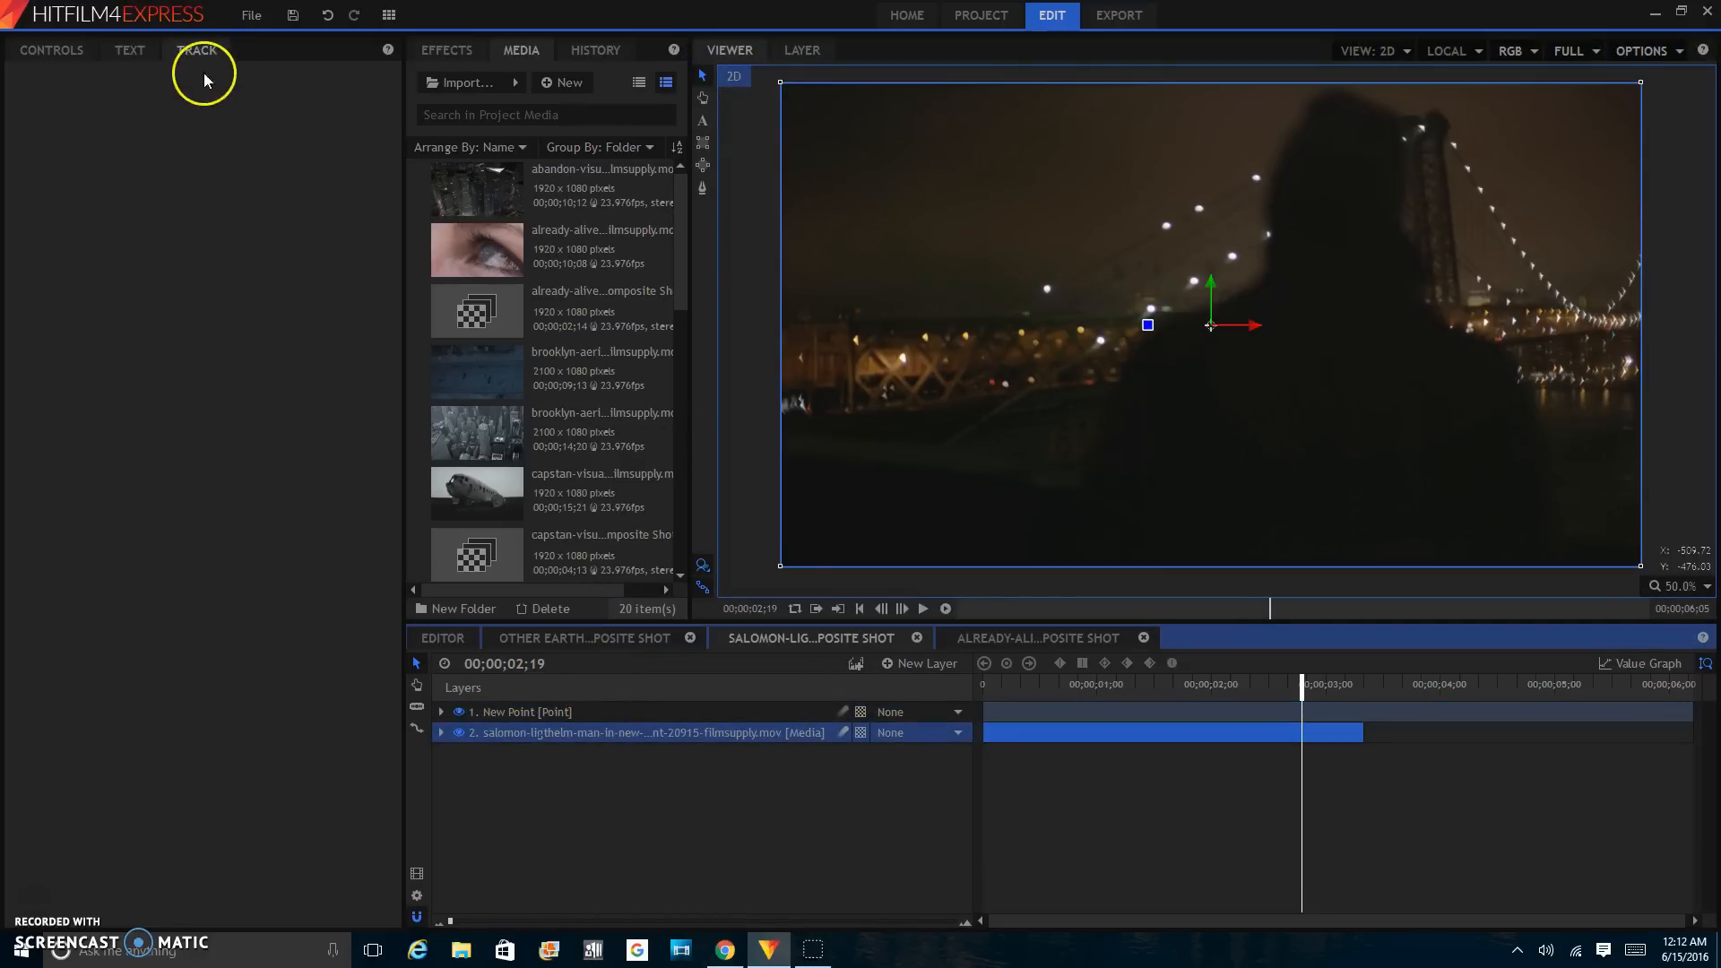
{"action": "left_click", "coordinate": [442, 733]}
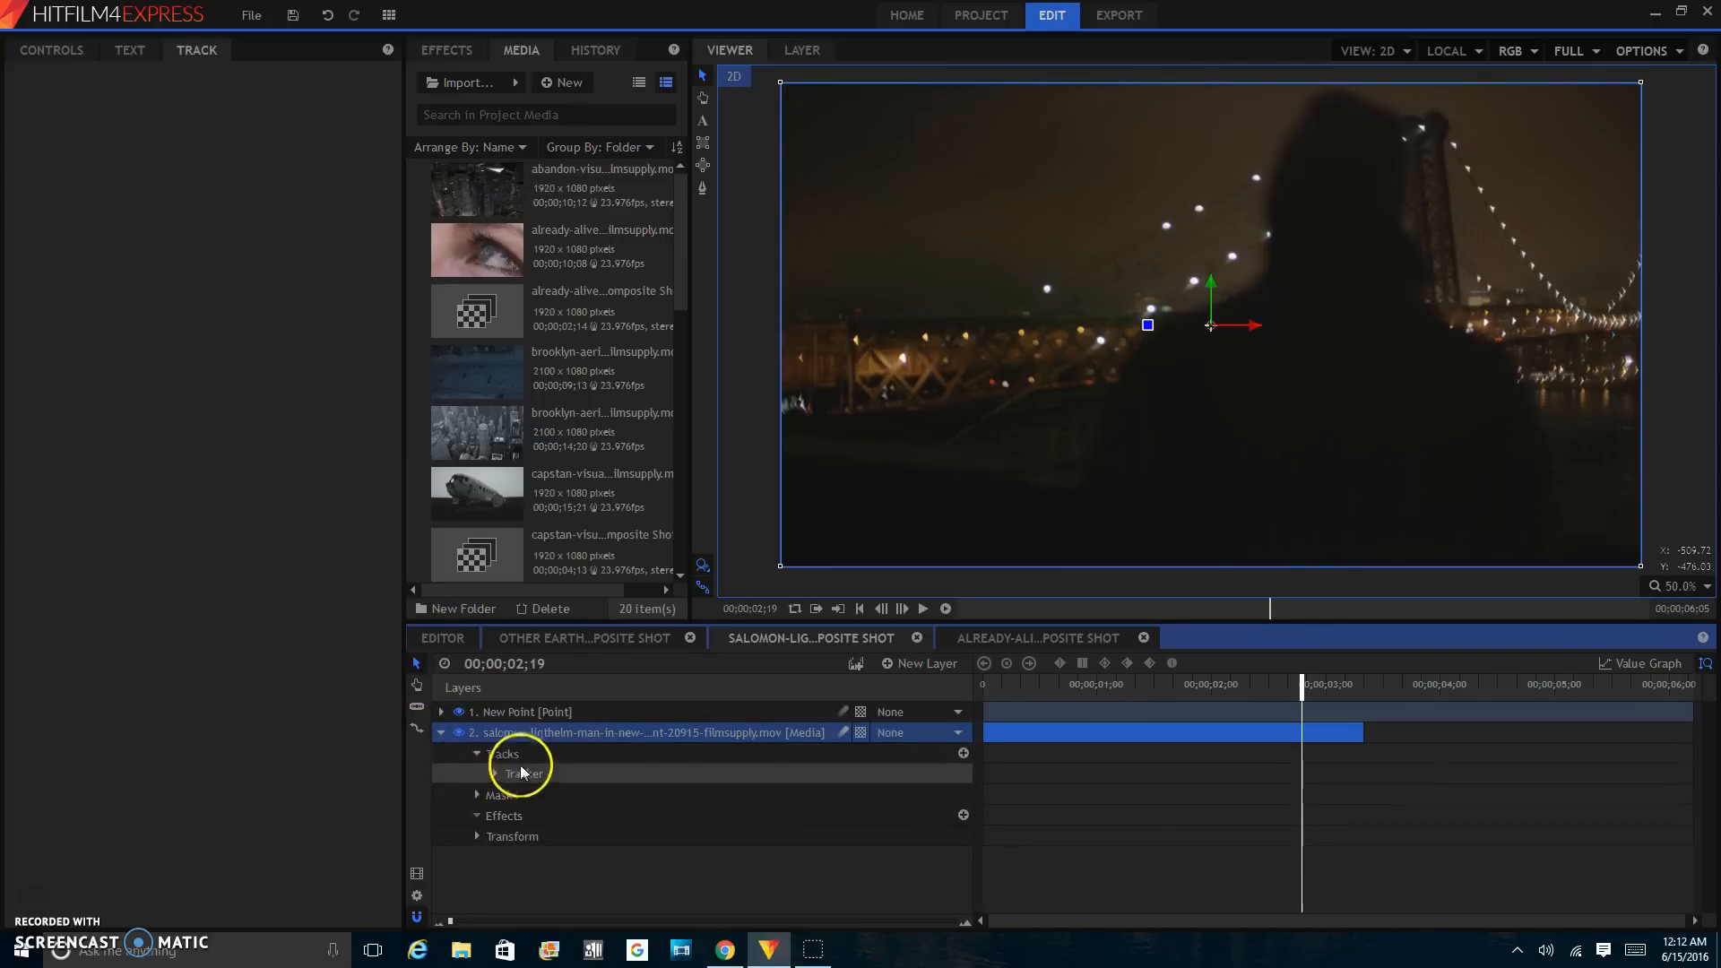
{"action": "left_click", "coordinate": [524, 774]}
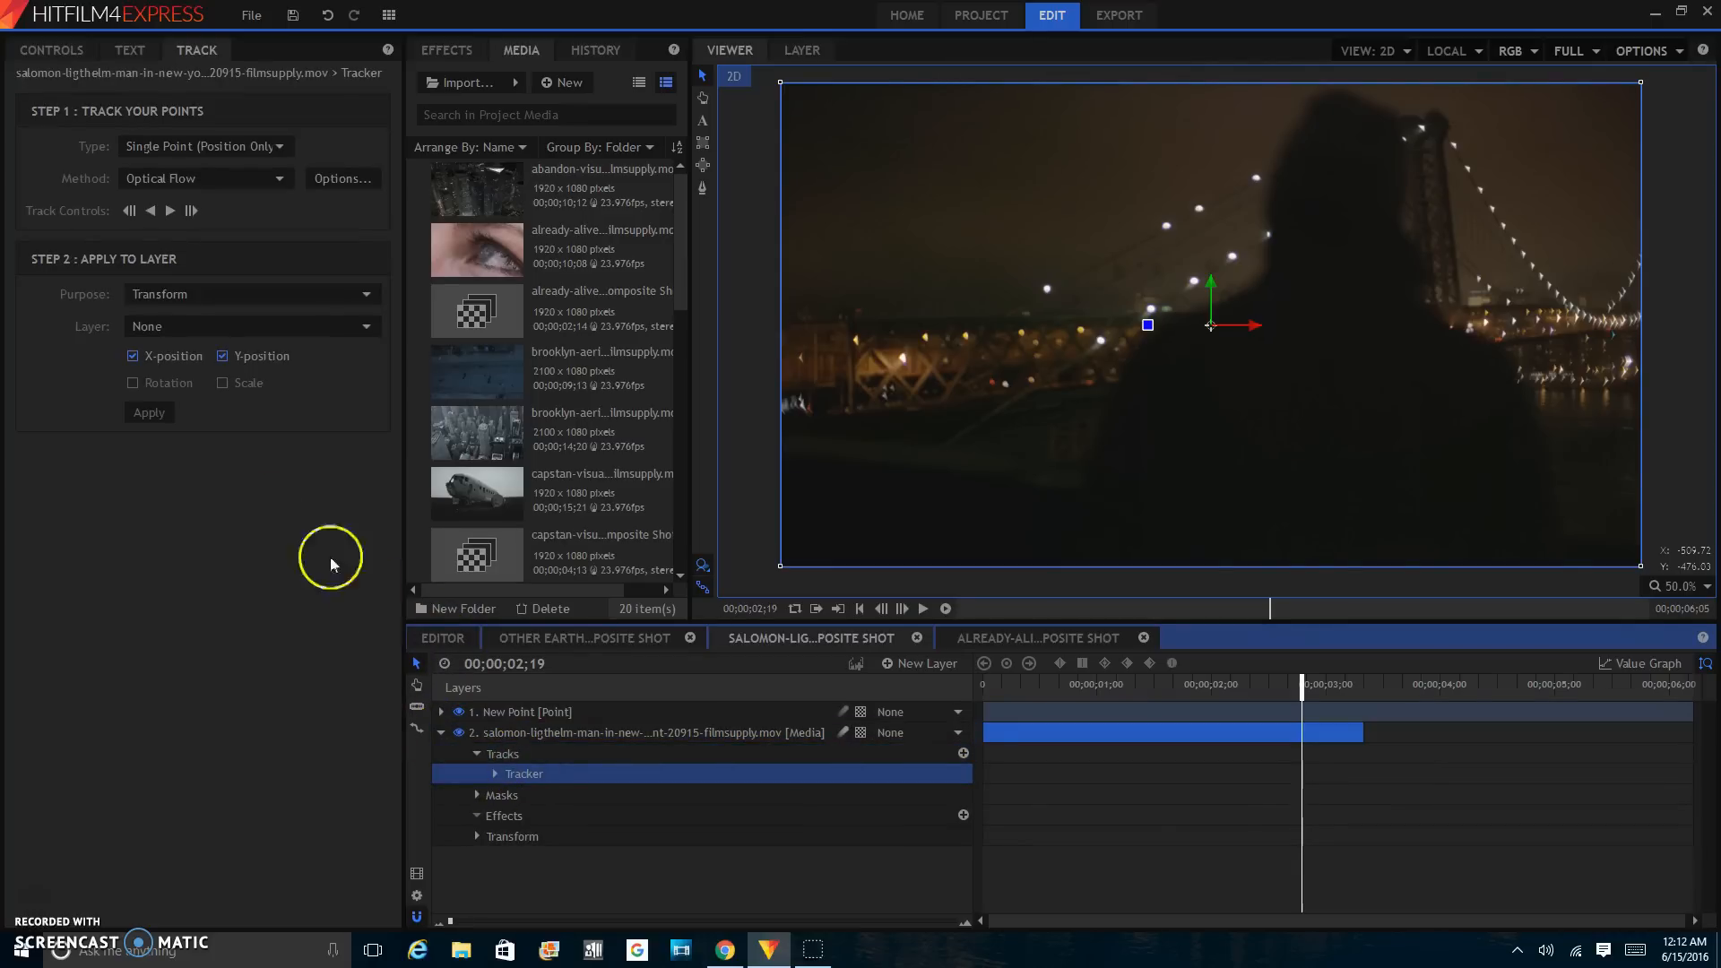
{"action": "left_click", "coordinate": [252, 326]}
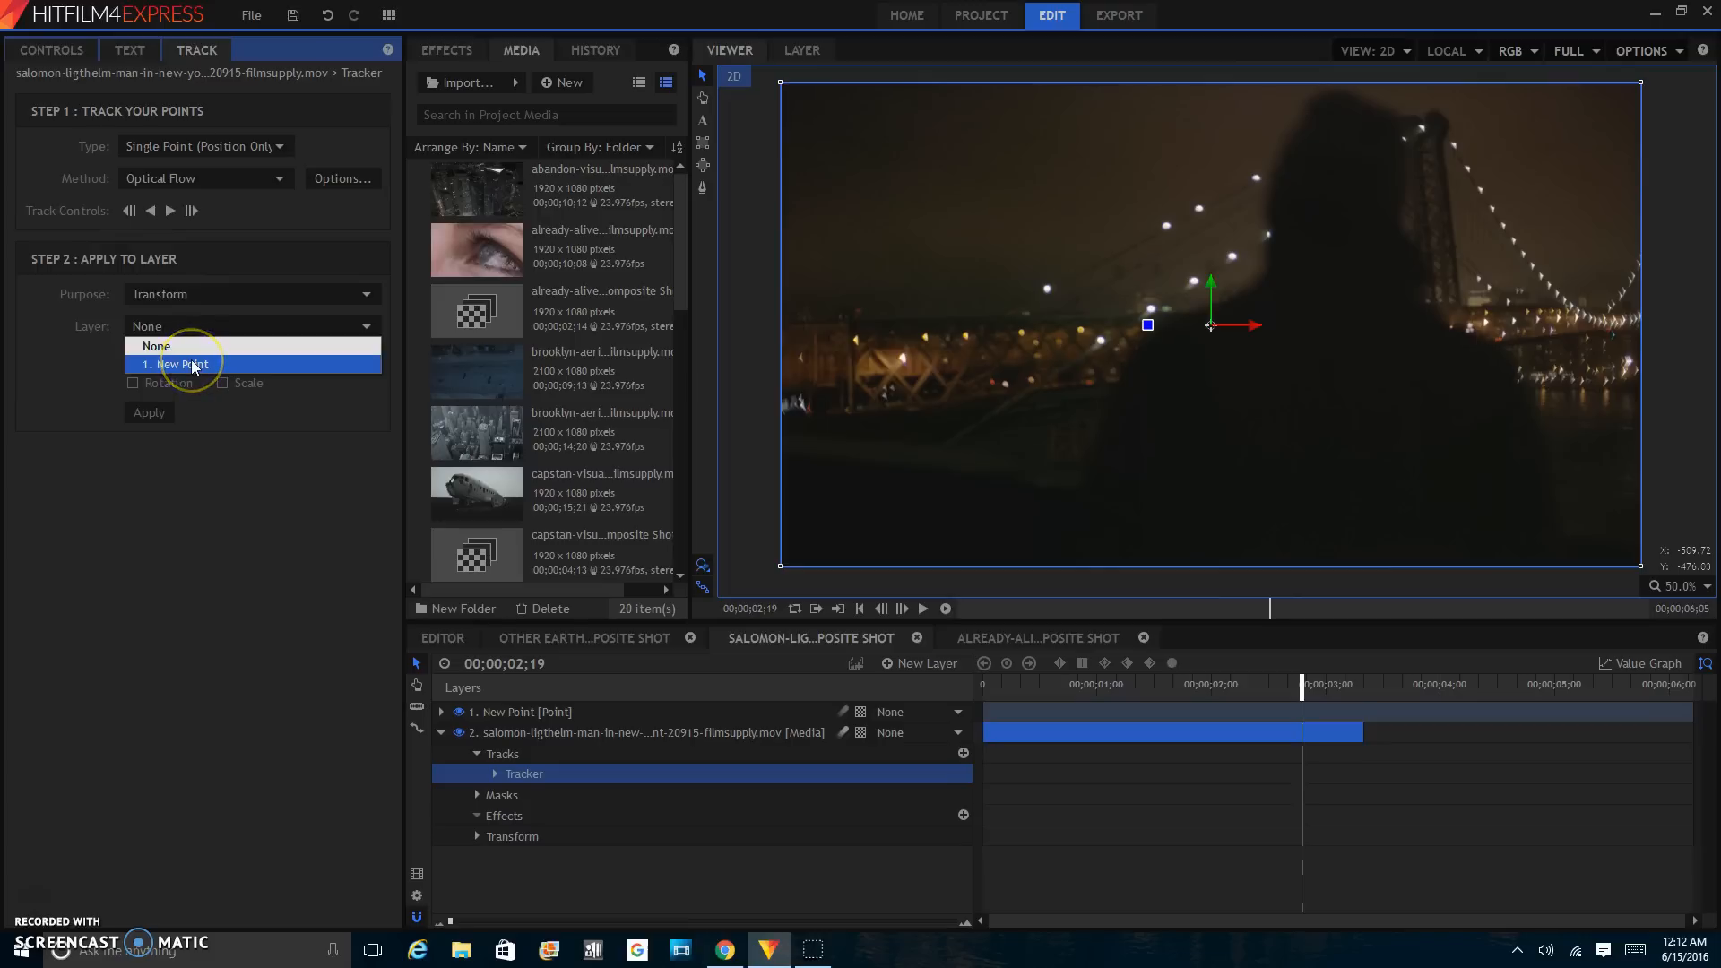
{"action": "left_click", "coordinate": [180, 364]}
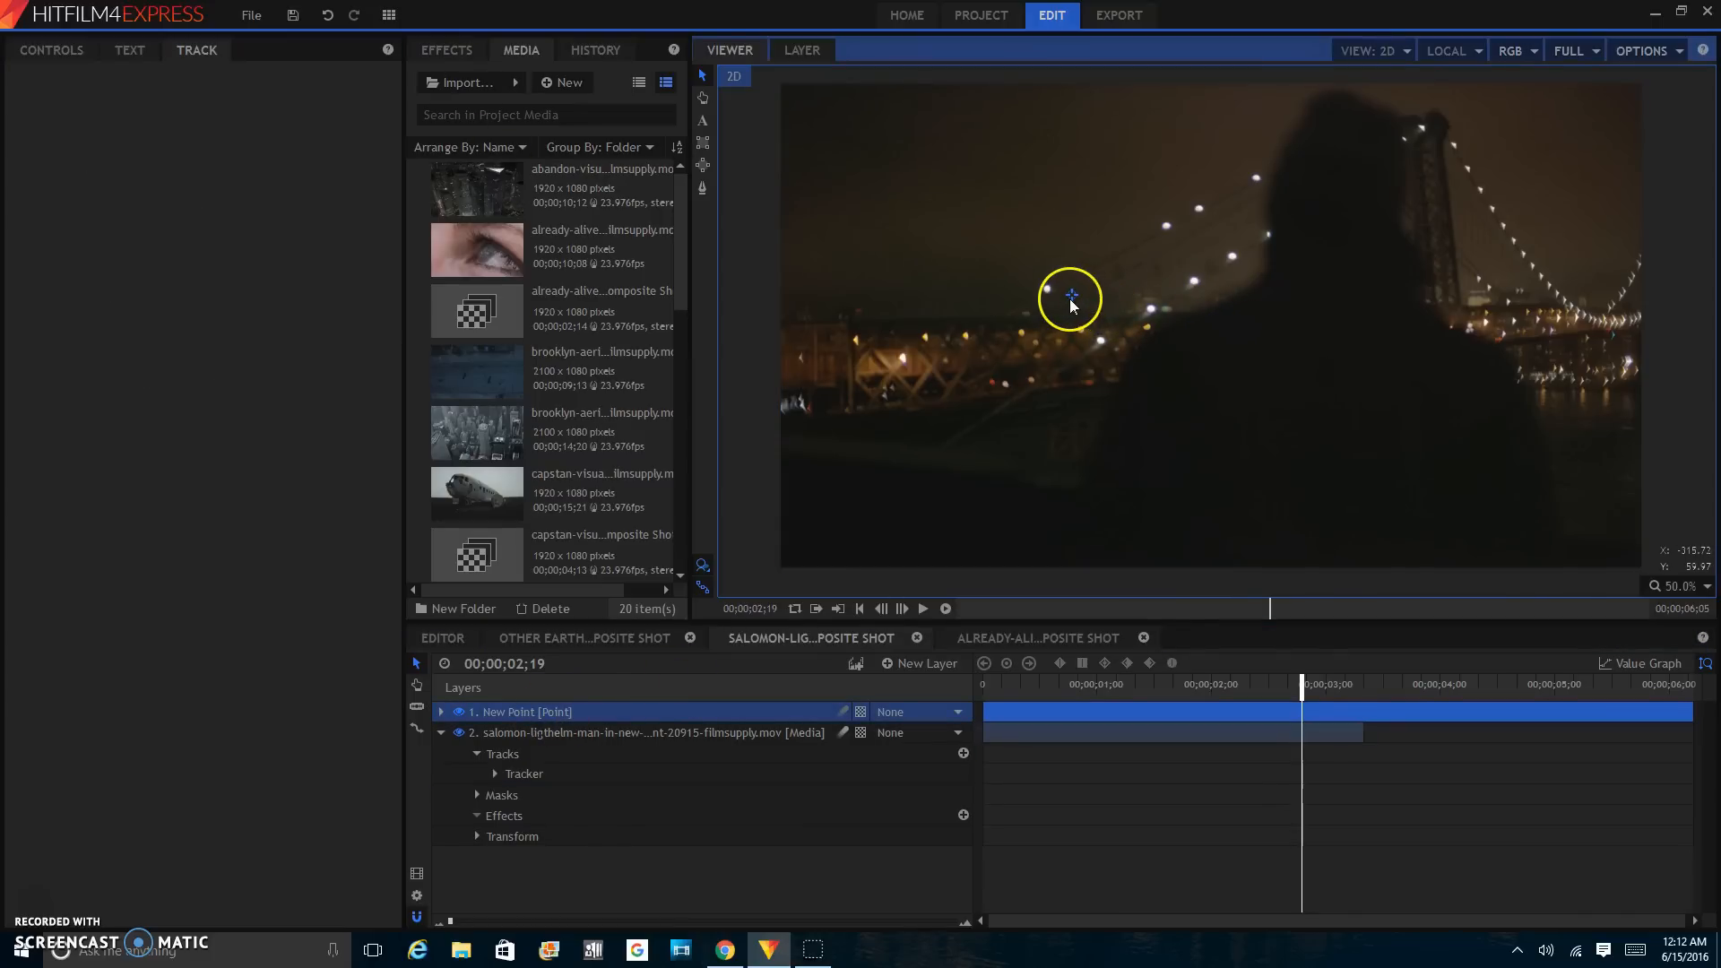
- Scrub to watch the point follow the track, return to frame 0, and collapse the footage layer
{"action": "left_click_drag", "start_coordinate": [1071, 298], "coordinate": [1160, 238]}
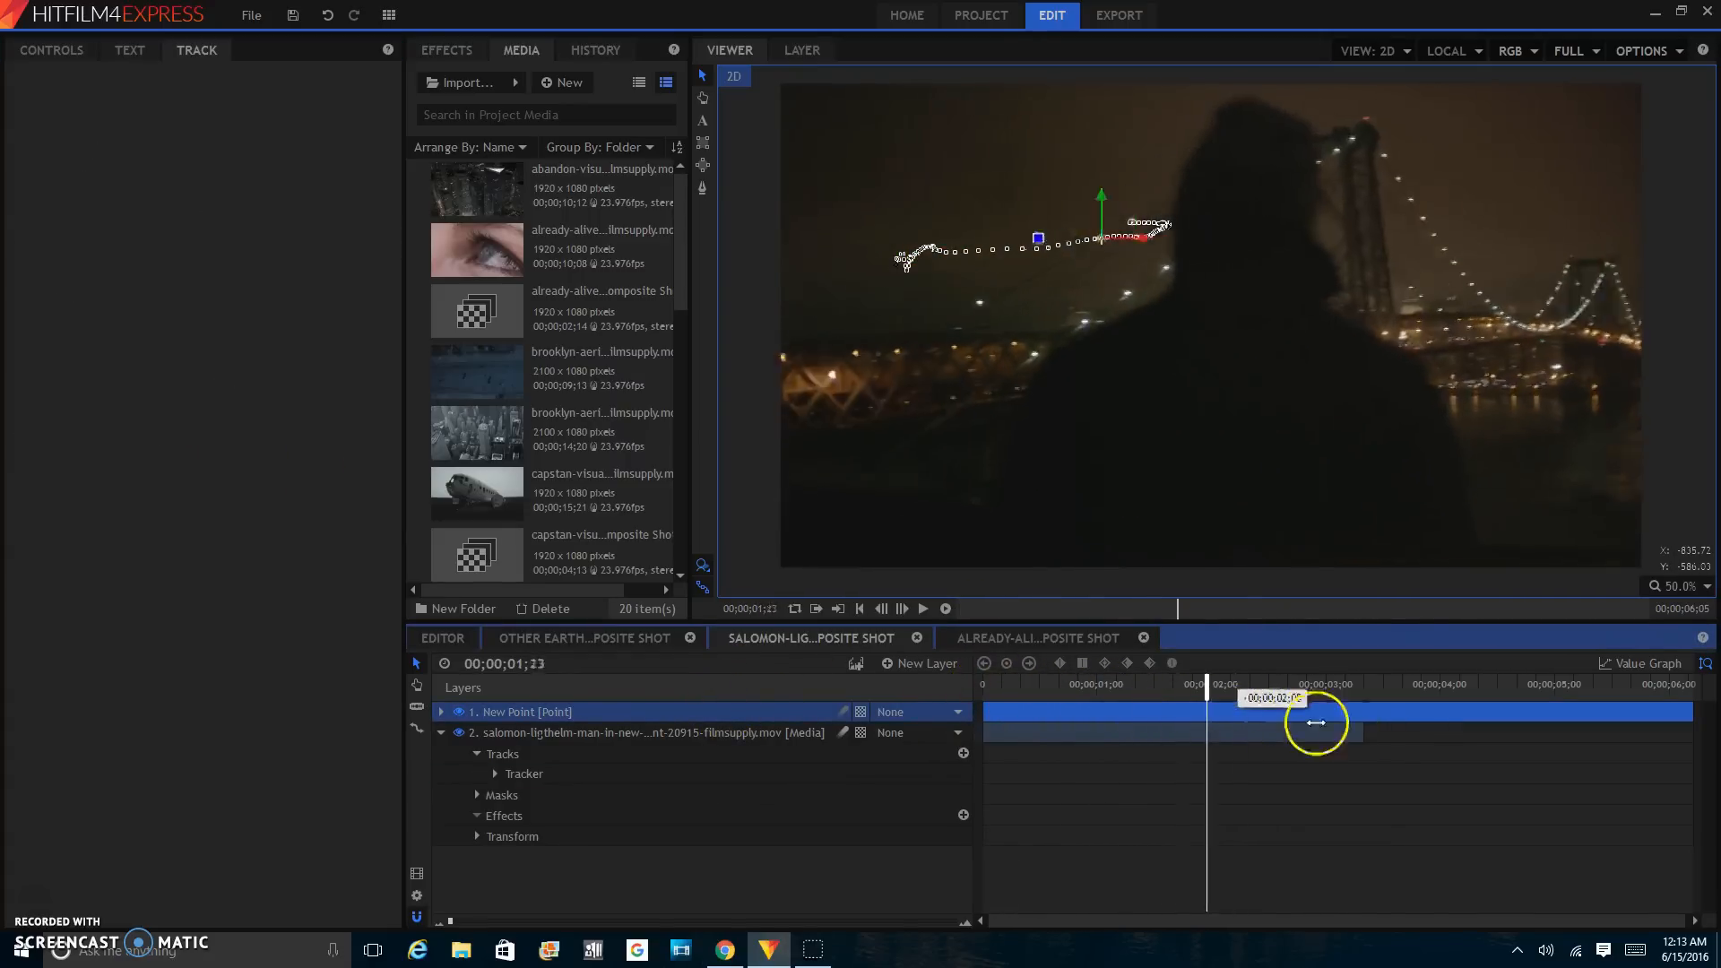
{"action": "left_click_drag", "start_coordinate": [1315, 723], "coordinate": [983, 697]}
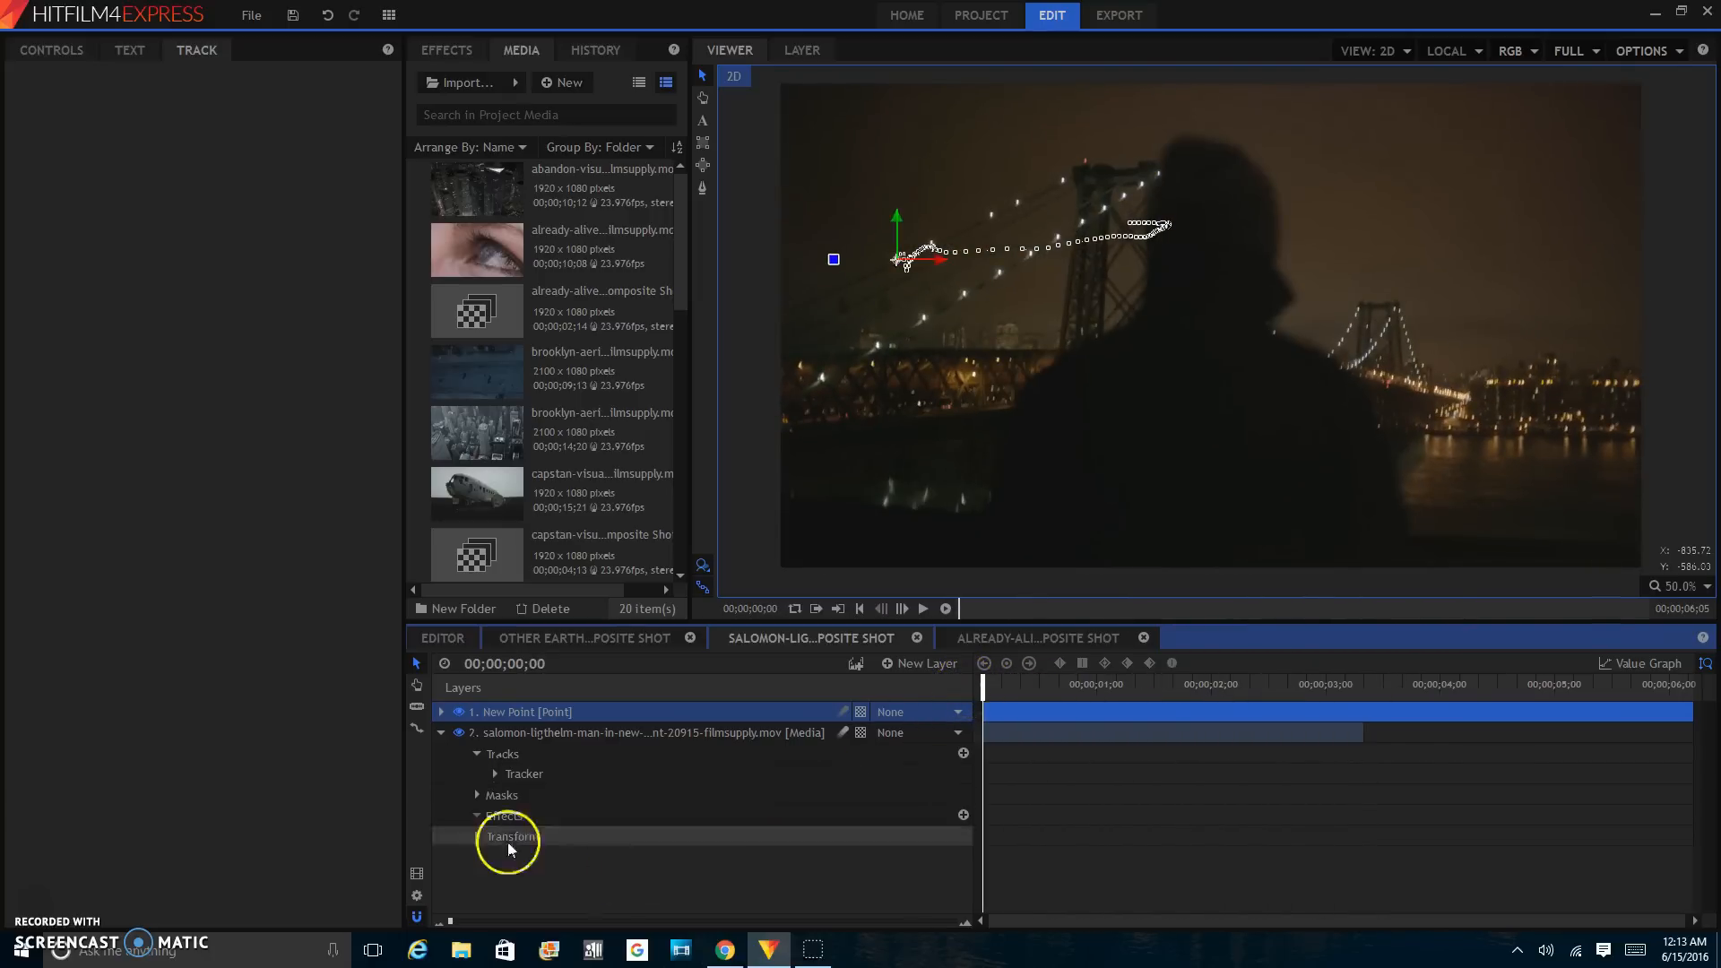
{"action": "left_click", "coordinate": [440, 733]}
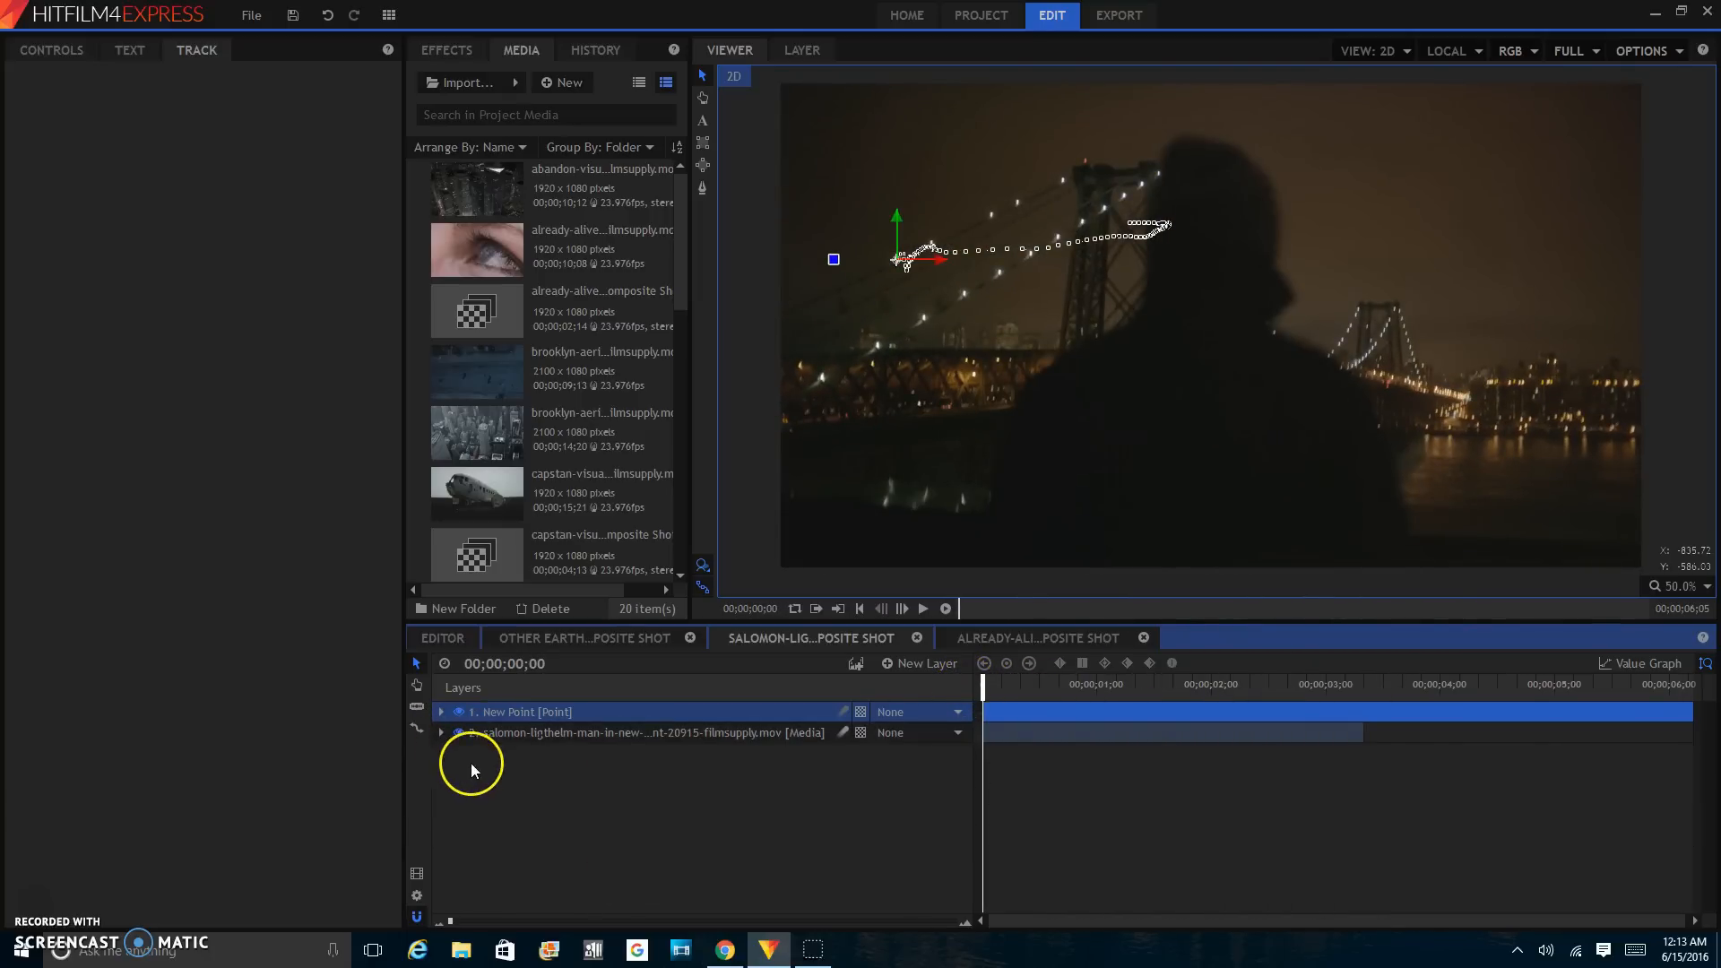
- Search Effects for 'blue' and drag the Blue Plasma Shockwave preset into the viewer
{"action": "left_click", "coordinate": [447, 50]}
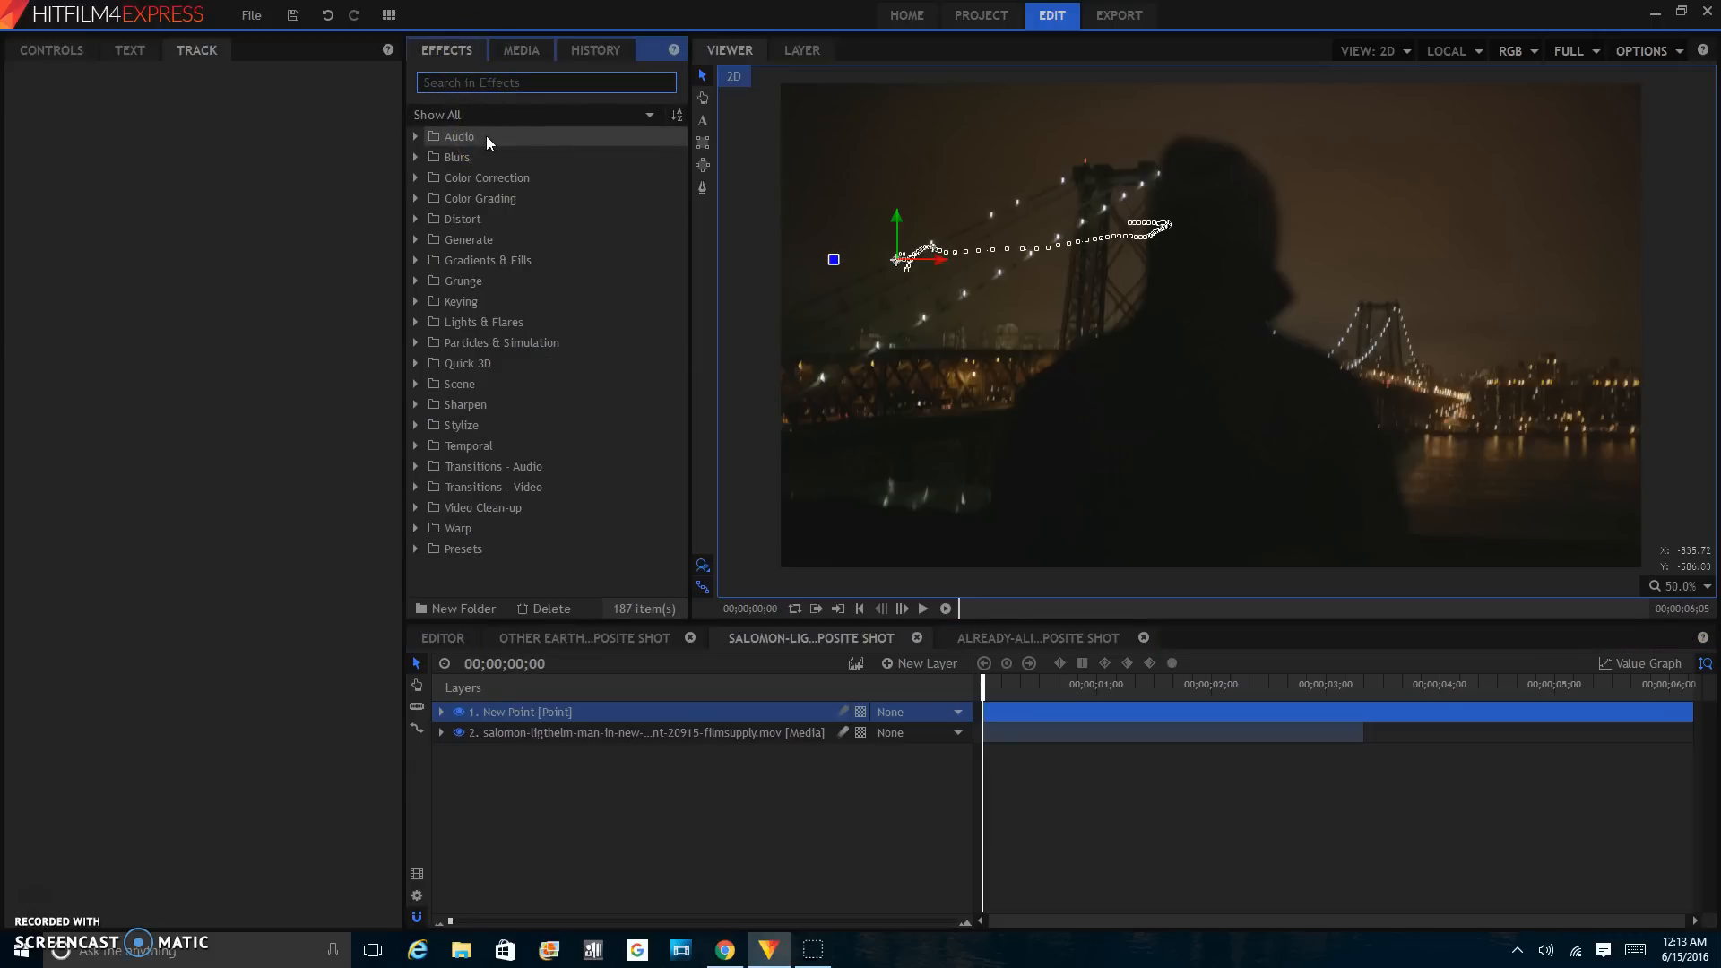
{"action": "type", "text": "b"}
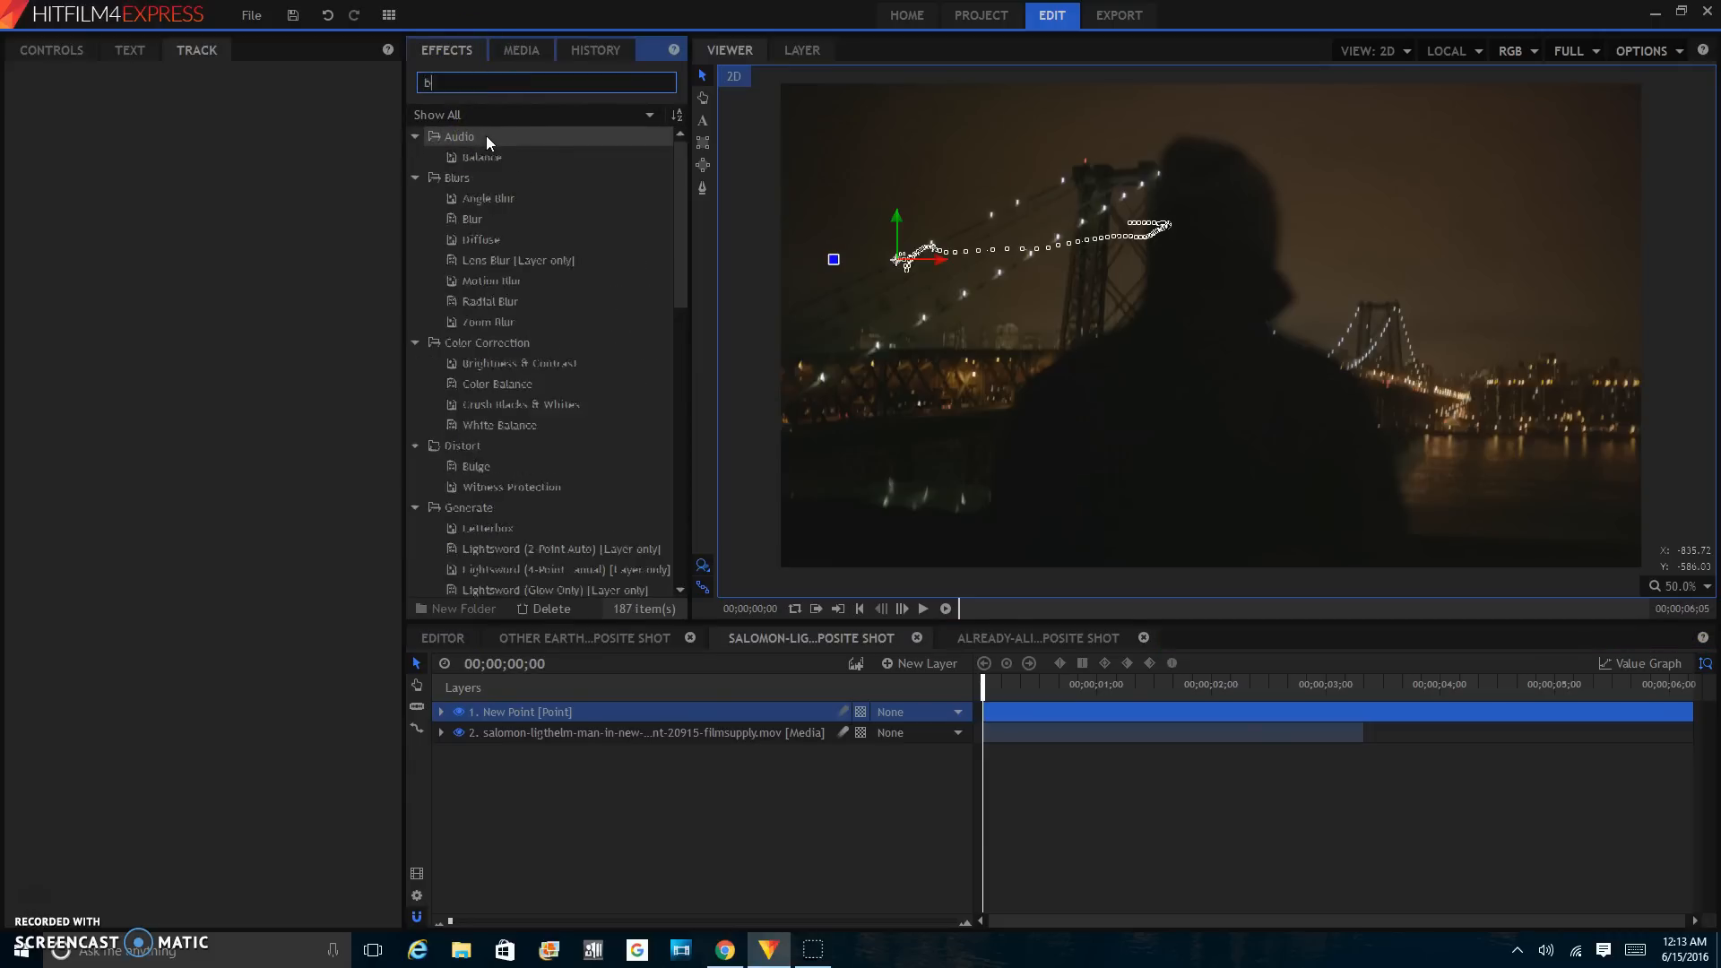
{"action": "type", "text": "lue"}
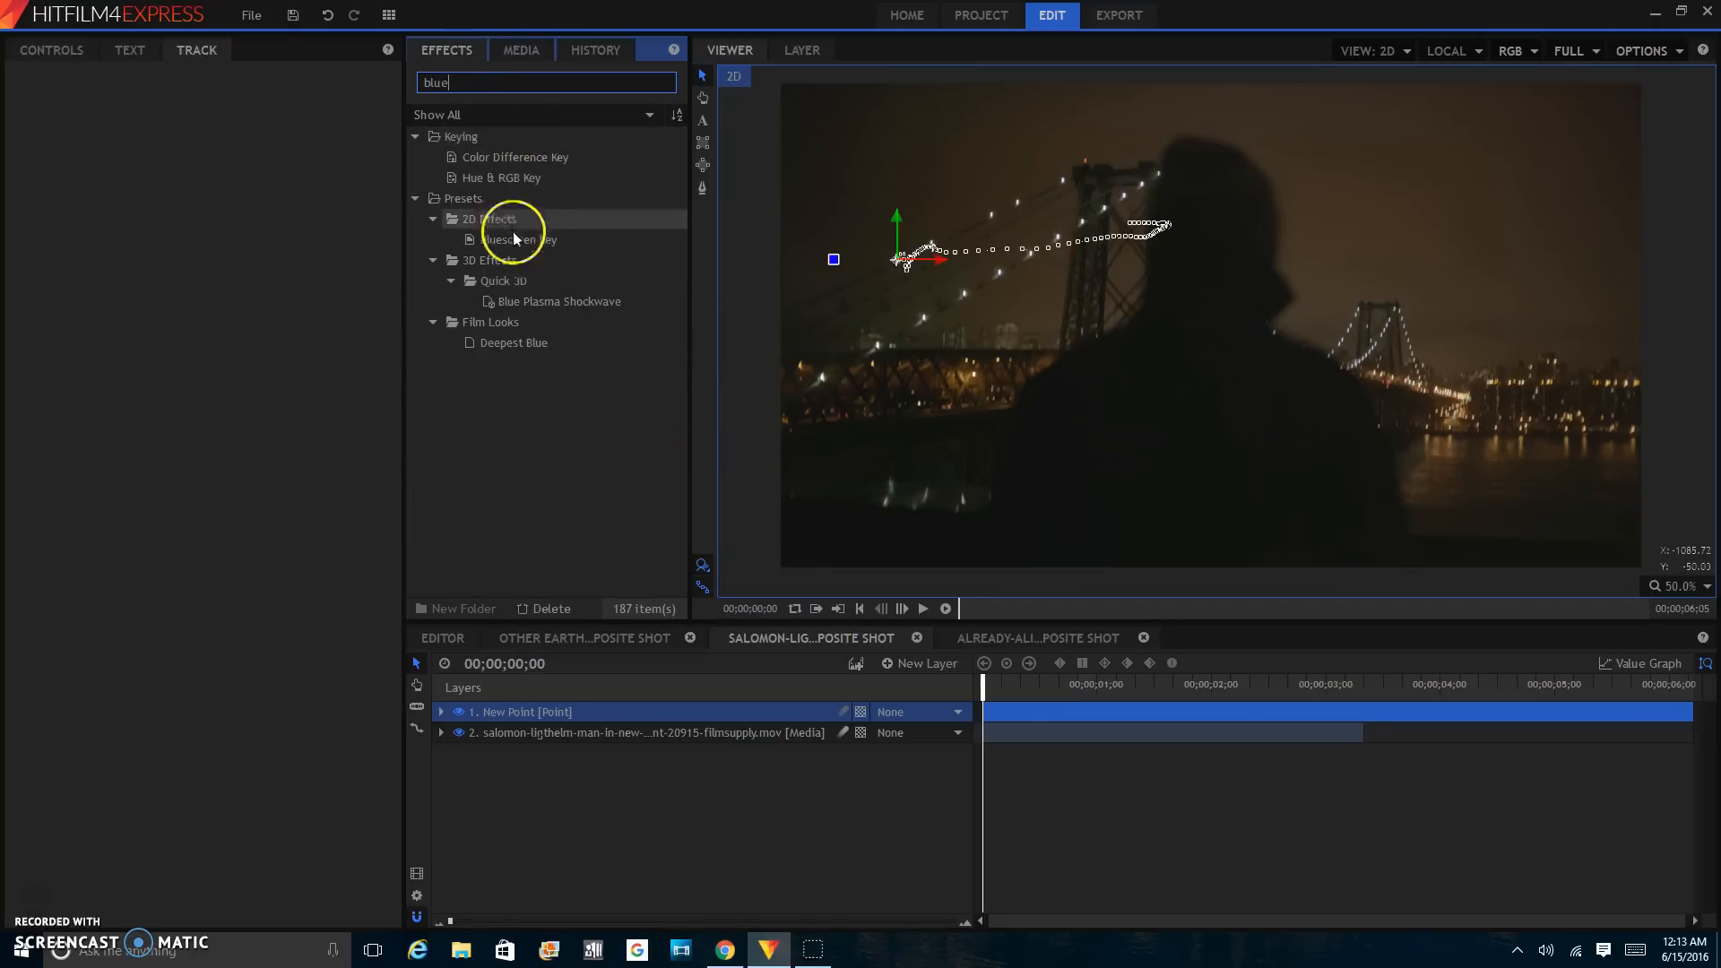
{"action": "left_click", "coordinate": [559, 301]}
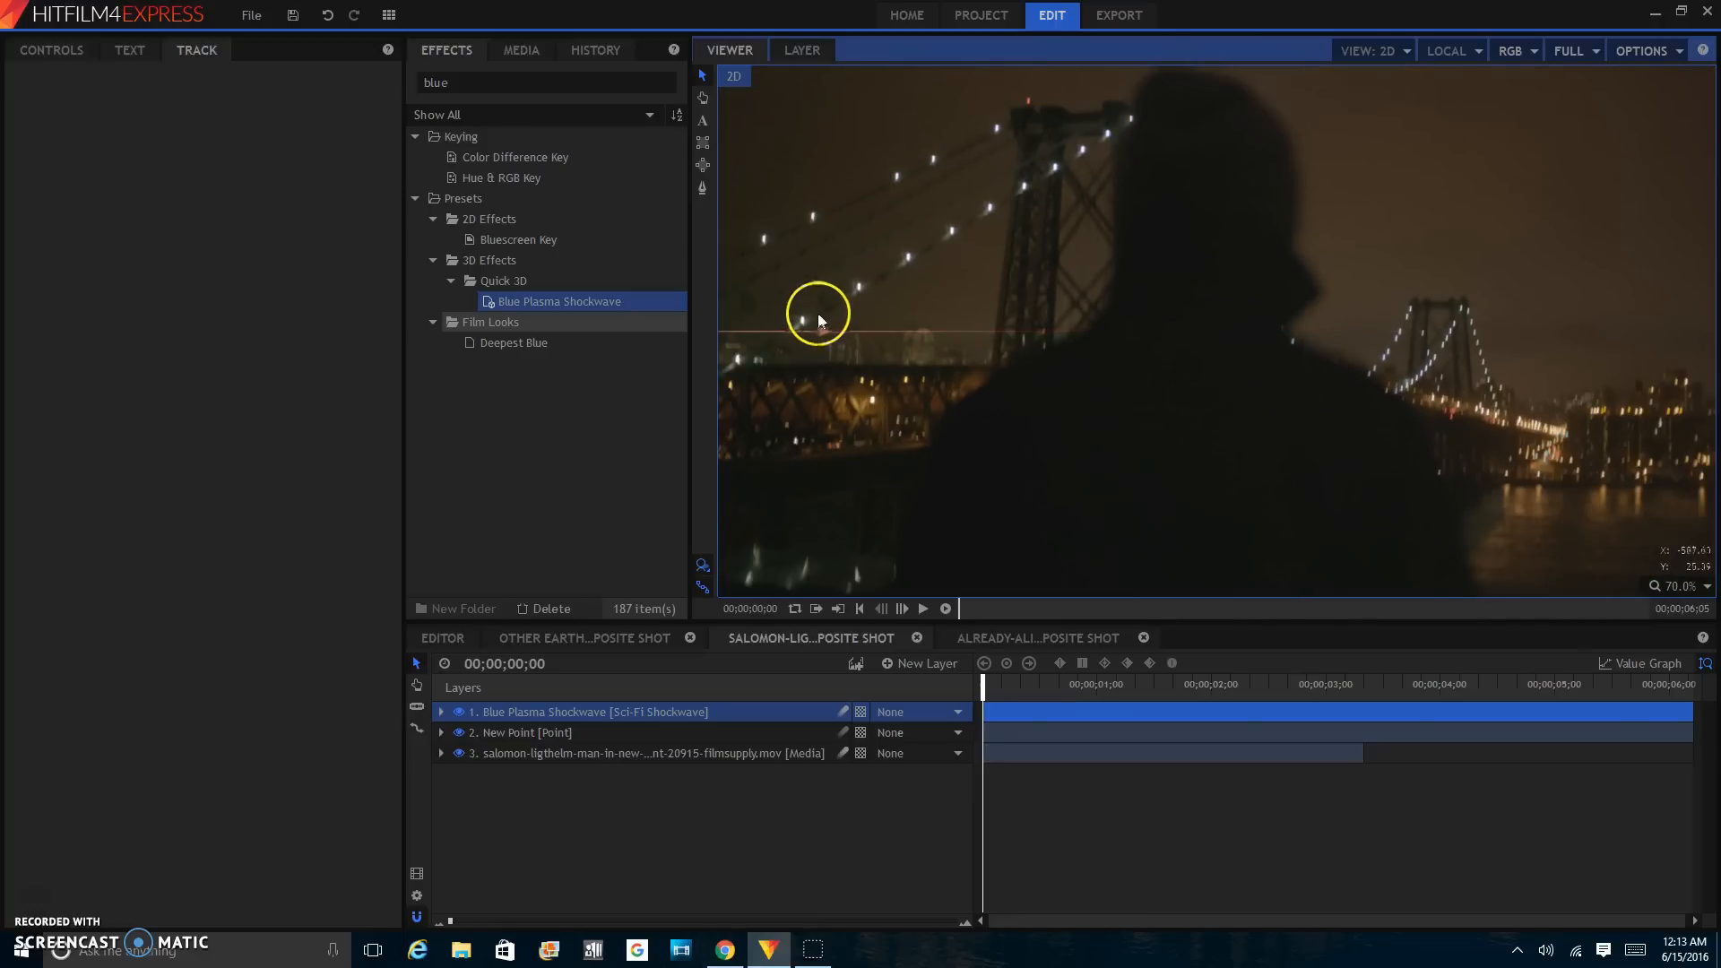
- Position the shockwave near the bridge lights and set its Parent to 2. New Point
{"action": "left_click", "coordinate": [644, 753]}
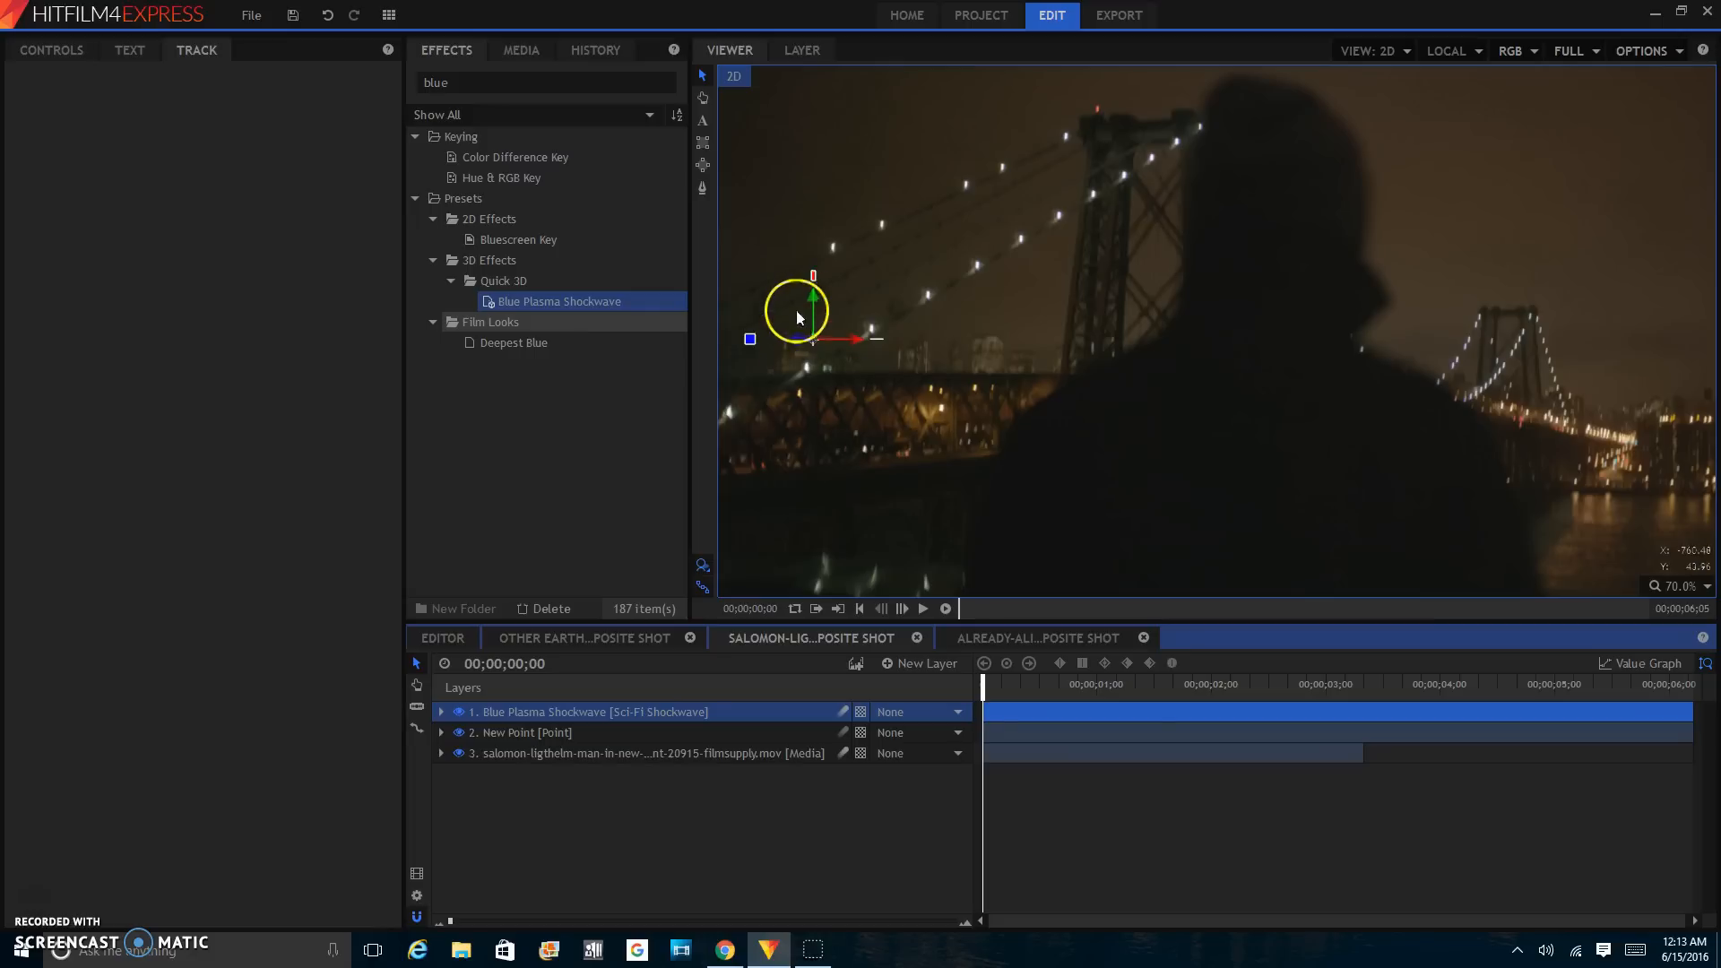
{"action": "left_click_drag", "start_coordinate": [796, 318], "coordinate": [822, 214]}
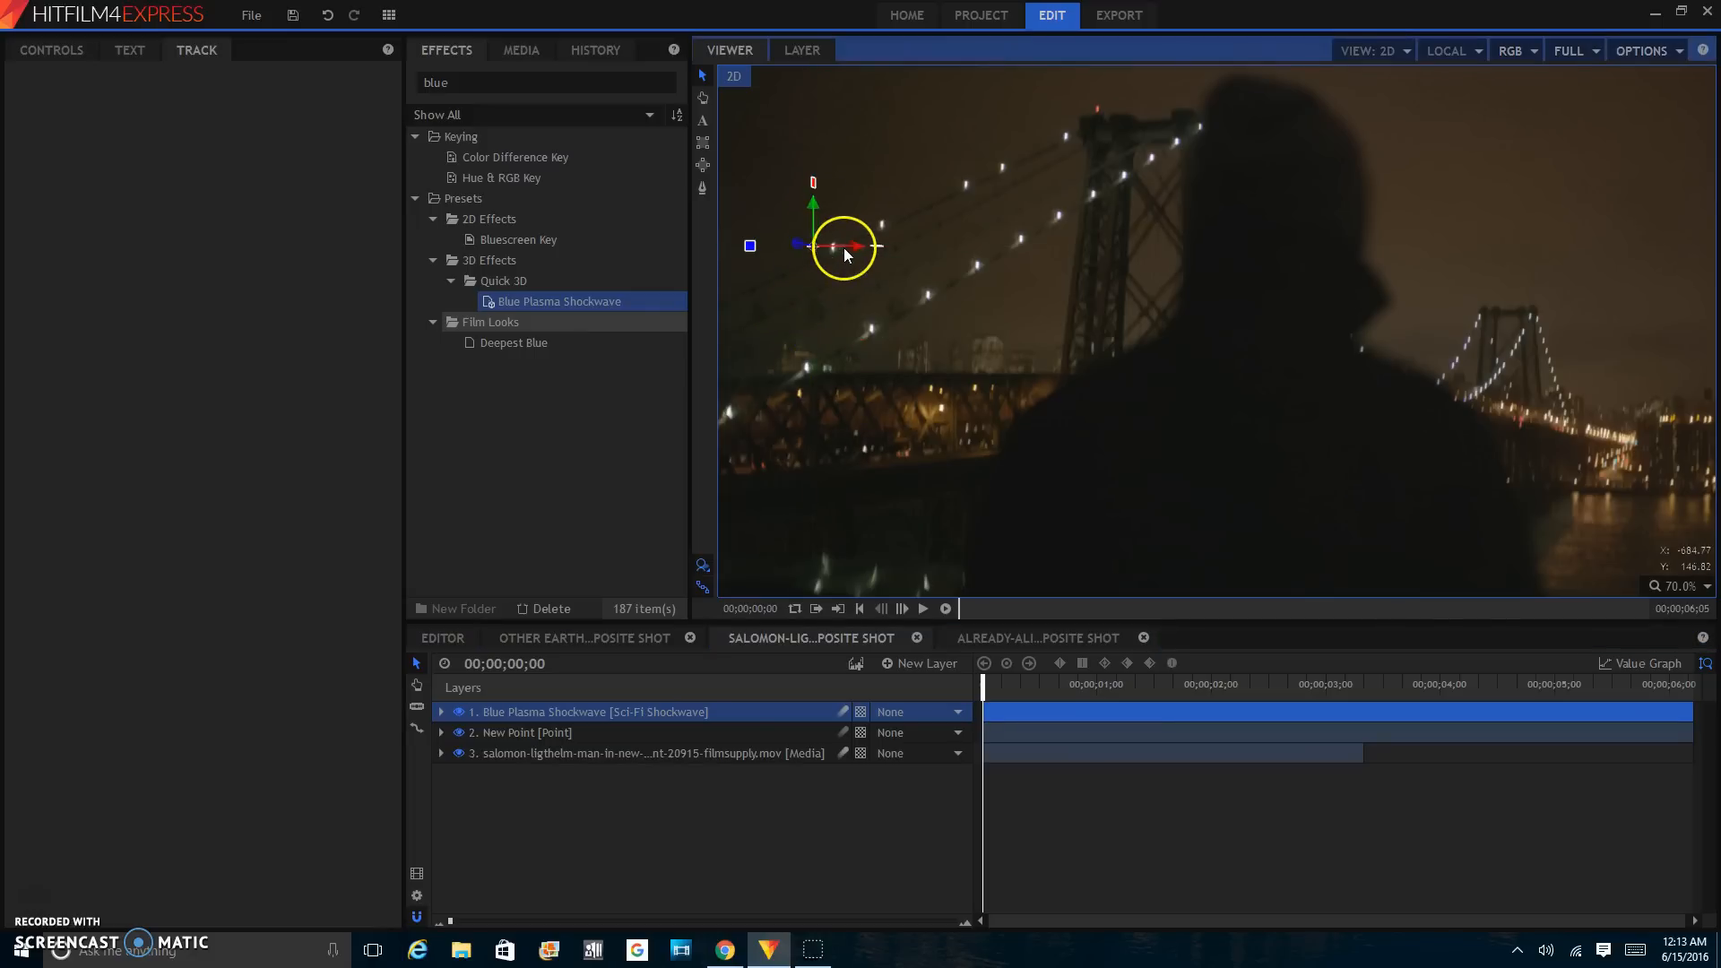
{"action": "left_click_drag", "start_coordinate": [843, 246], "coordinate": [847, 346]}
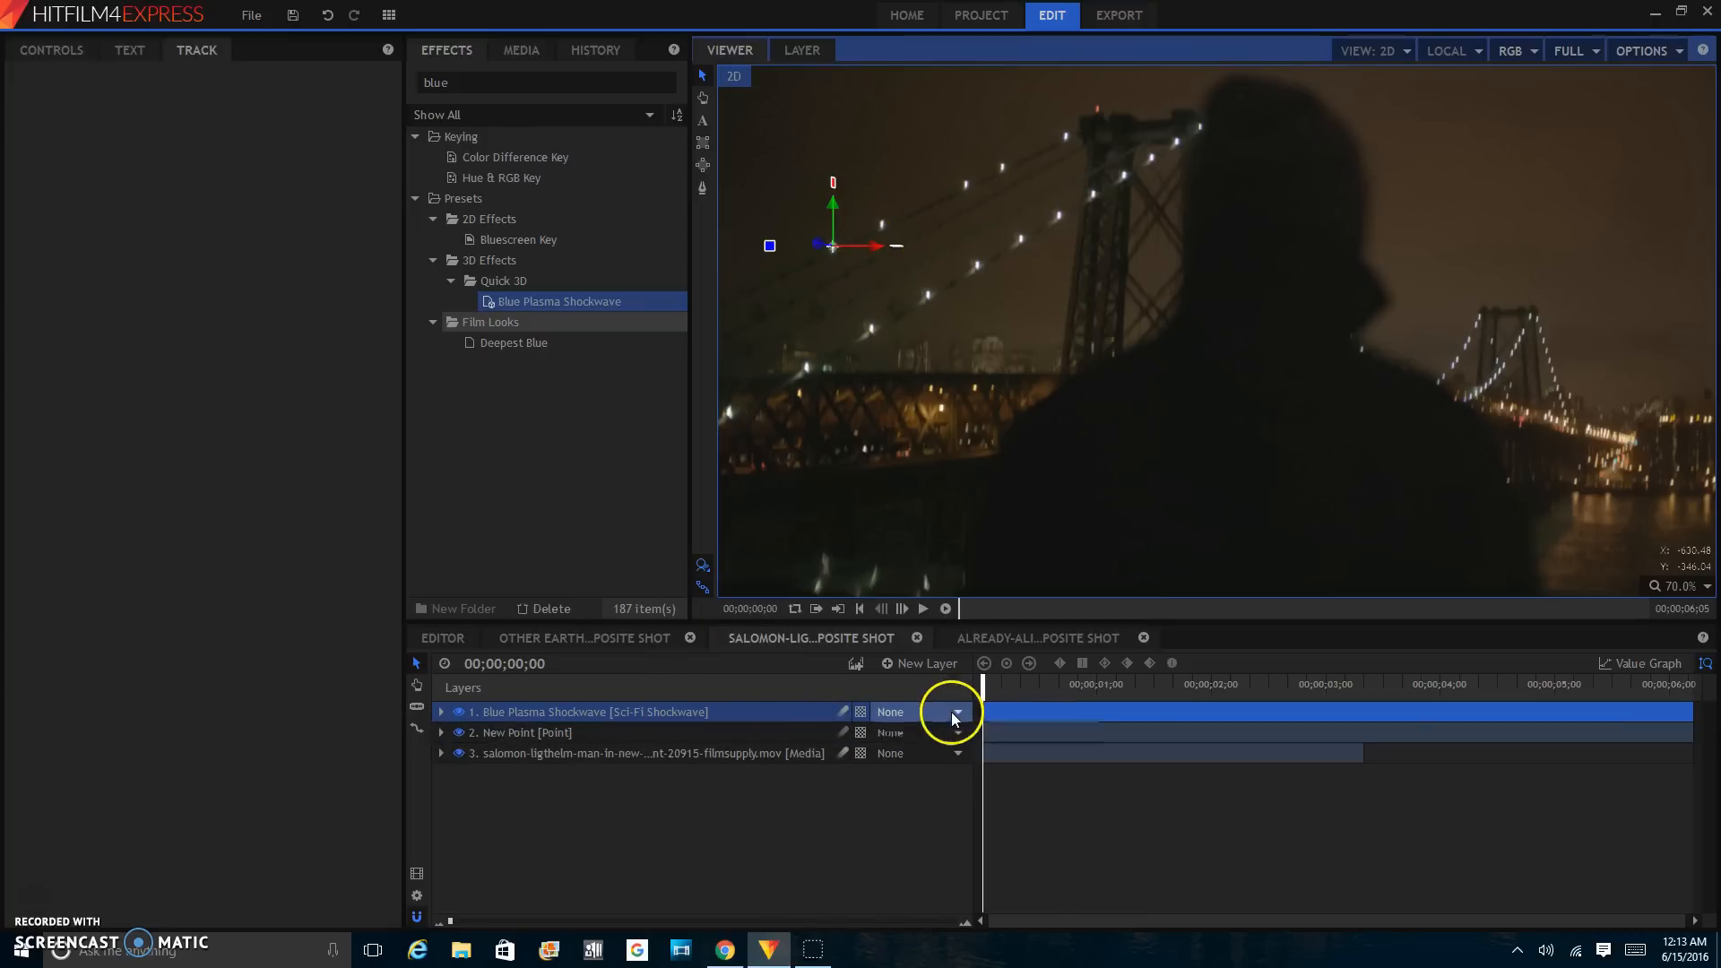
{"action": "left_click", "coordinate": [958, 711]}
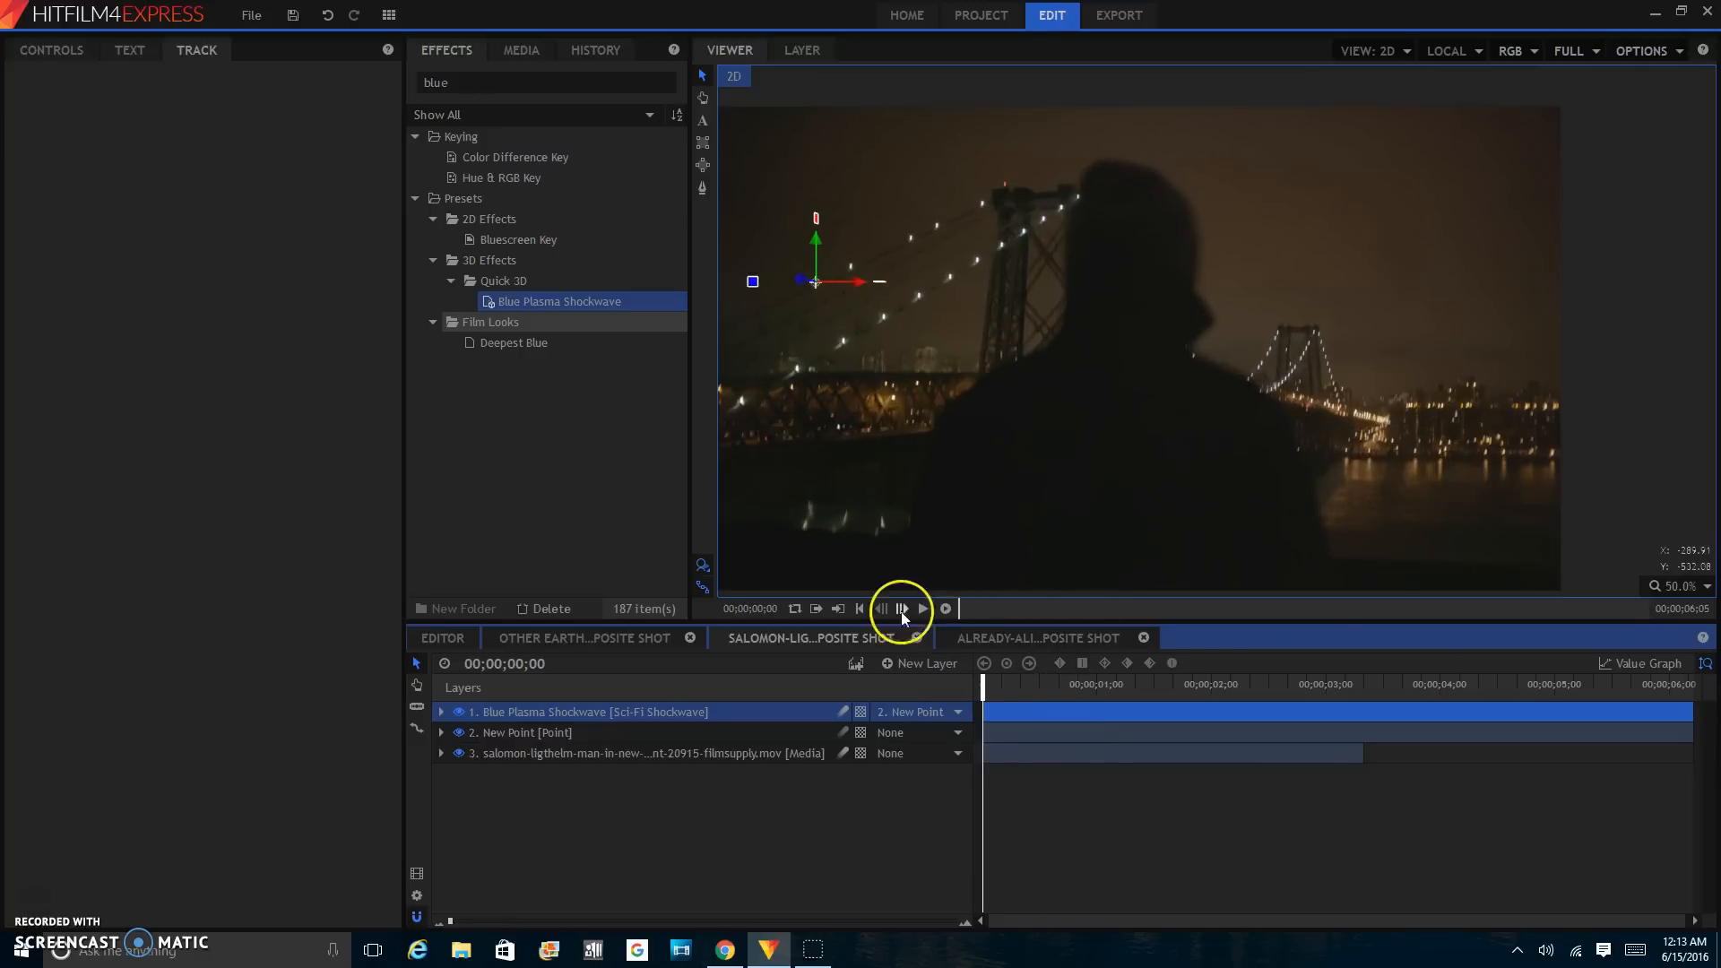
- Play the shot to preview the shockwave following the tracked light
{"action": "left_click", "coordinate": [902, 609]}
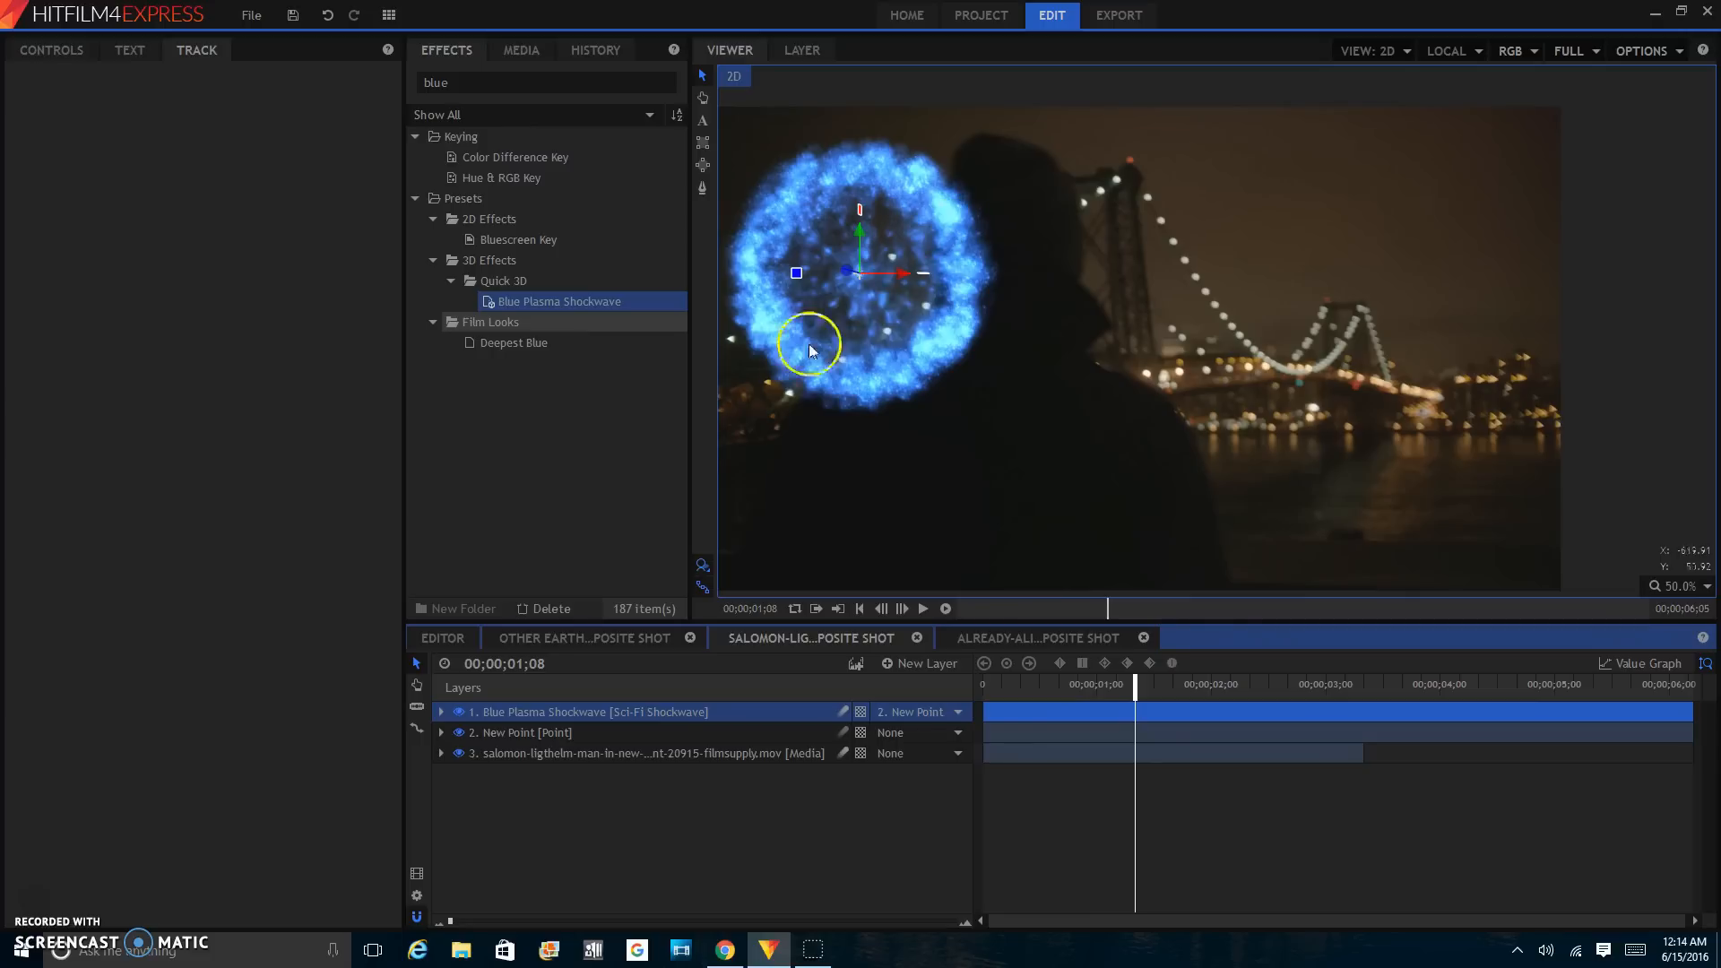
{"action": "mouse_move", "coordinate": [742, 491]}
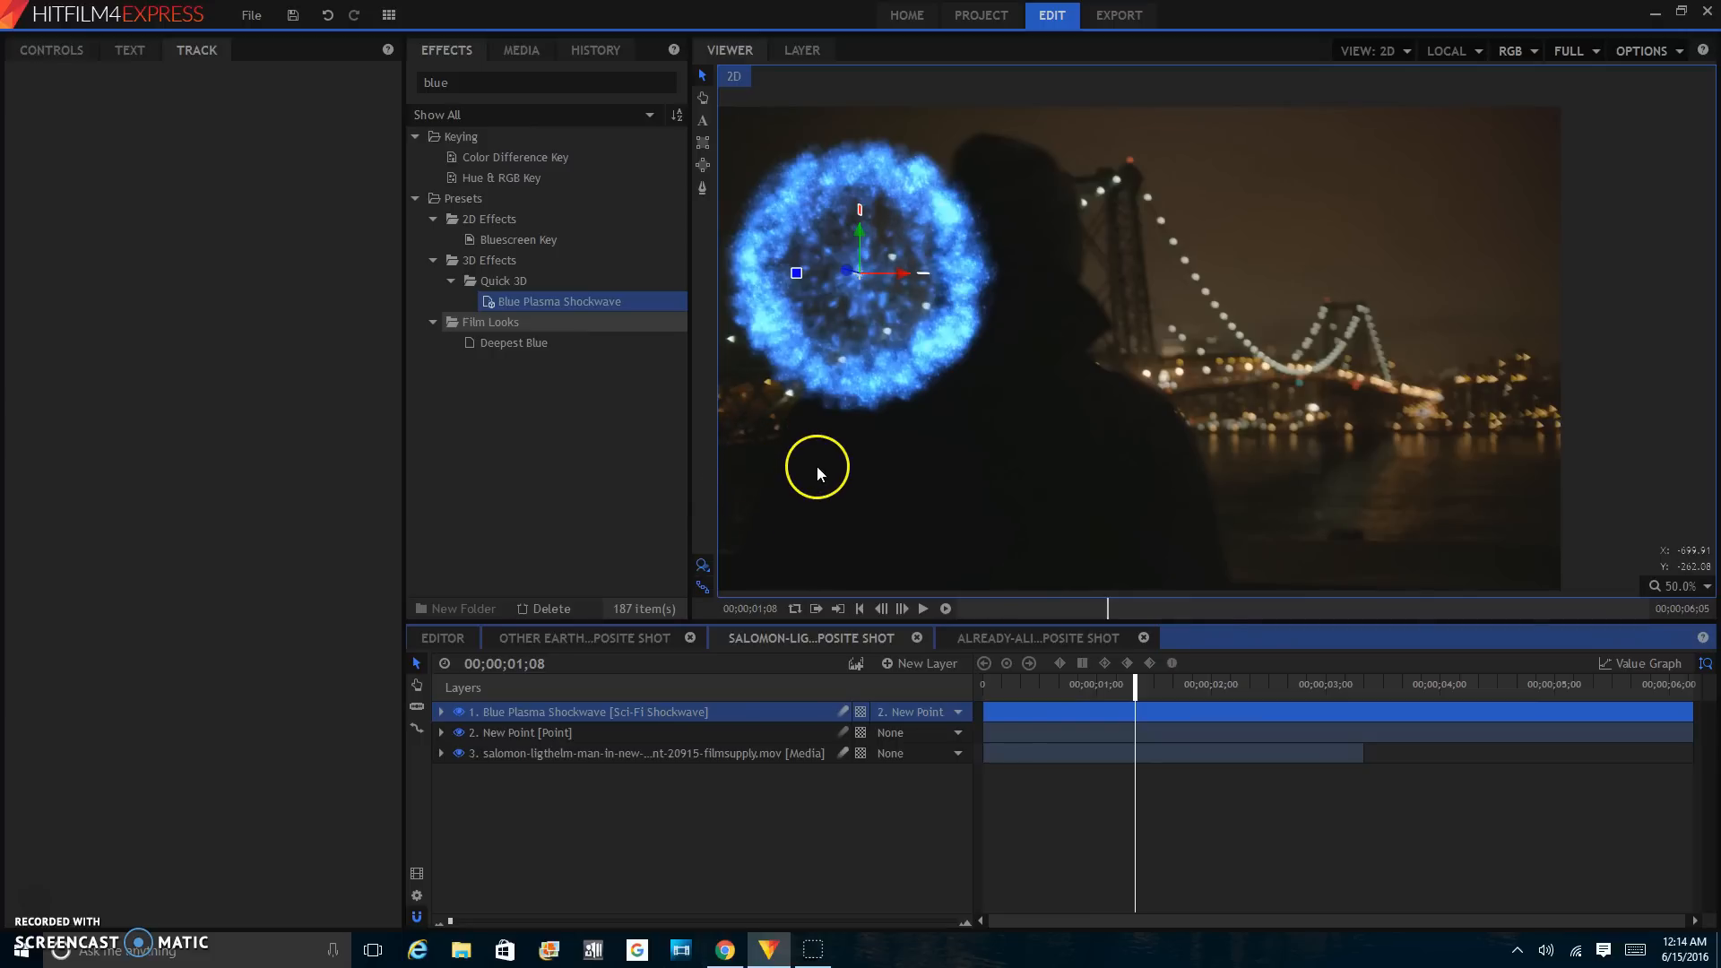
{"action": "mouse_move", "coordinate": [819, 475]}
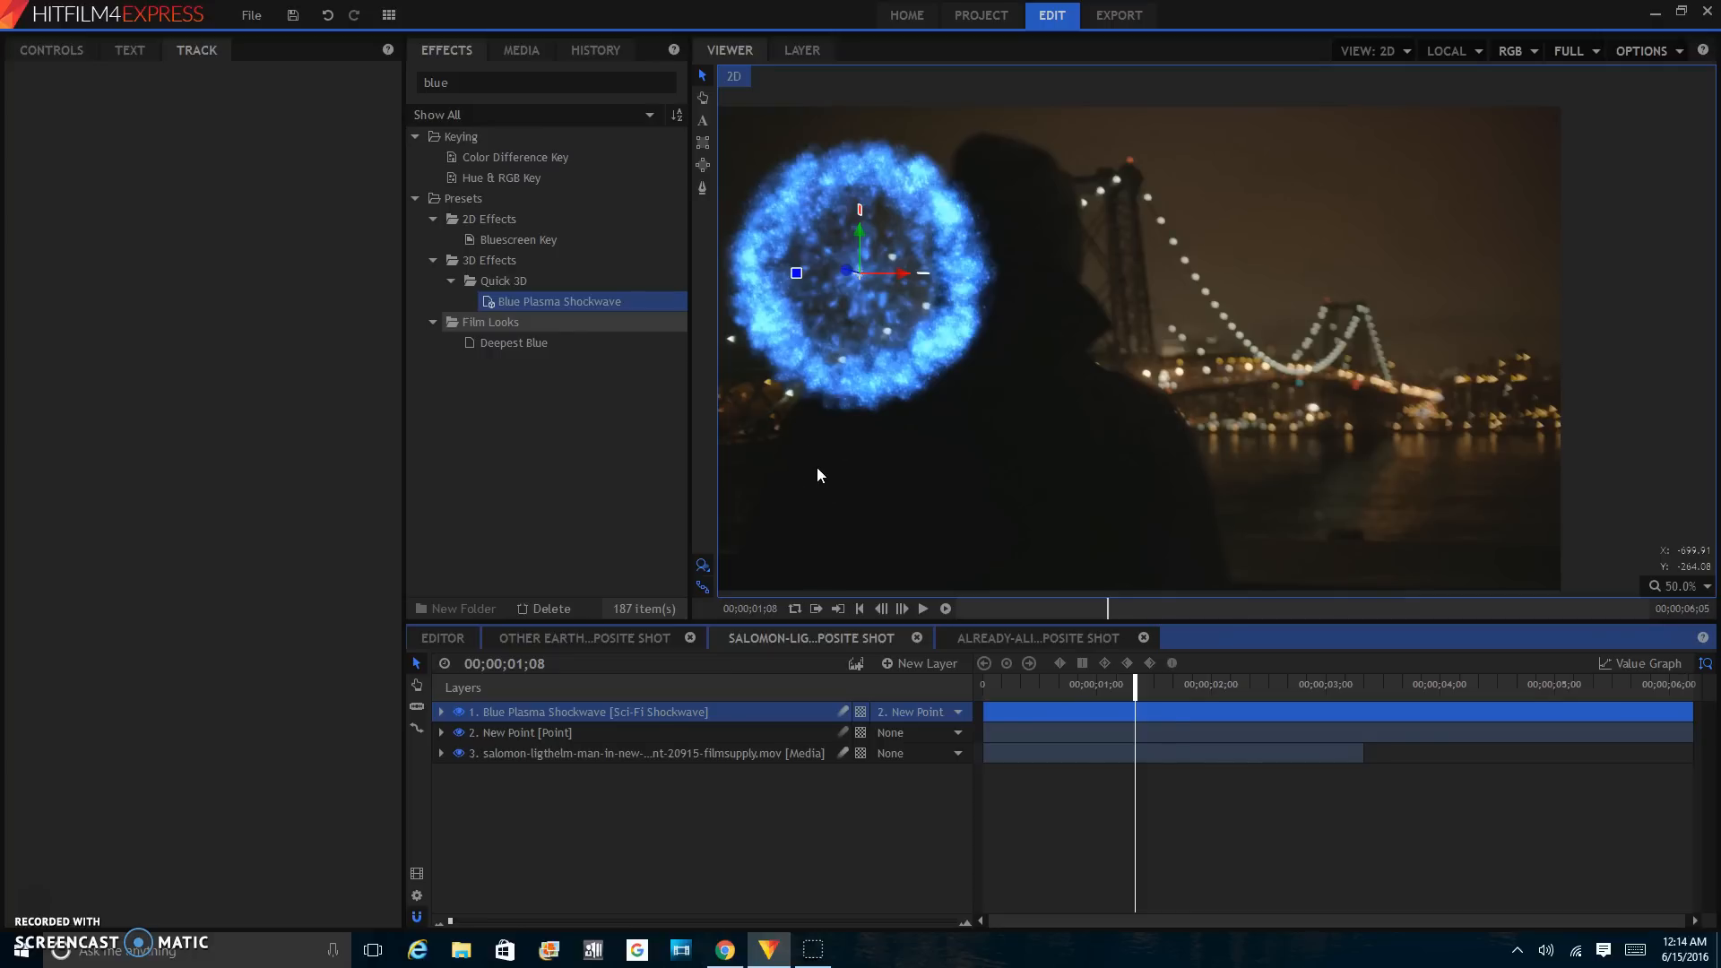